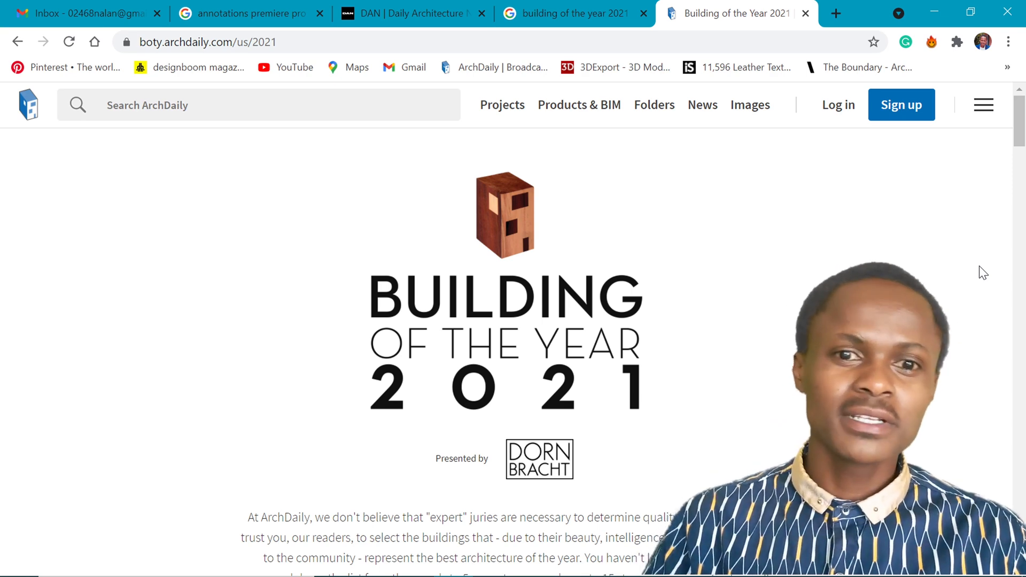
Step: Scroll through The Winners grid down to the Gramalote Market Square entry
scroll("down", 3)
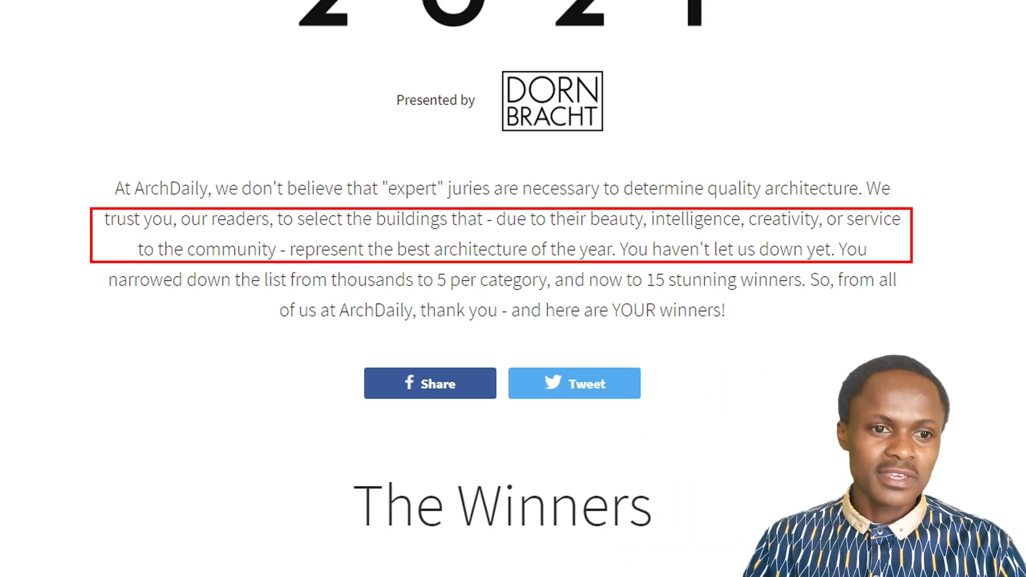
scroll("down", 3)
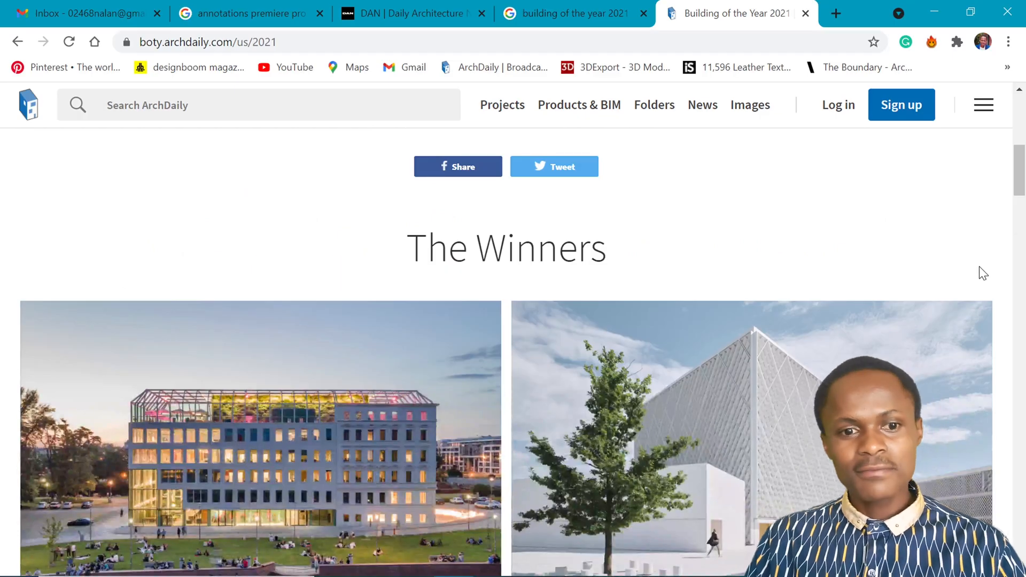
scroll("down", 3)
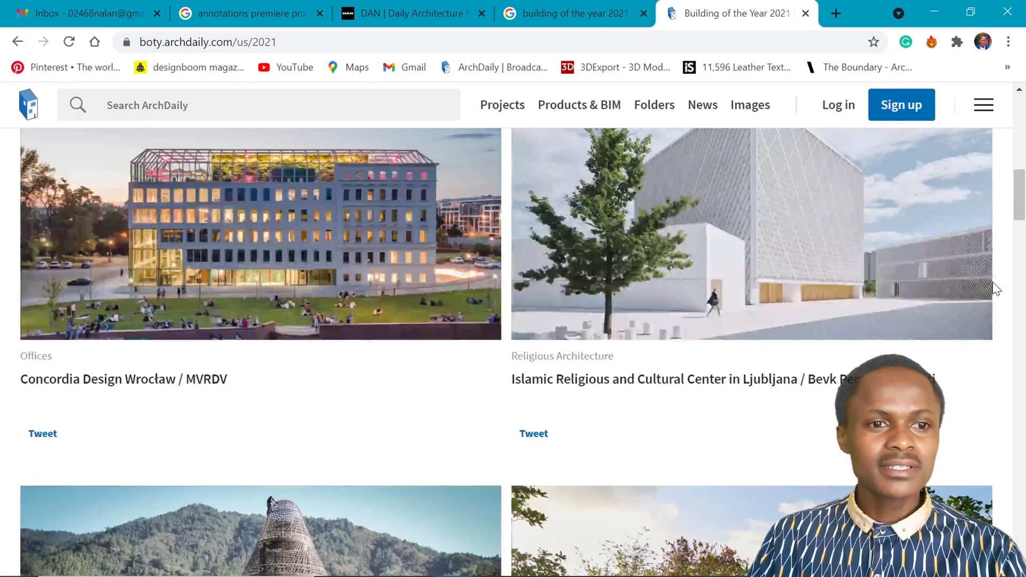
mouse_move(988, 350)
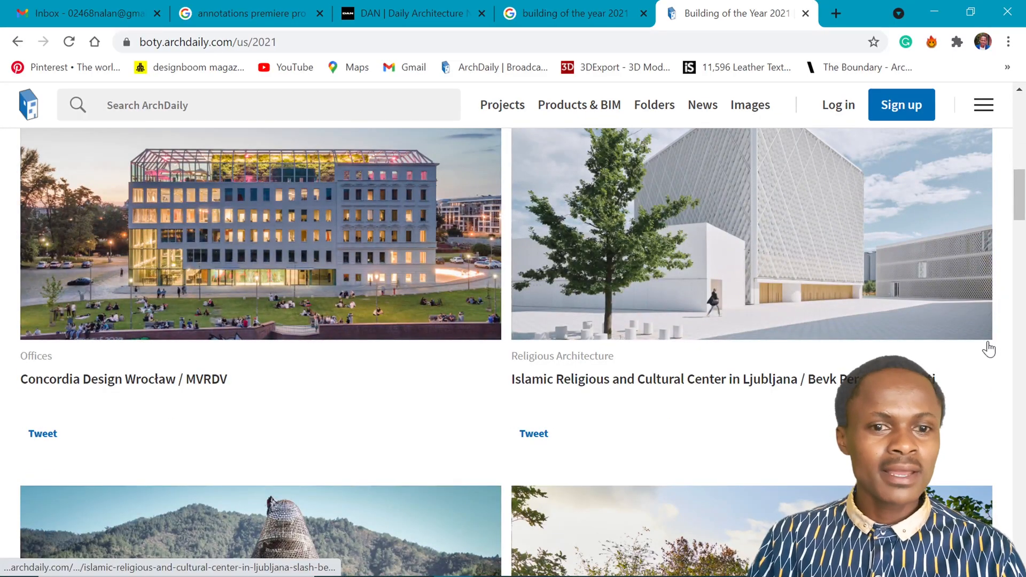
scroll("down", 3)
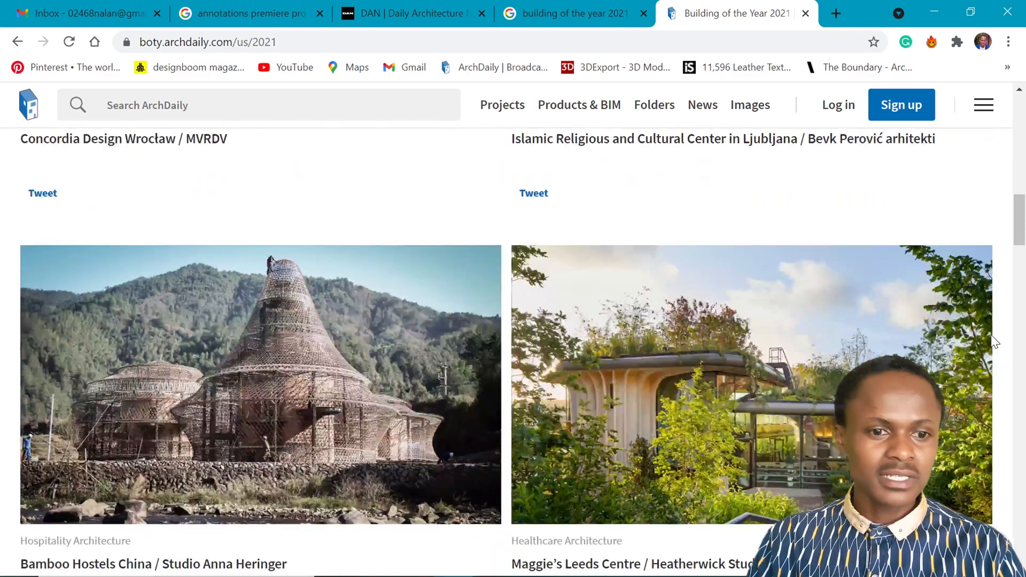
scroll("down", 3)
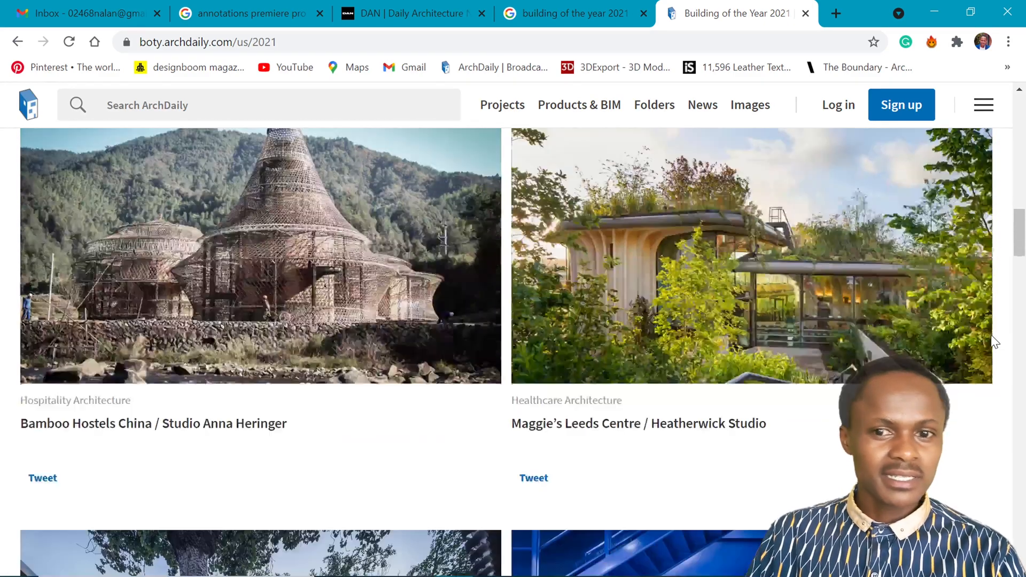
scroll("down", 3)
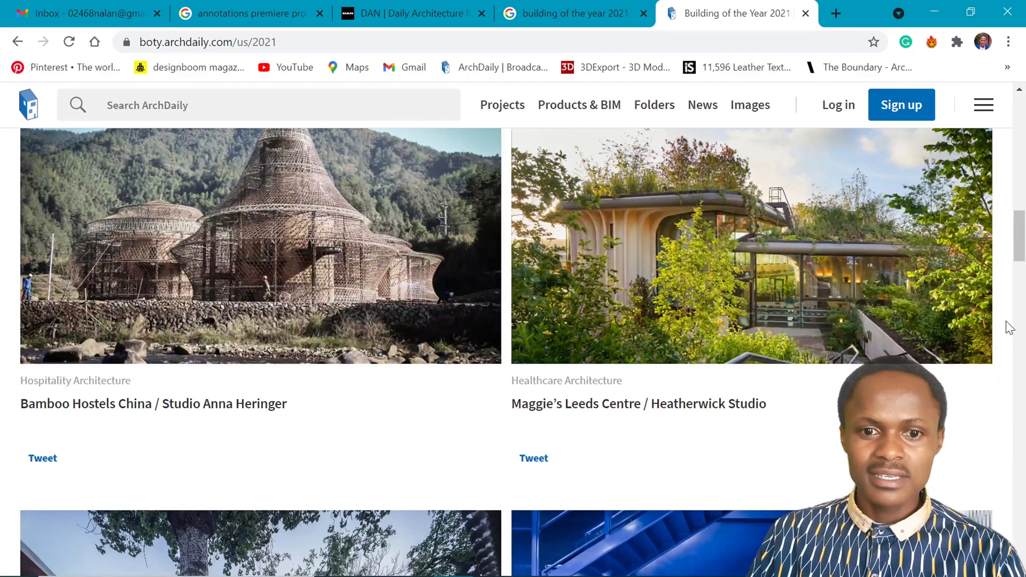
scroll("down", 3)
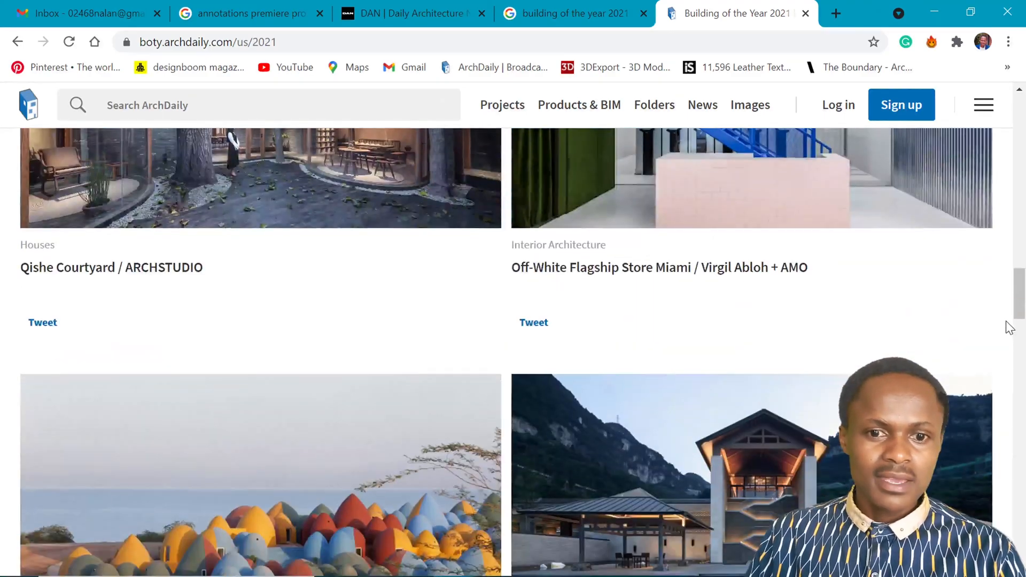
scroll("down", 3)
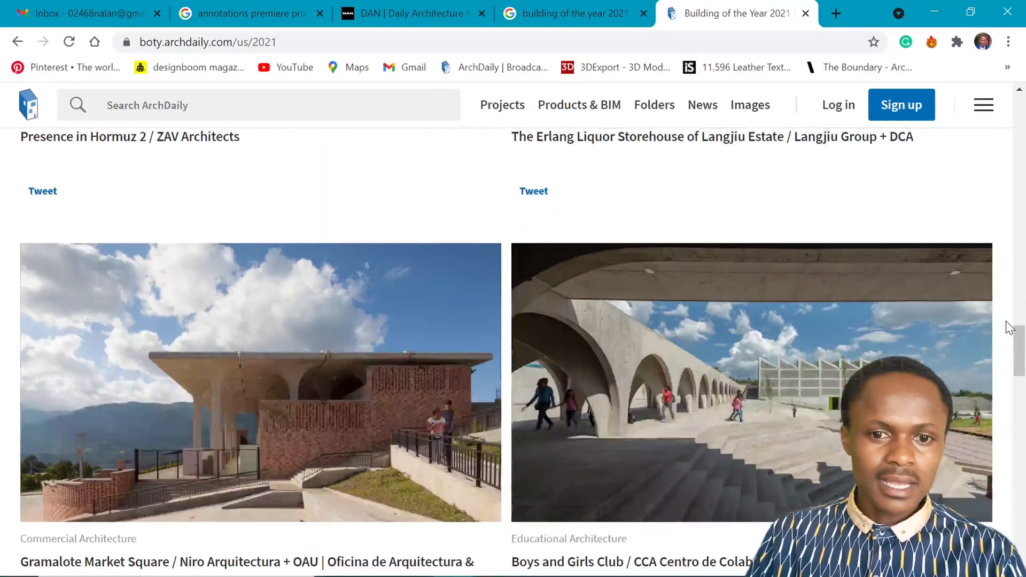
scroll("down", 3)
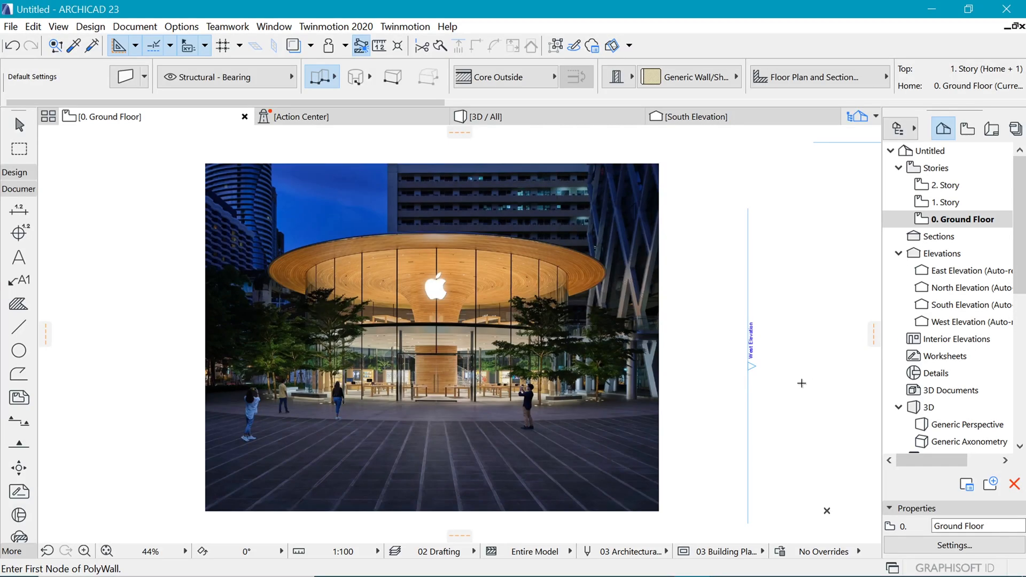
mouse_move(445, 318)
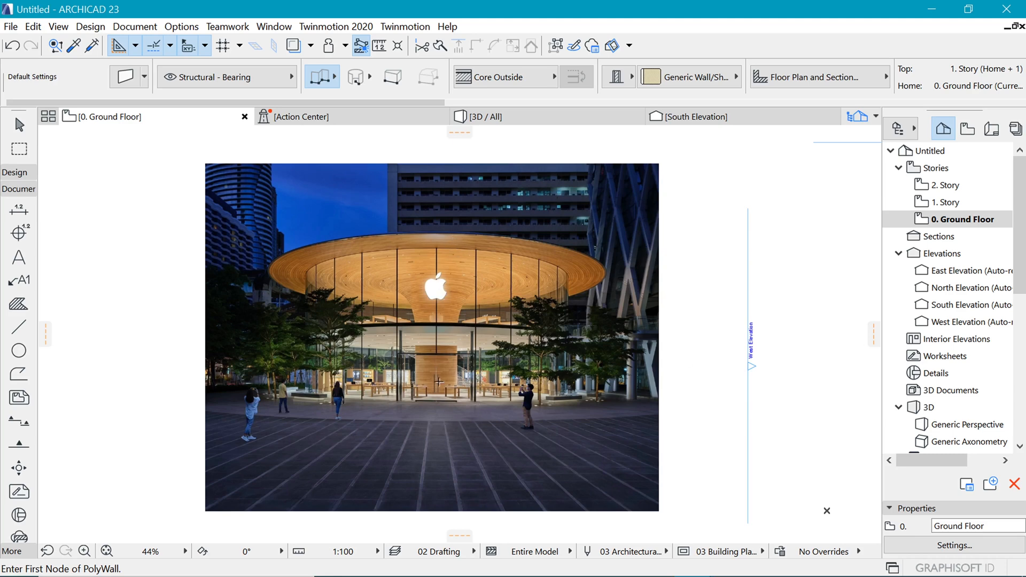
mouse_move(468, 297)
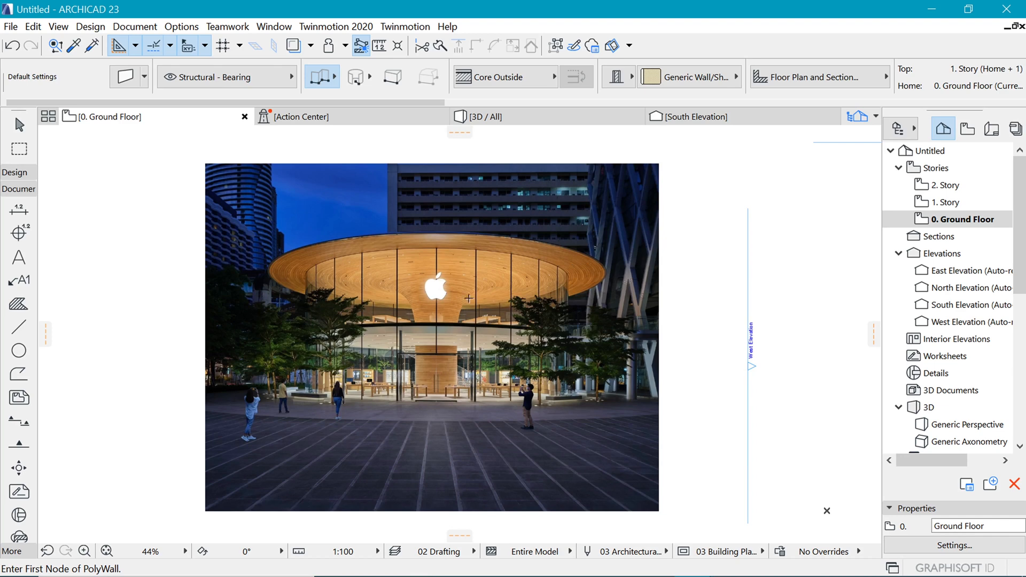
mouse_move(441, 423)
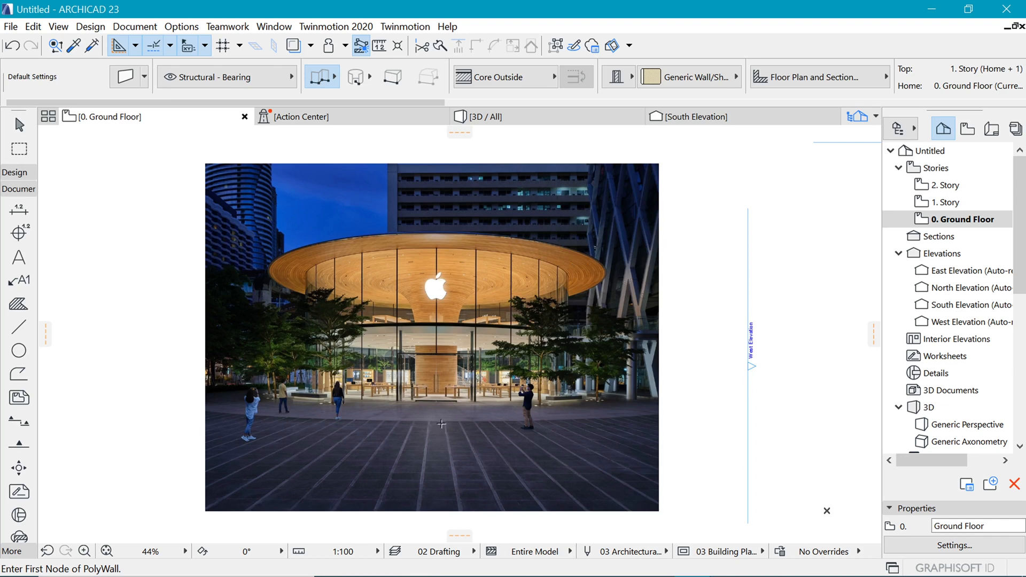
mouse_move(445, 448)
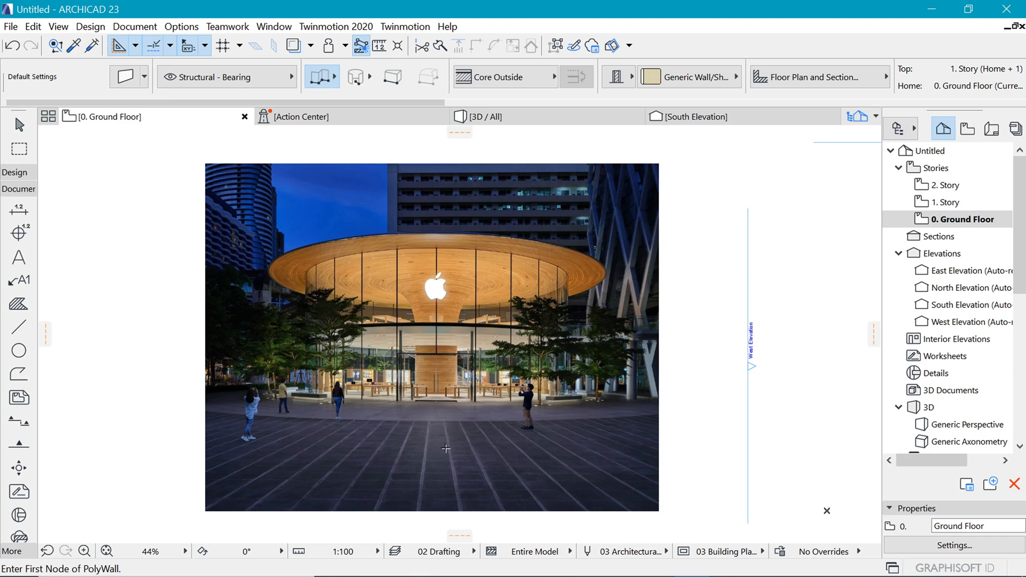
mouse_move(432, 227)
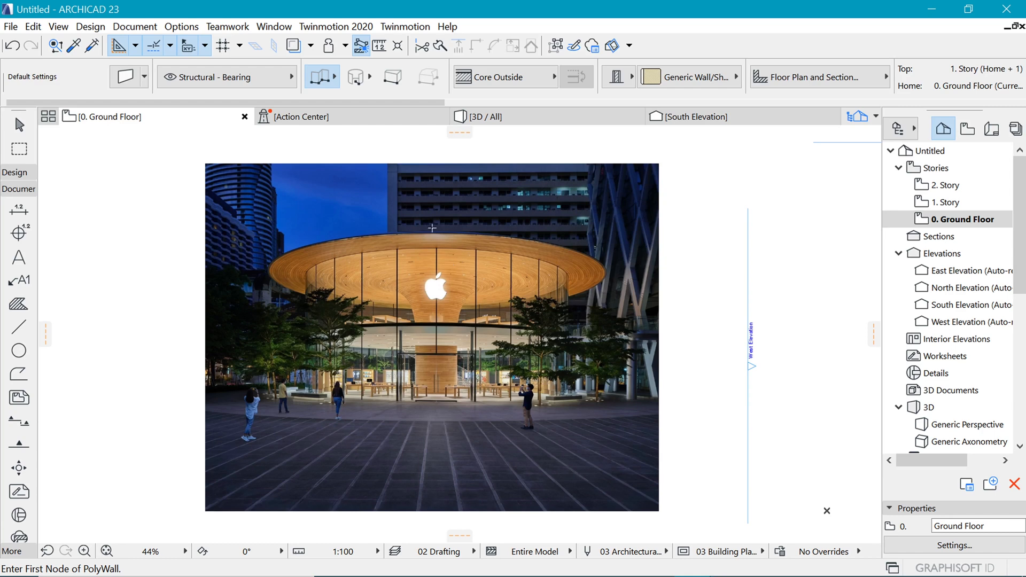
mouse_move(635, 363)
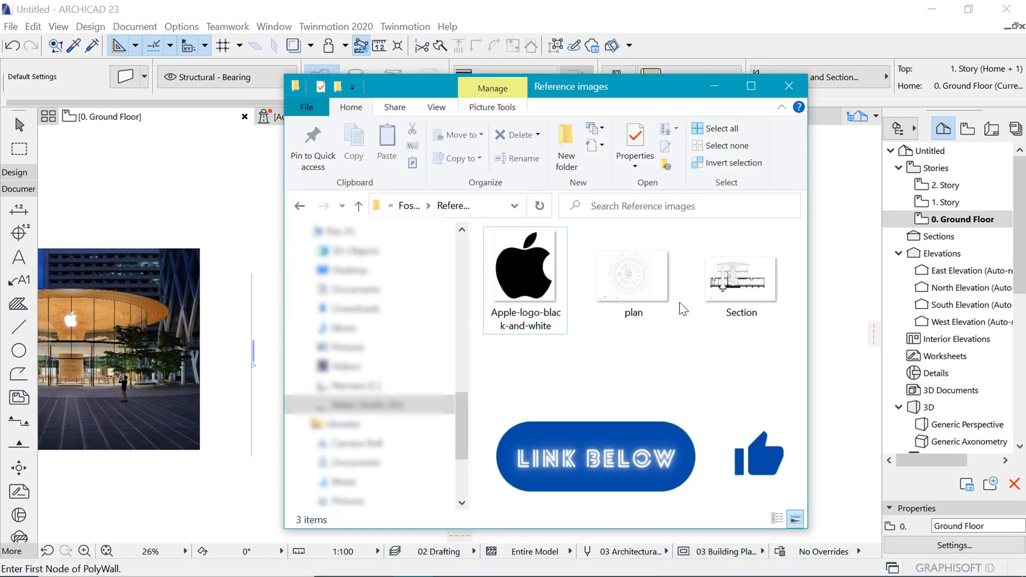
mouse_move(632, 275)
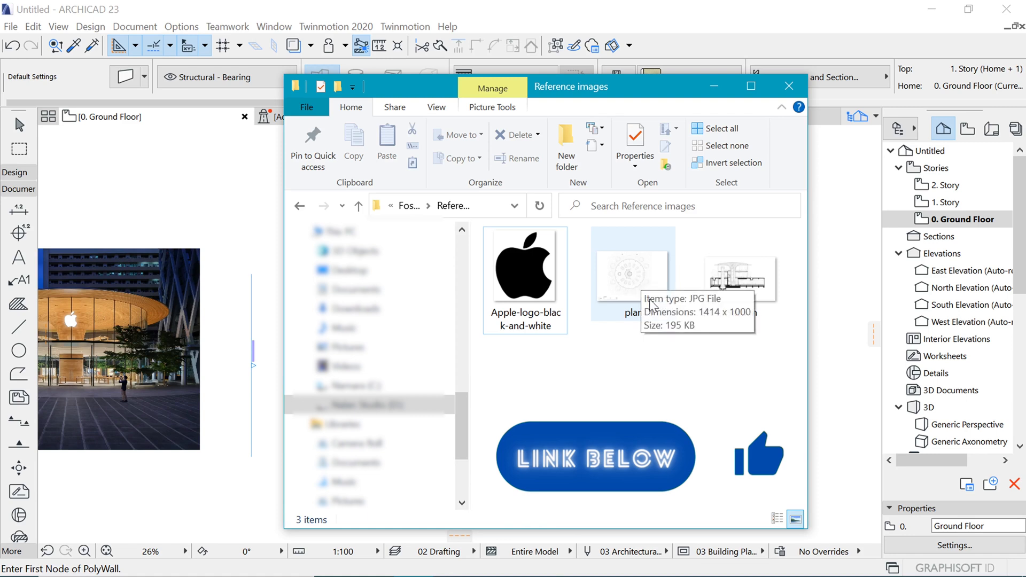
Step: Select the plan image file among the Apple logo, plan and Section reference images
left_click(631, 280)
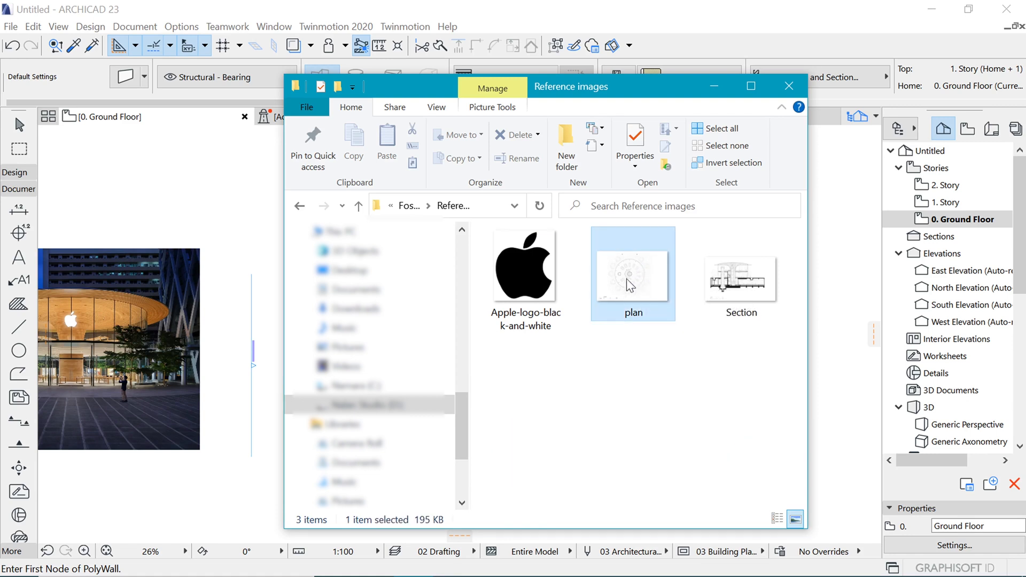
left_click(742, 279)
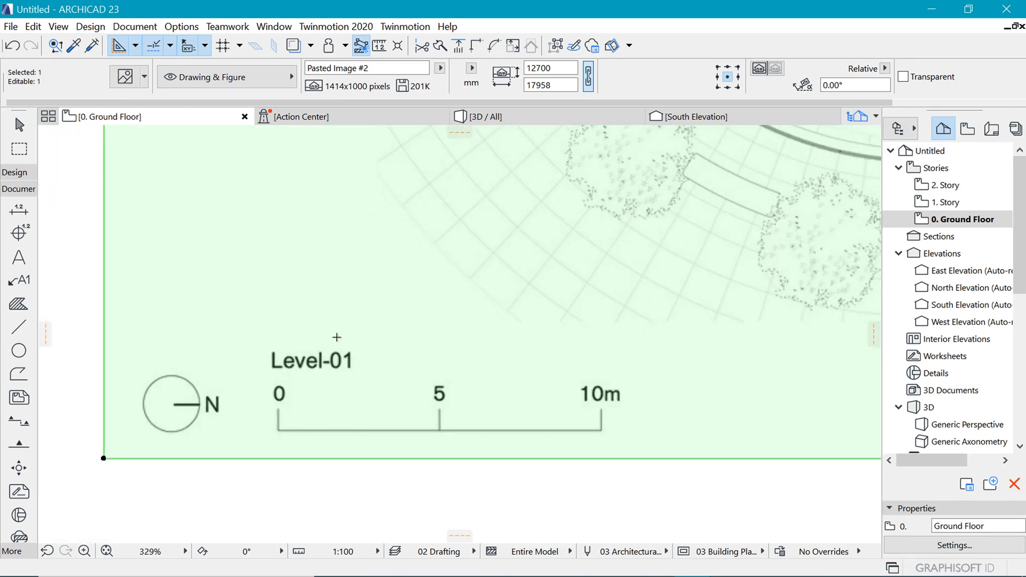
mouse_move(281, 443)
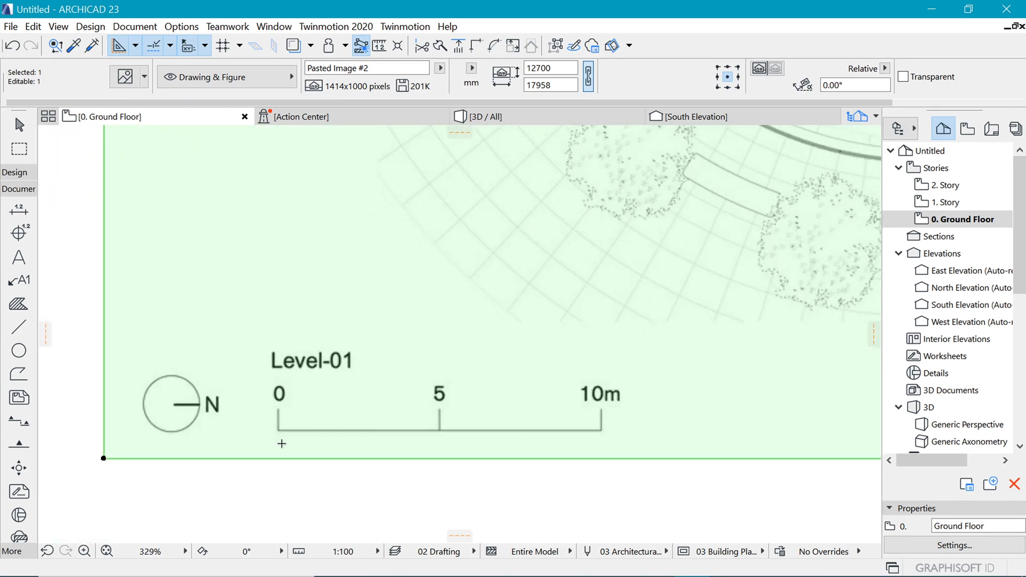
mouse_move(387, 396)
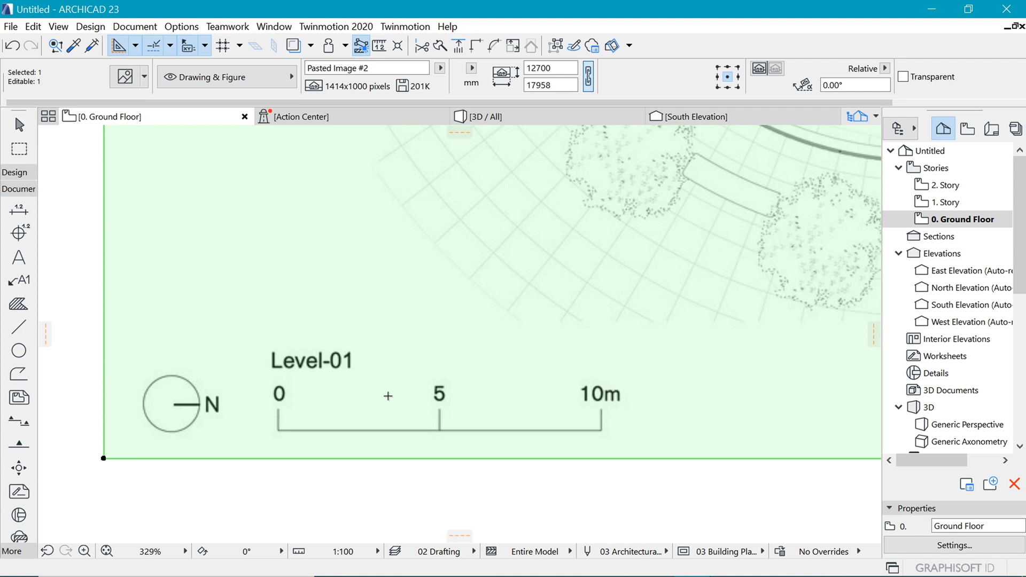
Step: Resize the pasted plan image graphically so its 10m scale bar measures 10000 mm
key("Ctrl+K")
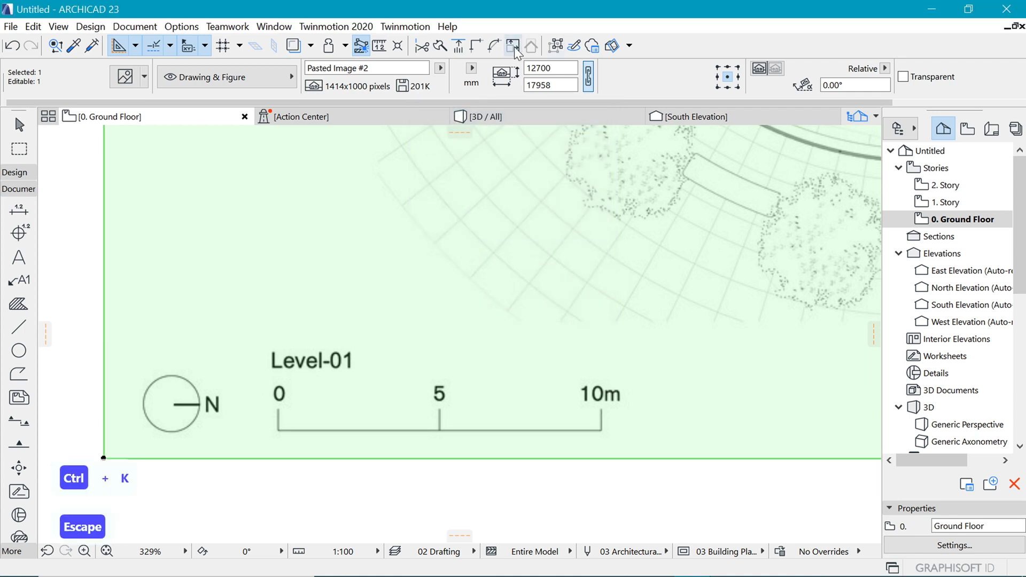
key("Ctrl+K")
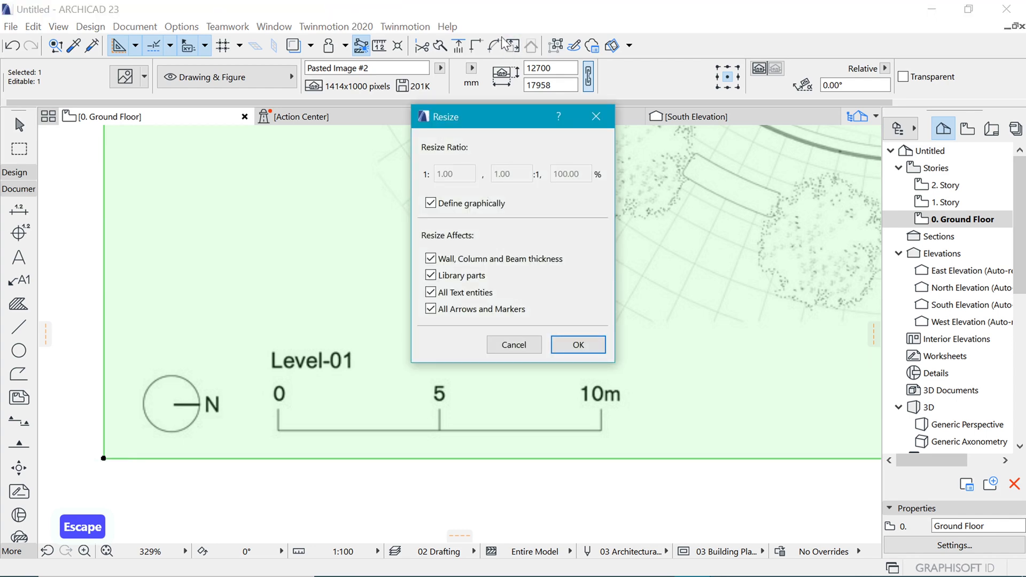
left_click(577, 344)
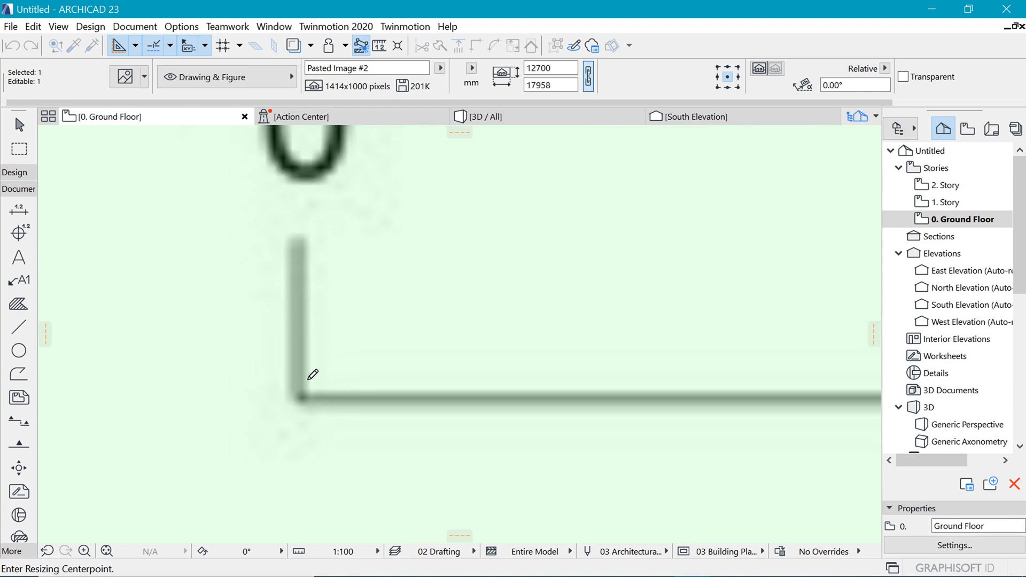
mouse_move(300, 405)
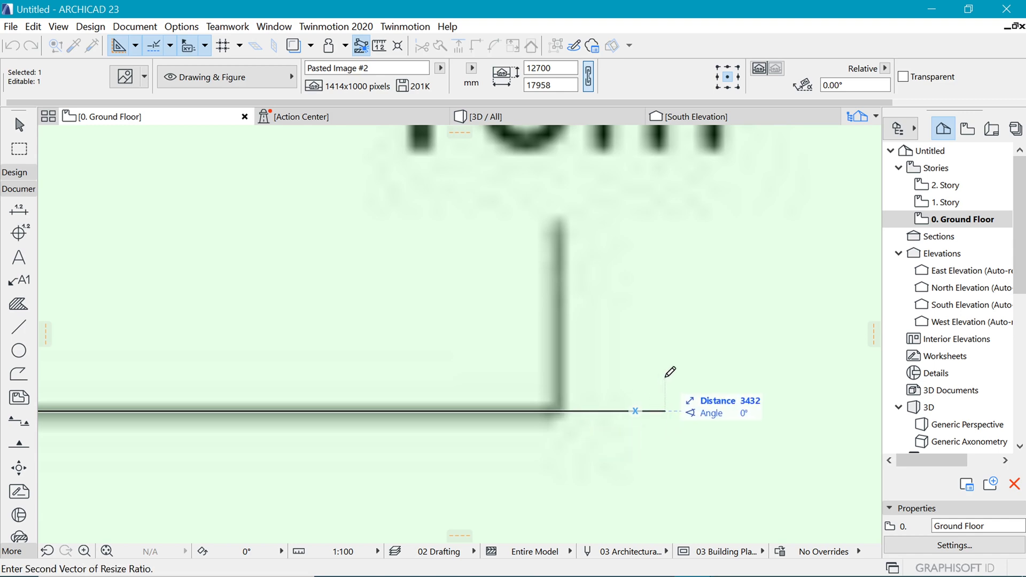
type("10000")
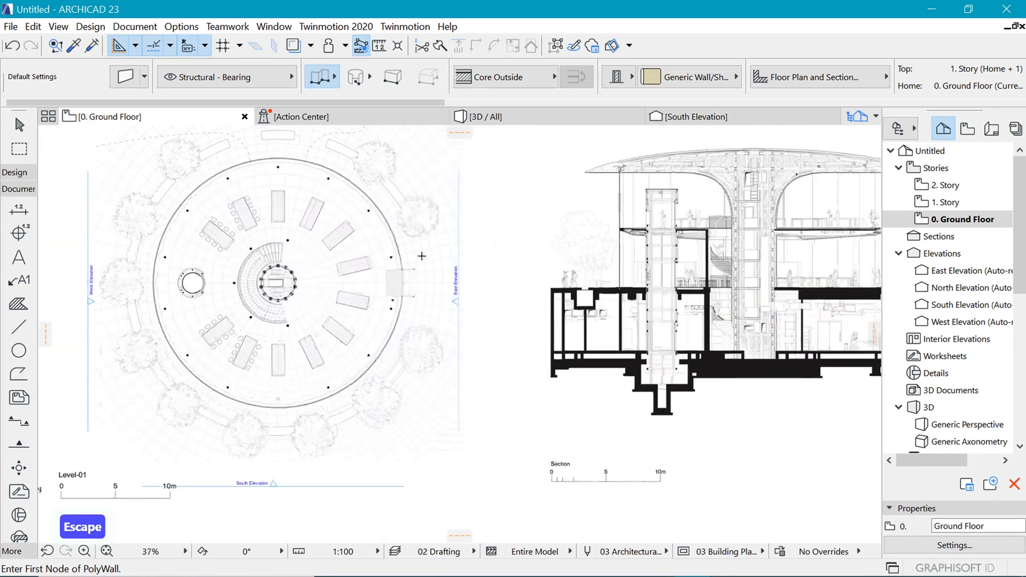
Step: Set all three stories to 5500 mm height in Story Settings, at elevations 0, 5500 and 11000
right_click(961, 219)
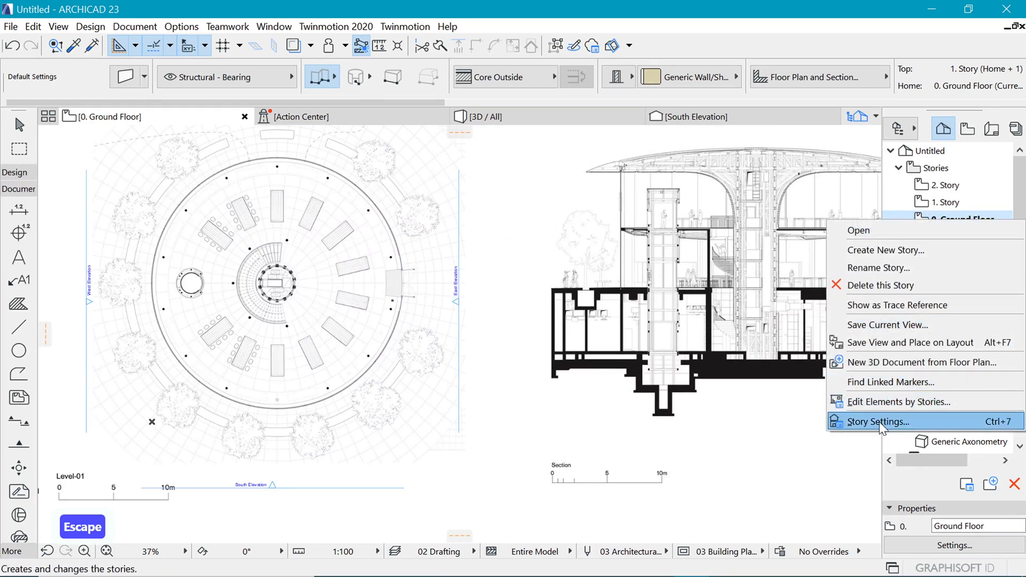
left_click(879, 422)
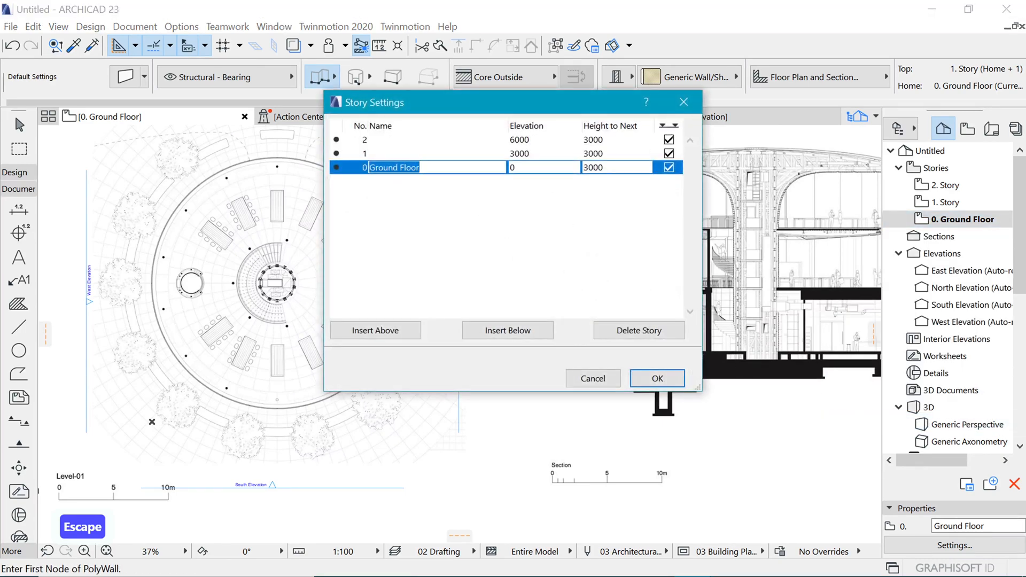
type("5500")
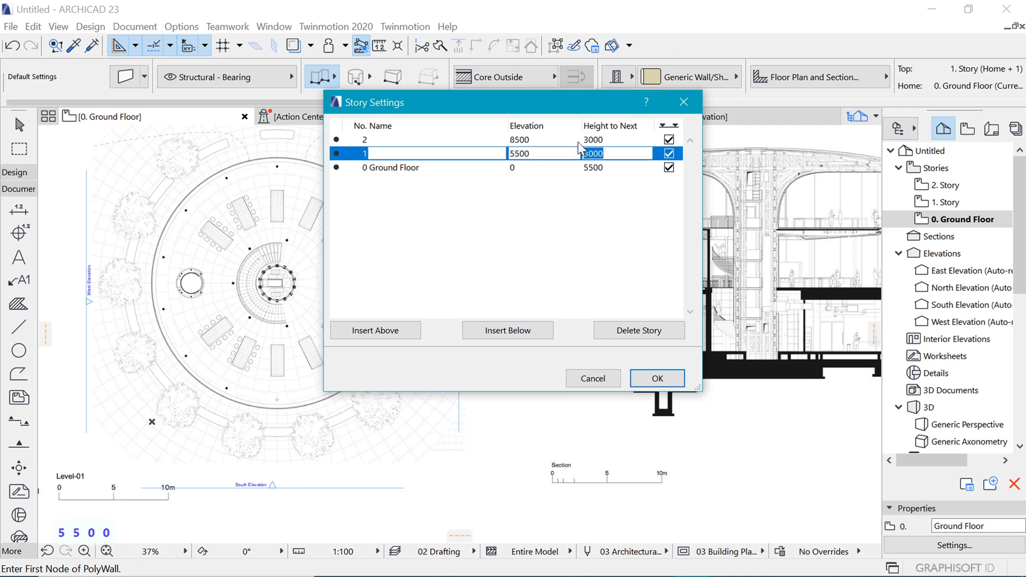
type("5500")
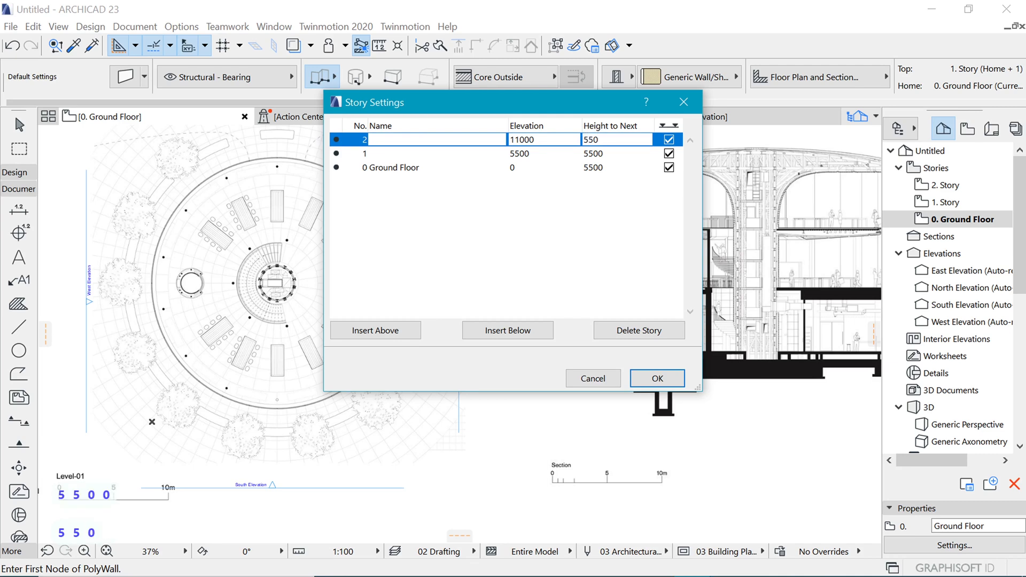
left_click(616, 139)
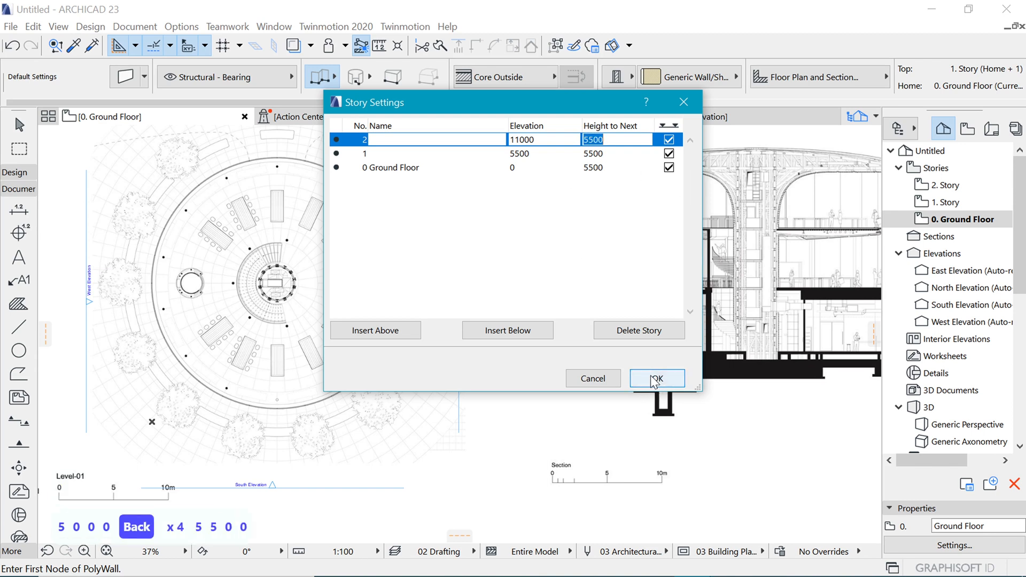
left_click(656, 378)
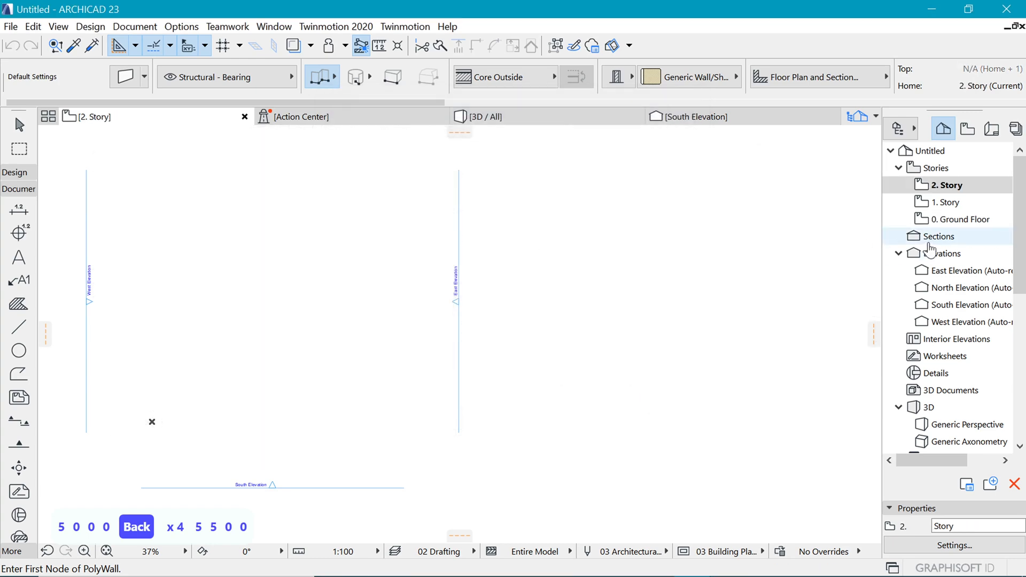
Step: Return to the 0. Ground Floor plan from the Navigator
left_click(961, 219)
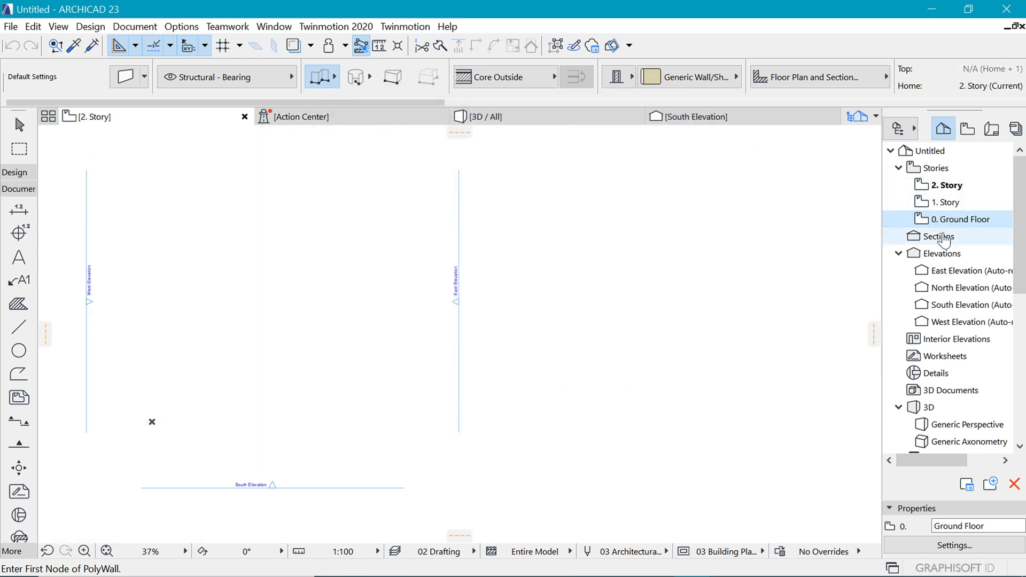
double_click(961, 219)
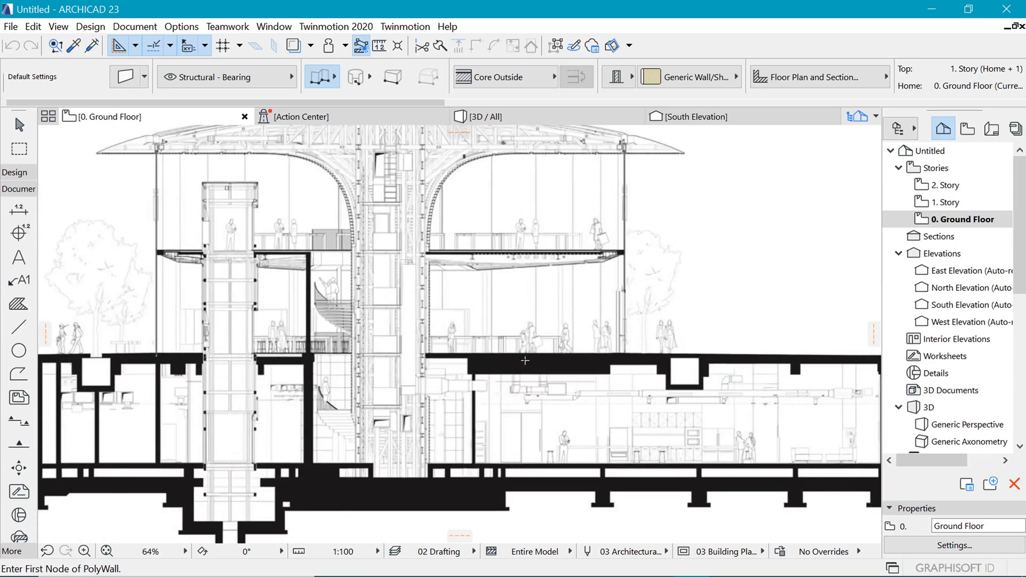
mouse_move(58, 419)
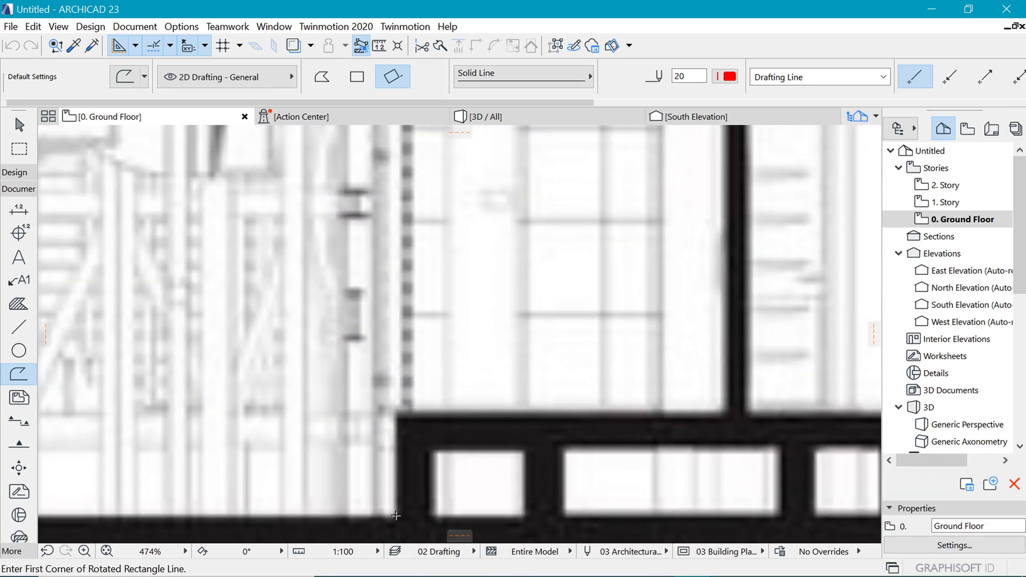
Step: Start the red polyline trace at the trunk base corner of the section image
left_click(395, 529)
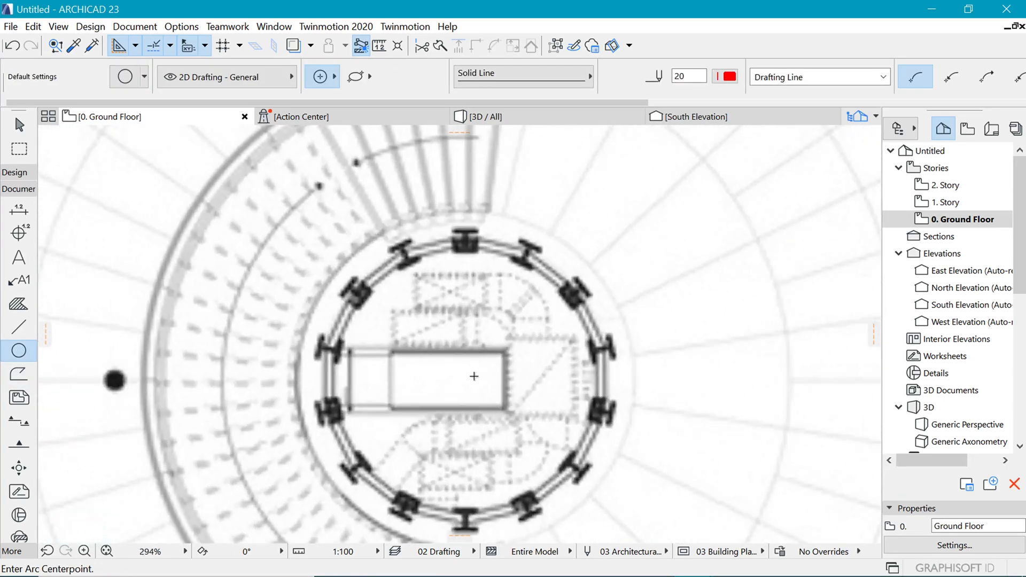
Step: Draw a circle of about 1800 mm radius on the core centre and drag it over the column ring
left_click(469, 378)
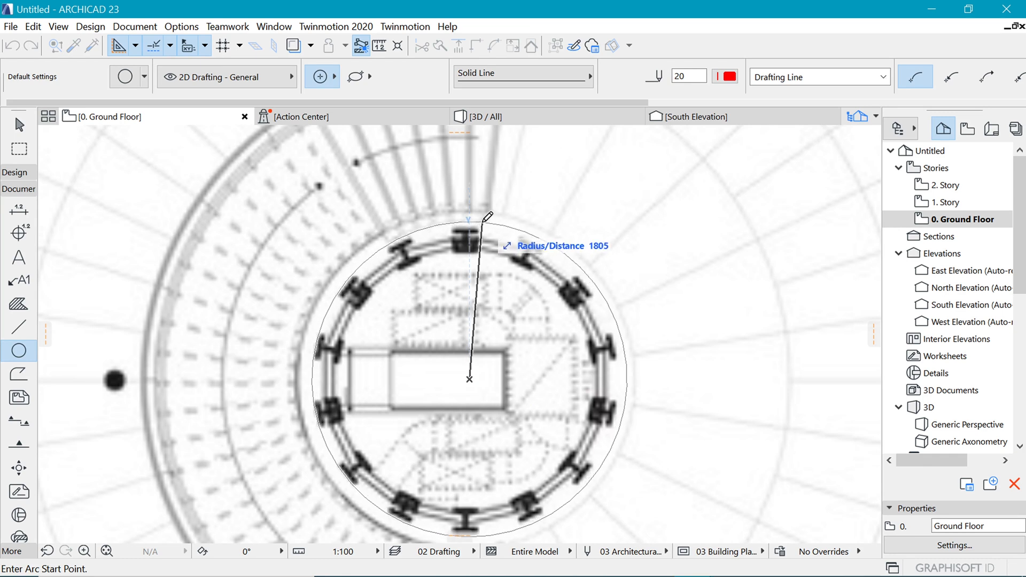
type("18")
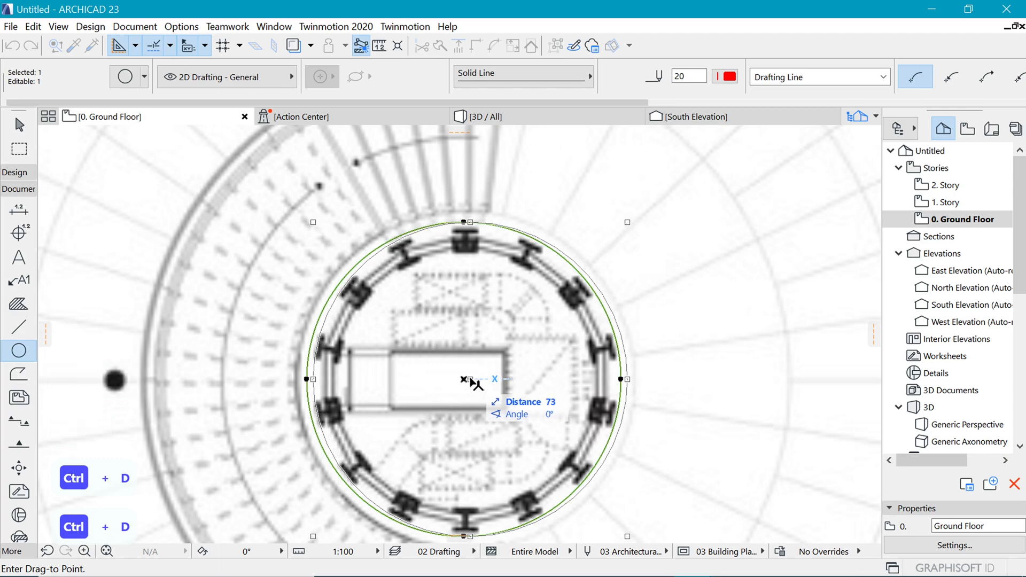
key("Escape")
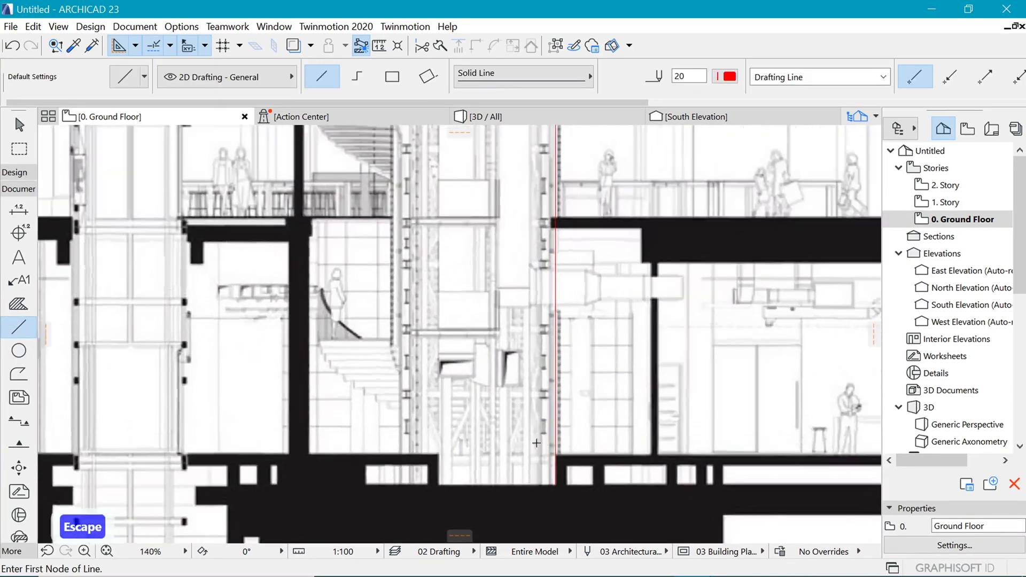
Step: Continue tracing the right-hand trunk curve from the roof canopy down to the floor slab
left_click(536, 442)
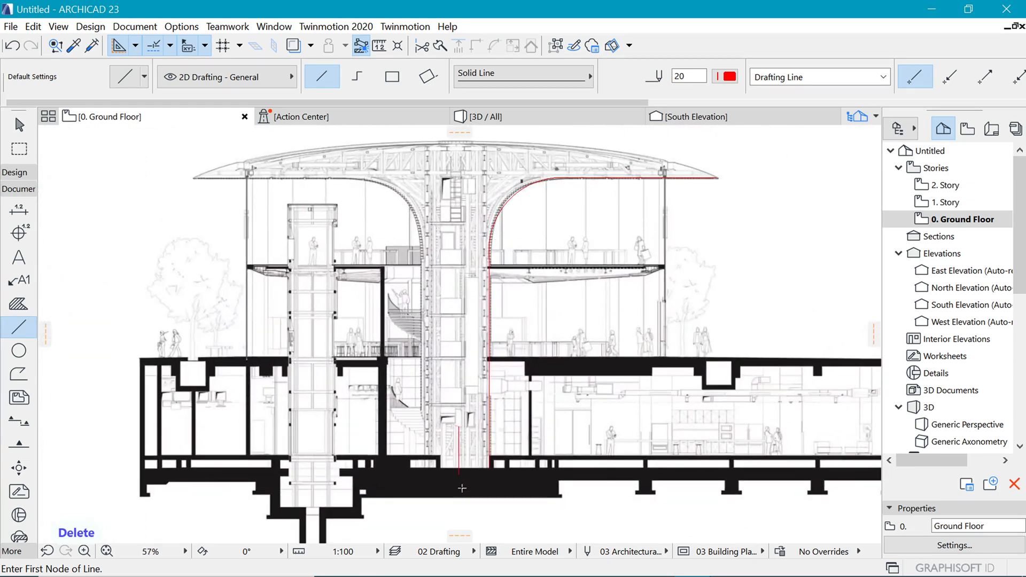
mouse_move(522, 294)
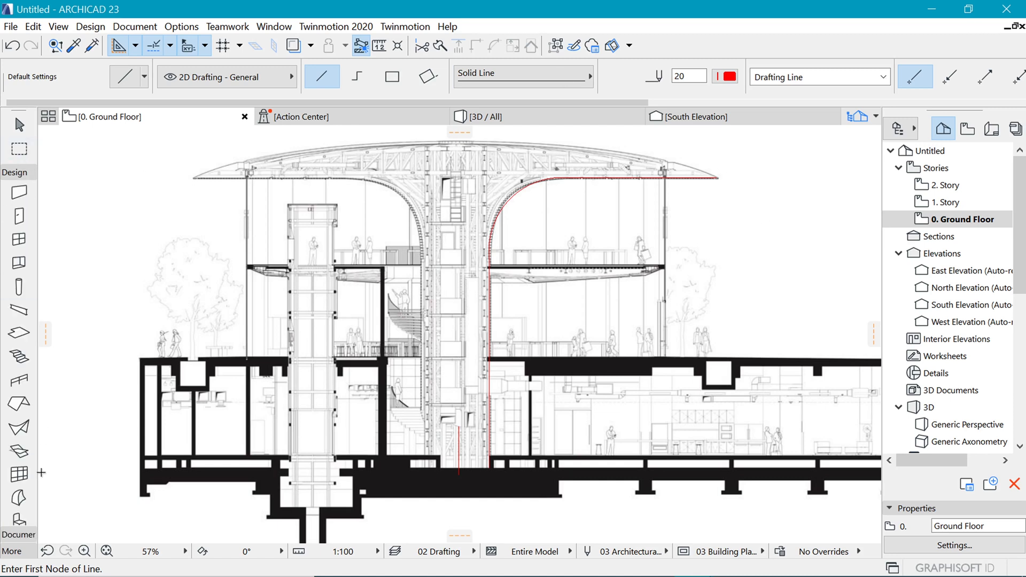
Step: Set the shell defaults to 300 mm thick PR-01 Timber - Structural building material
left_click(17, 428)
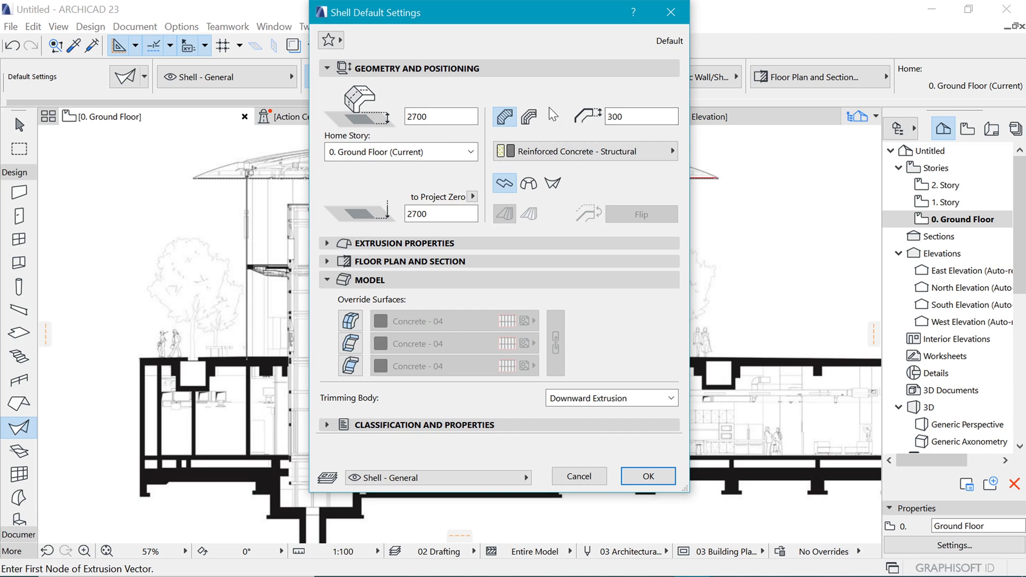
left_click(640, 117)
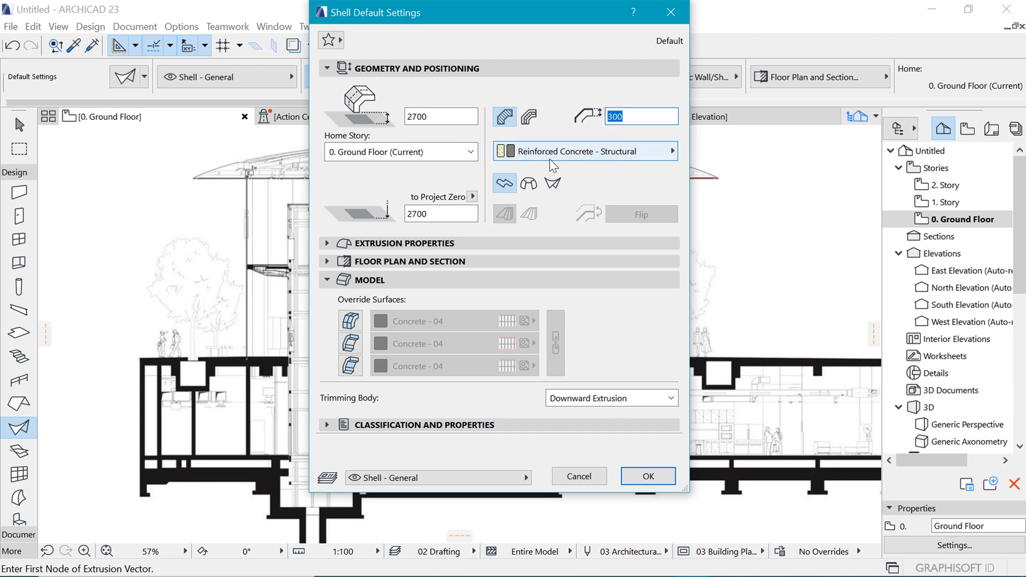
left_click(585, 152)
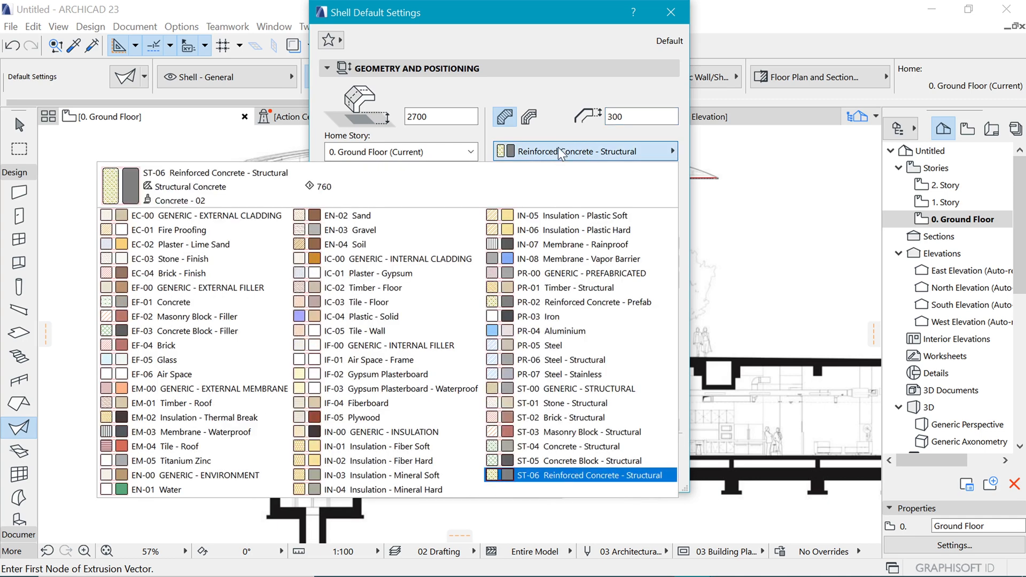
left_click(171, 403)
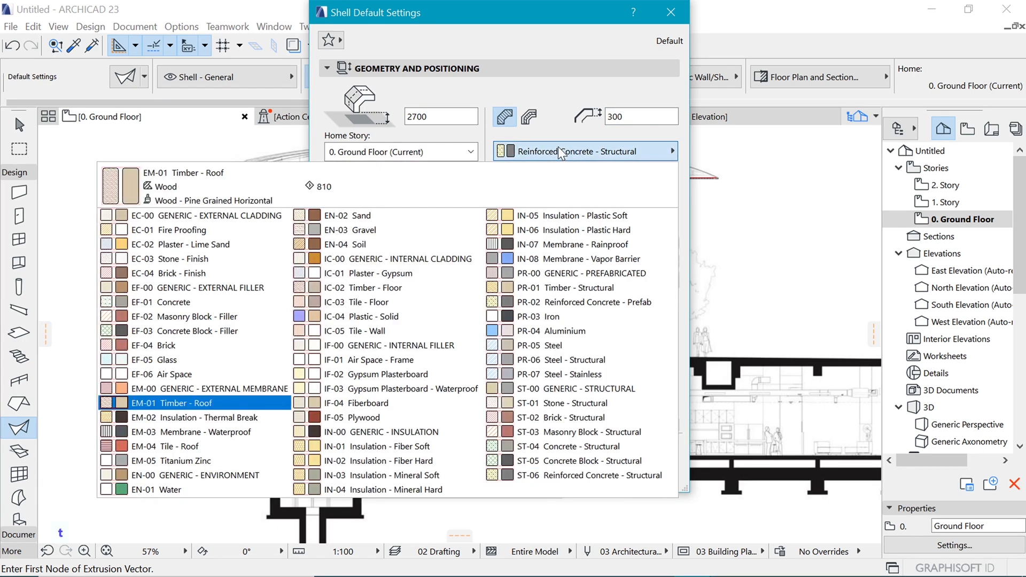
left_click(357, 302)
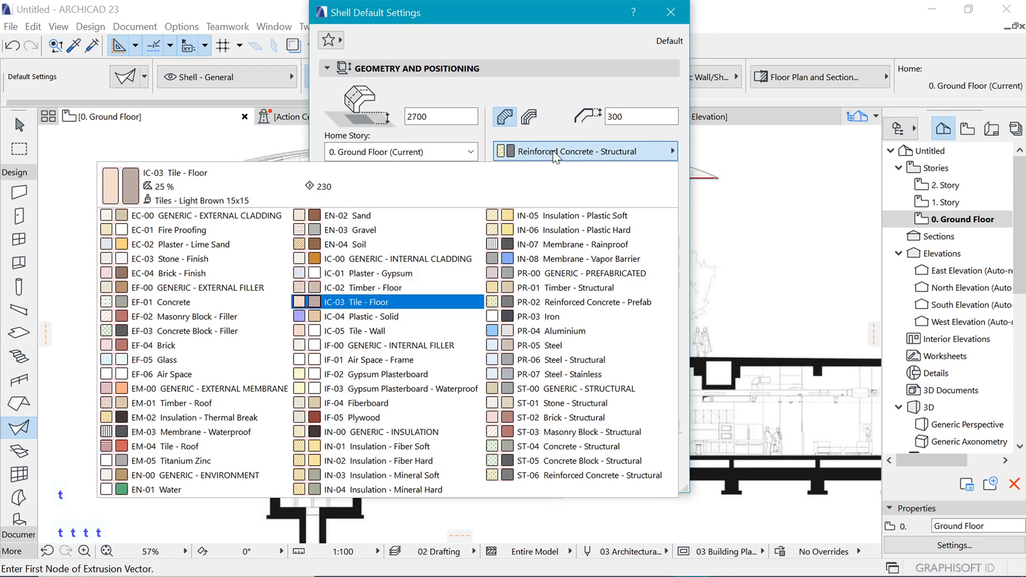
left_click(565, 287)
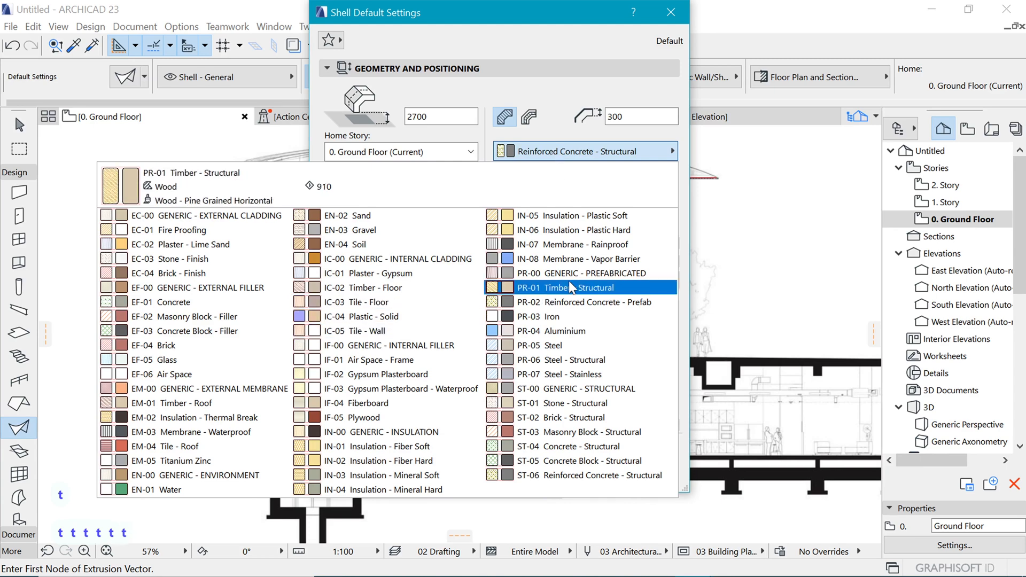
left_click(573, 288)
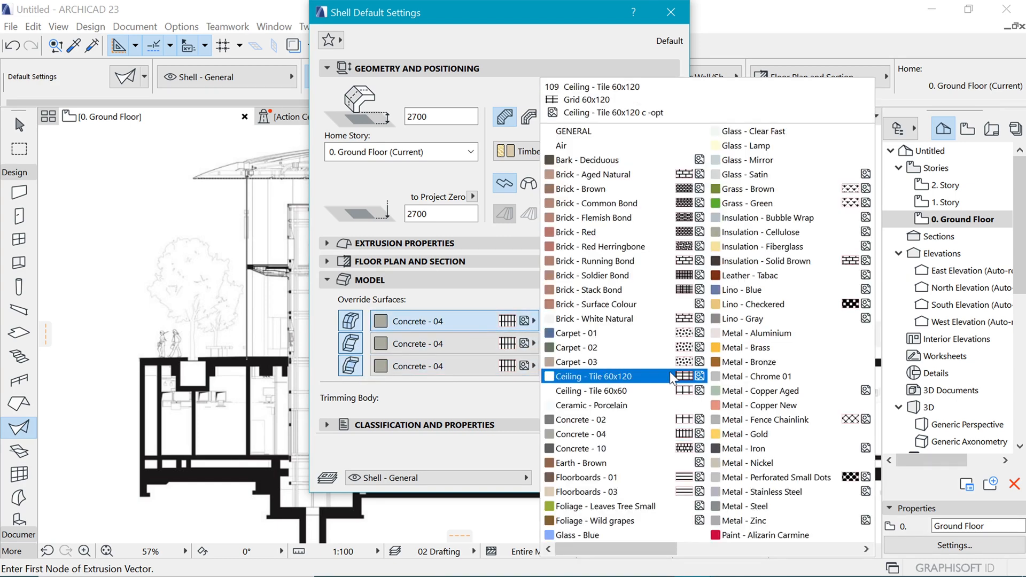
Step: Override all shell surfaces with Floorboards - 03 and confirm the settings
left_click(595, 477)
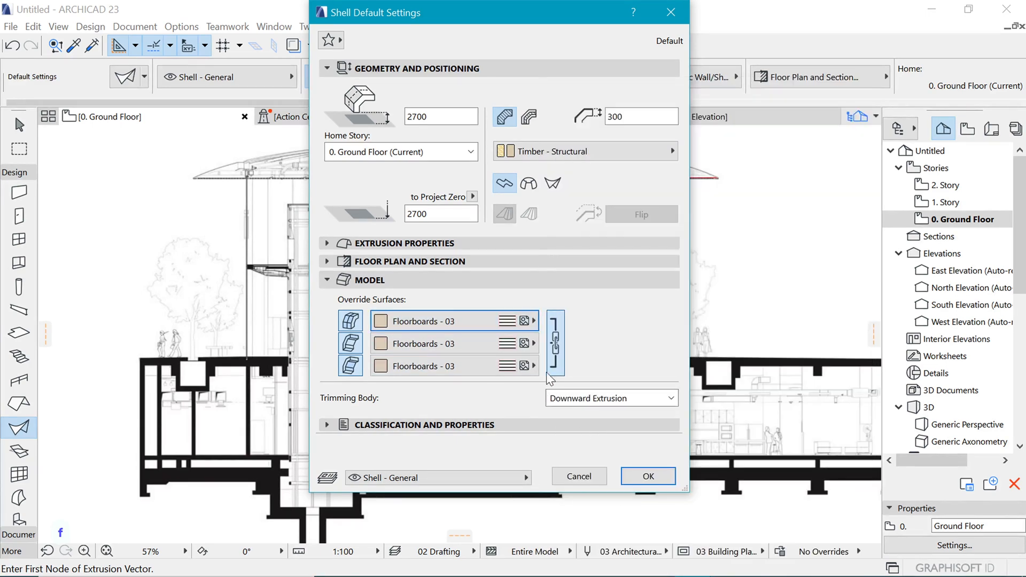
mouse_move(652, 473)
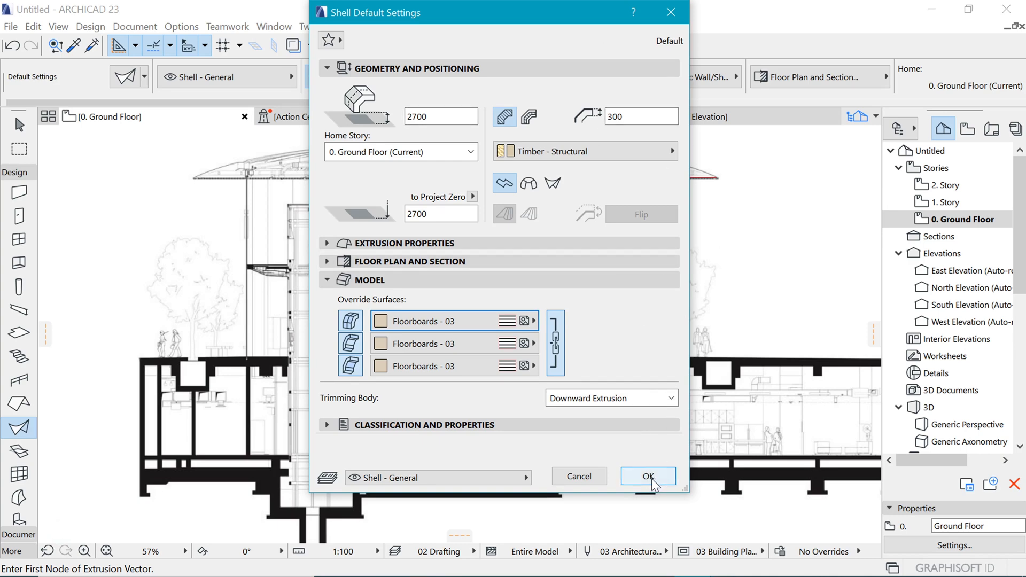
left_click(648, 476)
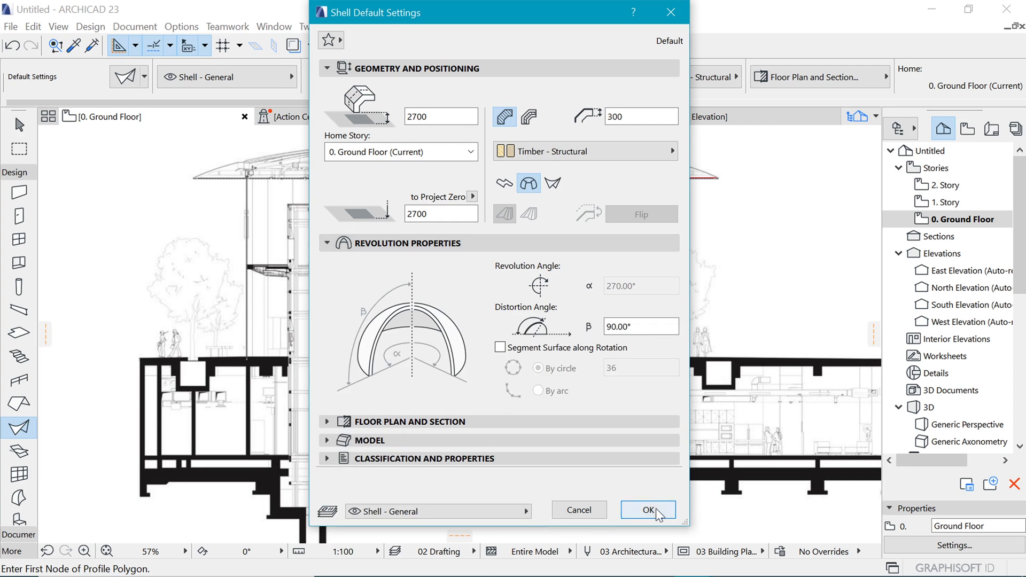
Step: Confirm the Revolved shell geometry with its 90° distortion angle
left_click(650, 509)
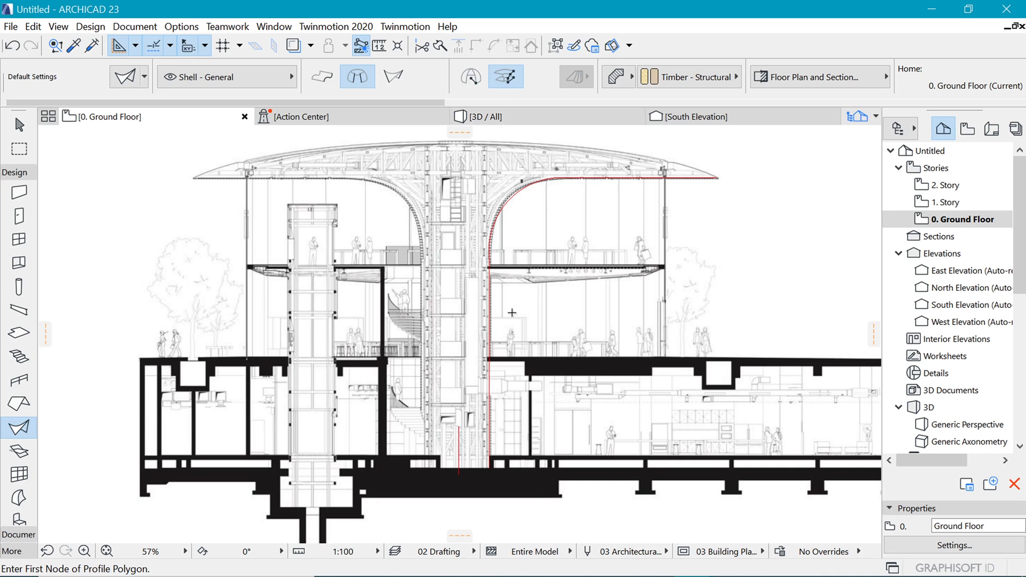
mouse_move(505, 329)
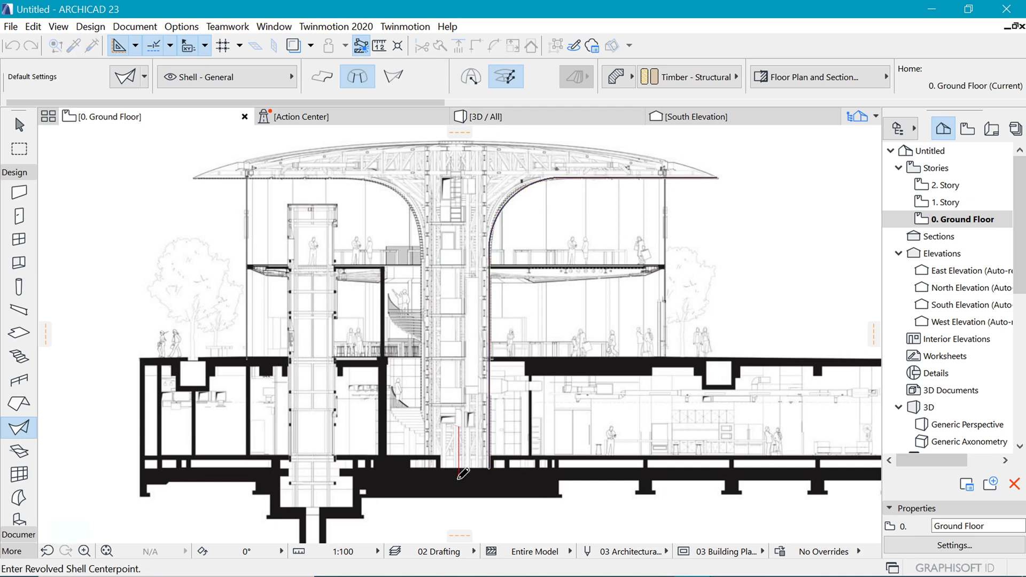
mouse_move(466, 453)
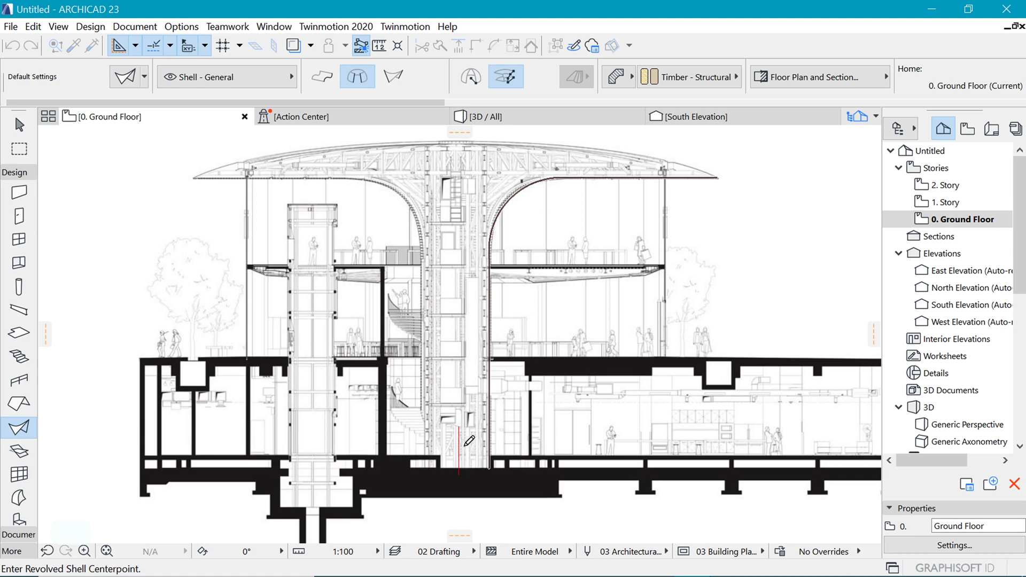
mouse_move(458, 477)
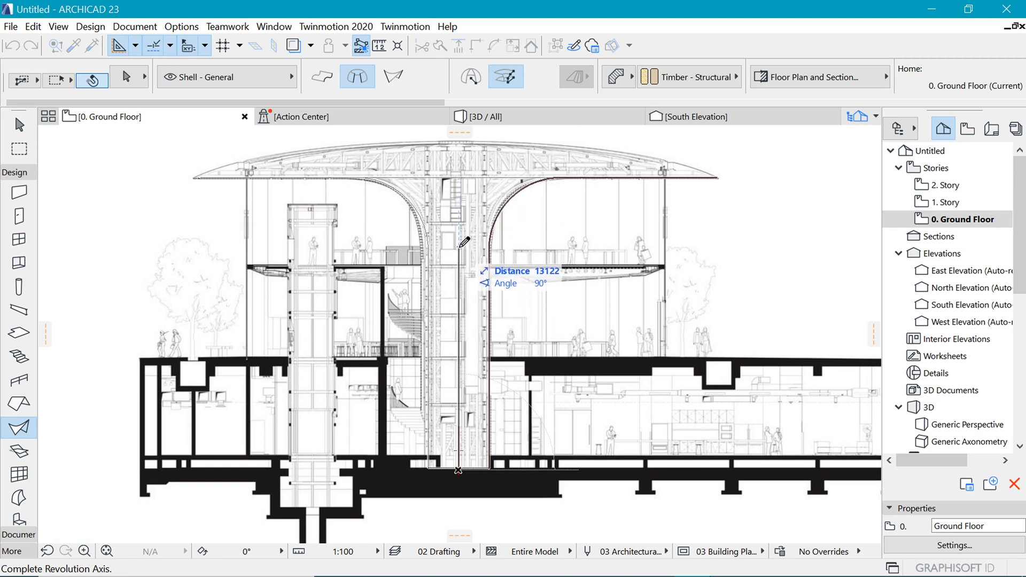
Step: Revolve the traced profile around a vertical axis up the trunk centre and confirm the angle
left_click(458, 469)
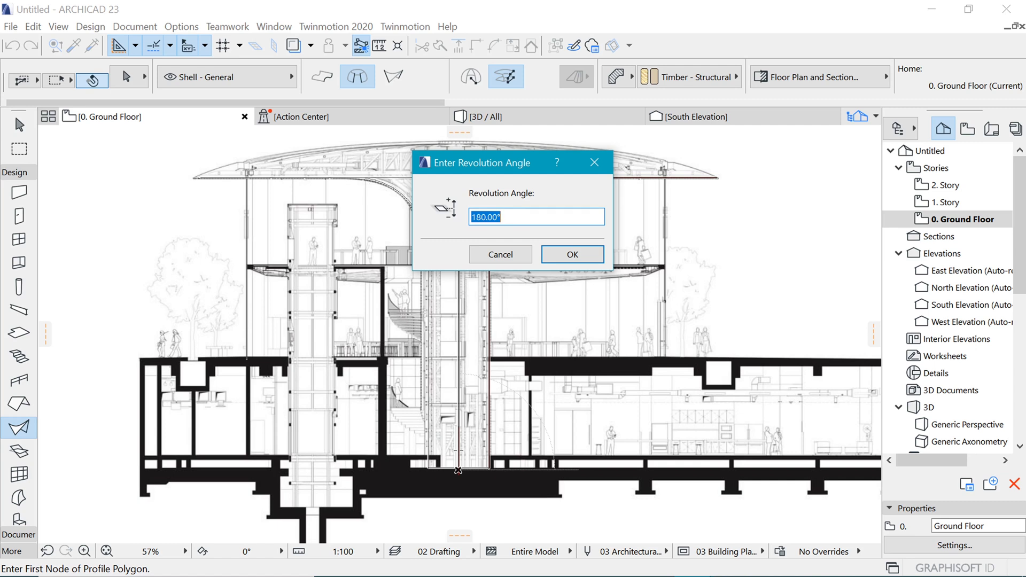
type("3")
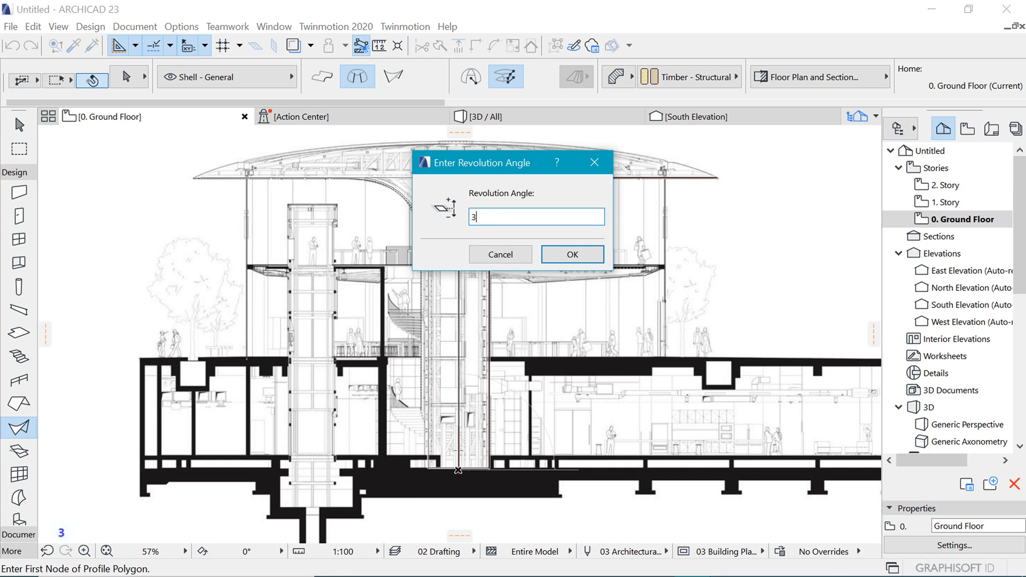
left_click(572, 255)
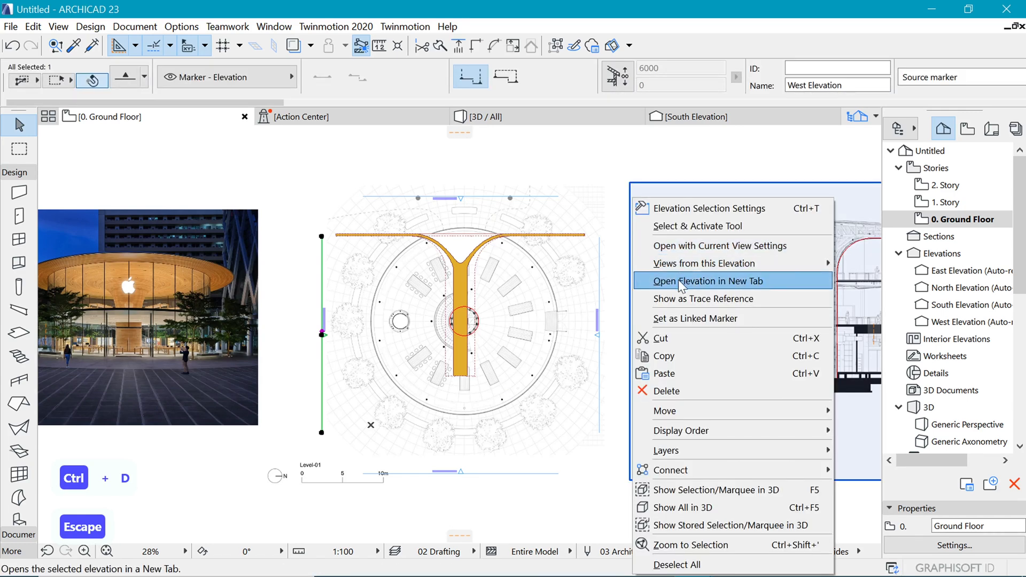
Step: Open the West Elevation and rotate and drag the revolved shell into an upright trunk
left_click(708, 282)
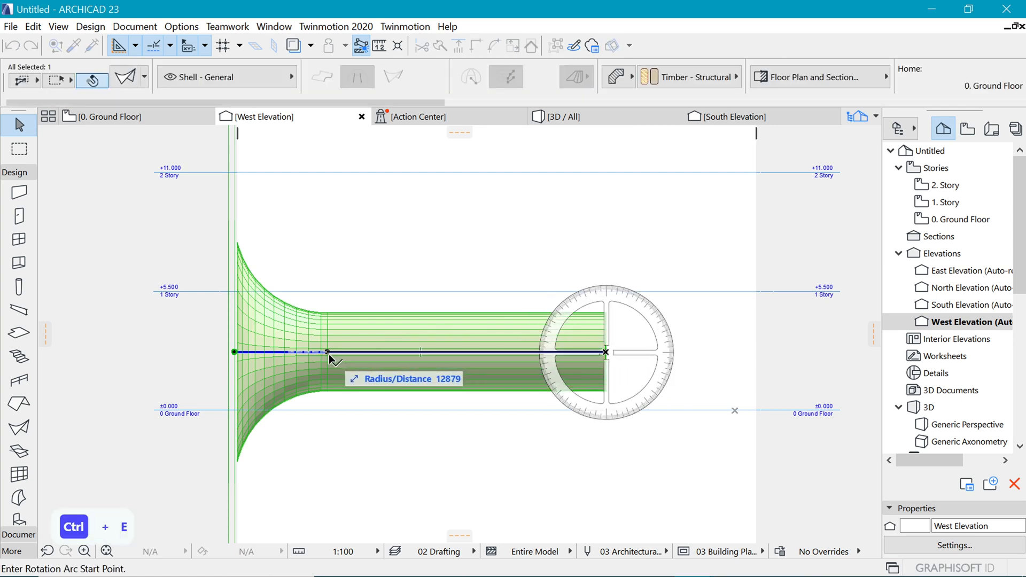
left_click(327, 351)
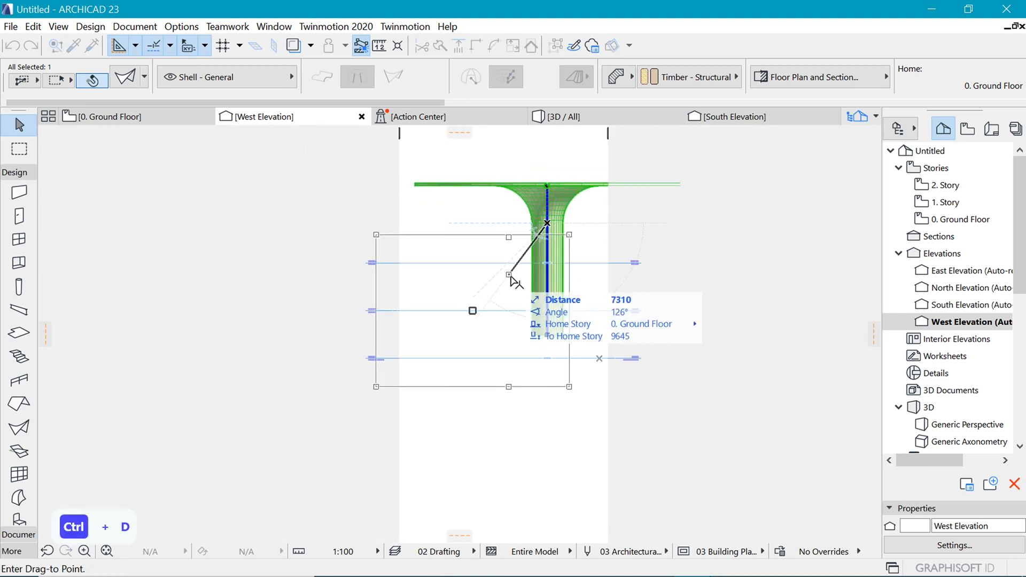
key("Escape")
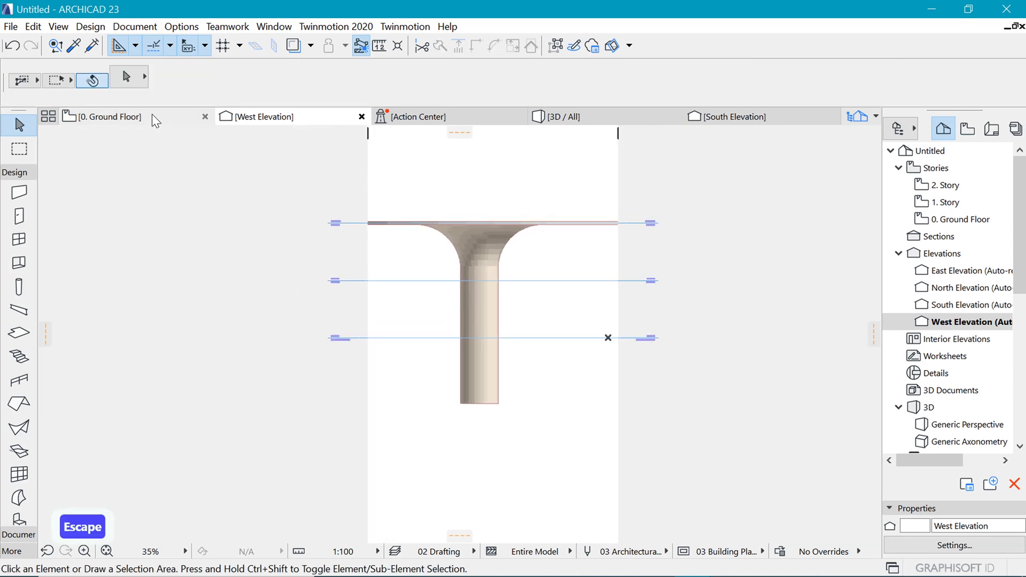
Step: Copy the section image from the Ground Floor plan and paste it over the trunk in the West Elevation
left_click(109, 118)
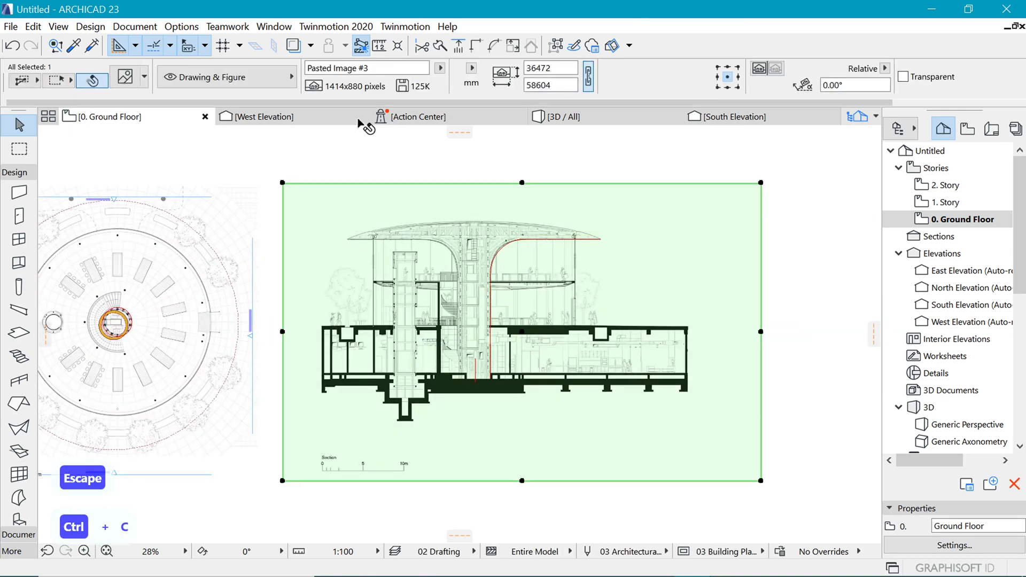
left_click(264, 117)
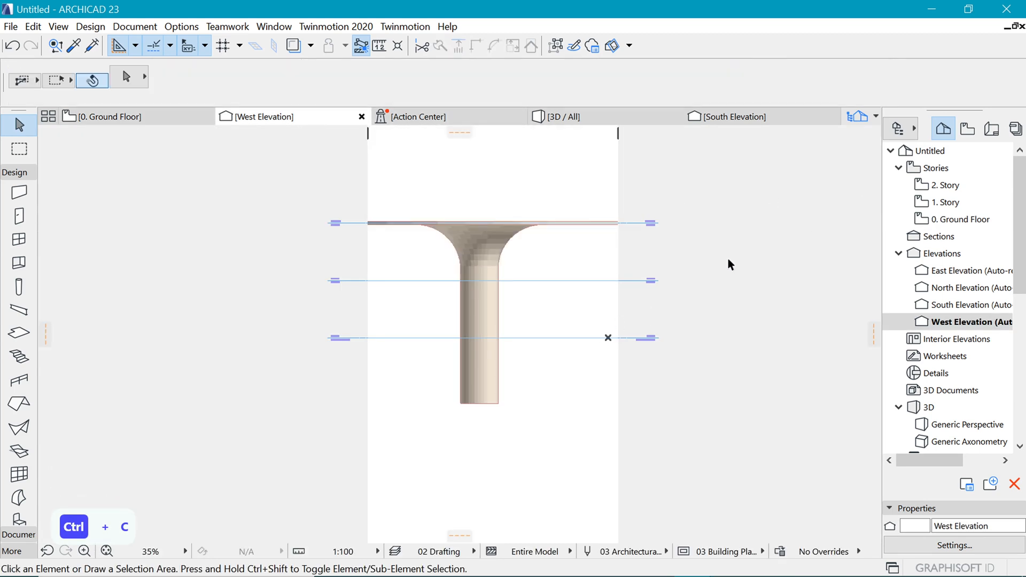
key("ctrl+v")
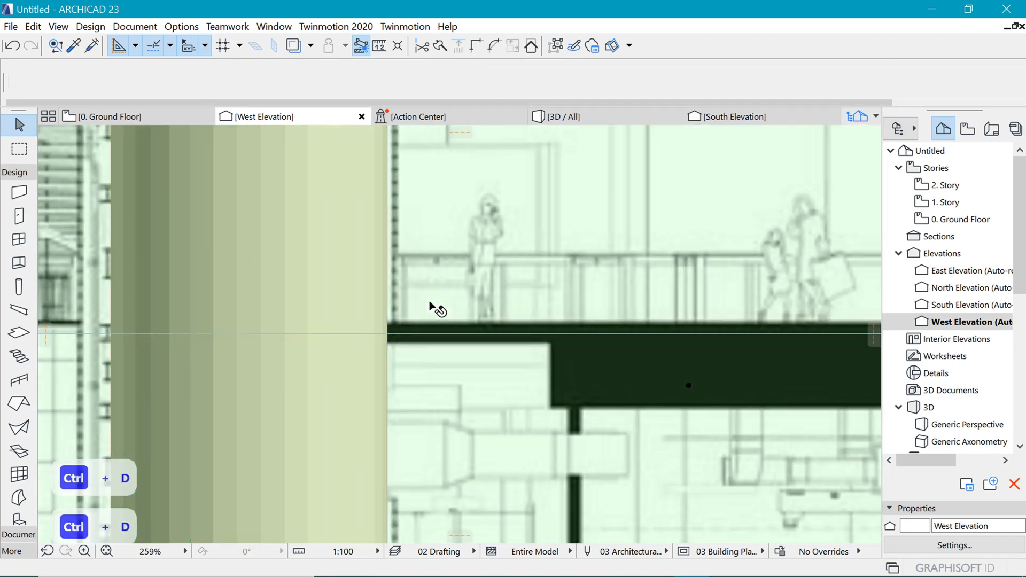
key("Ctrl+V")
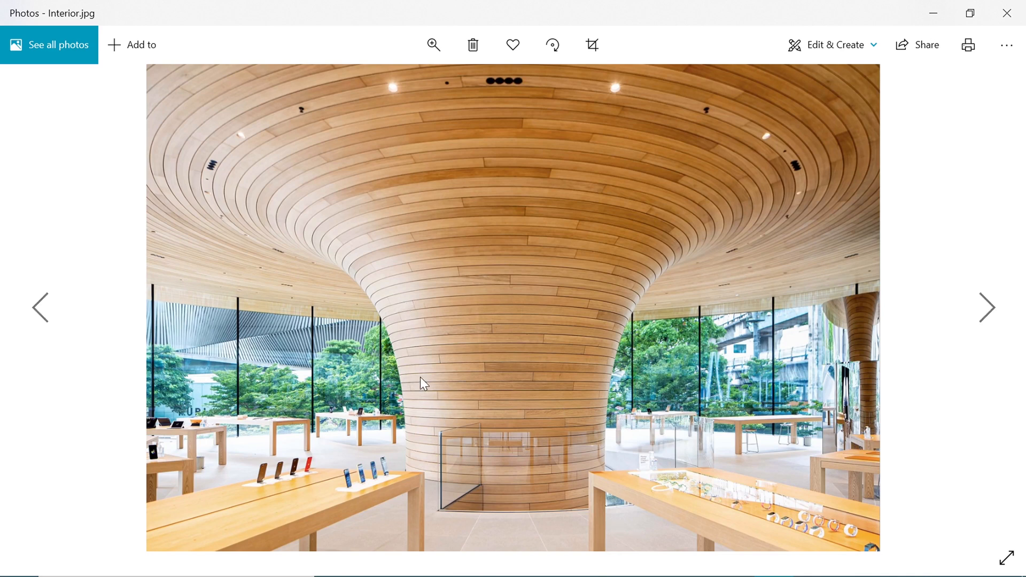
mouse_move(695, 187)
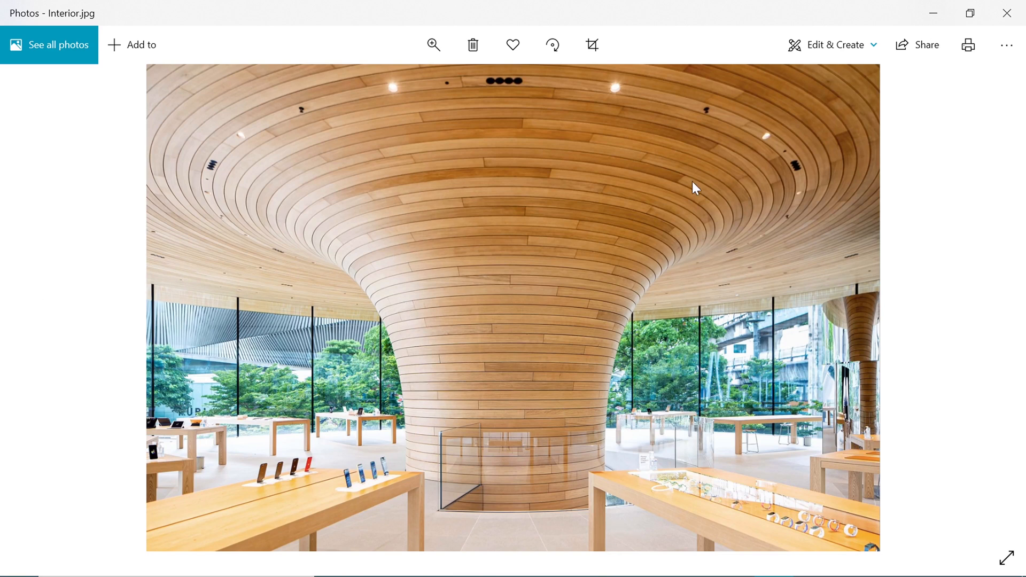
mouse_move(488, 276)
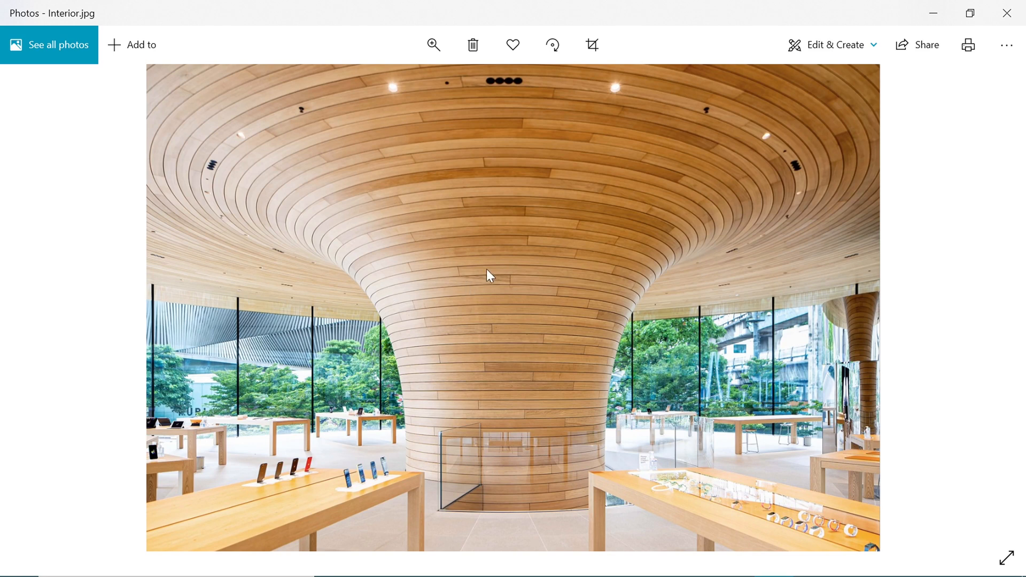
mouse_move(524, 155)
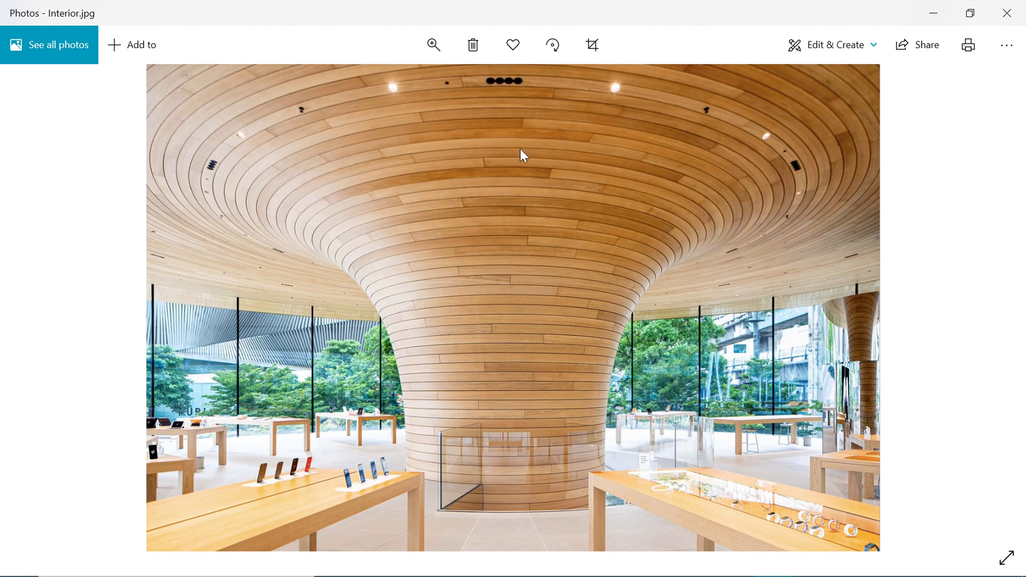
mouse_move(854, 137)
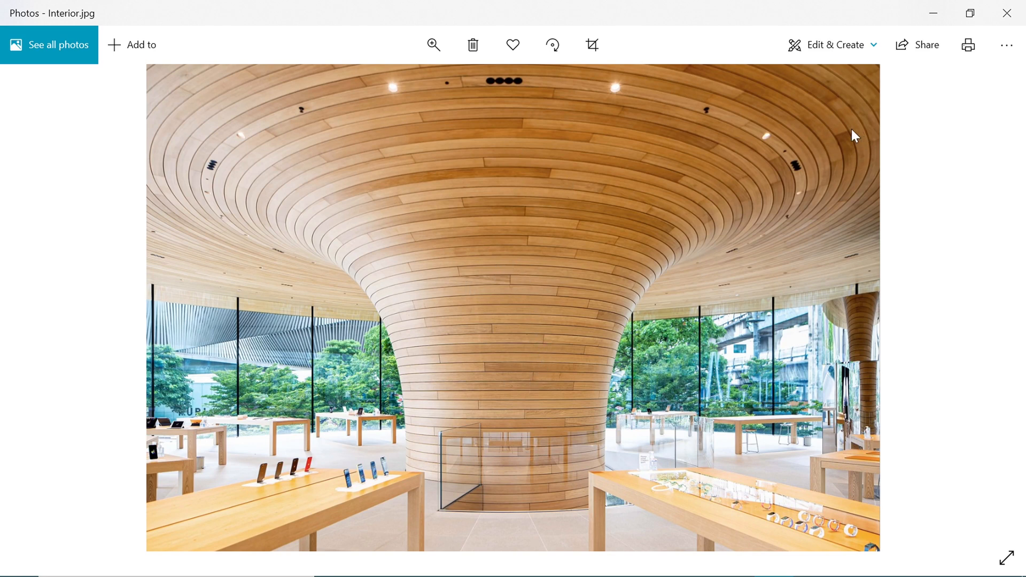
mouse_move(639, 279)
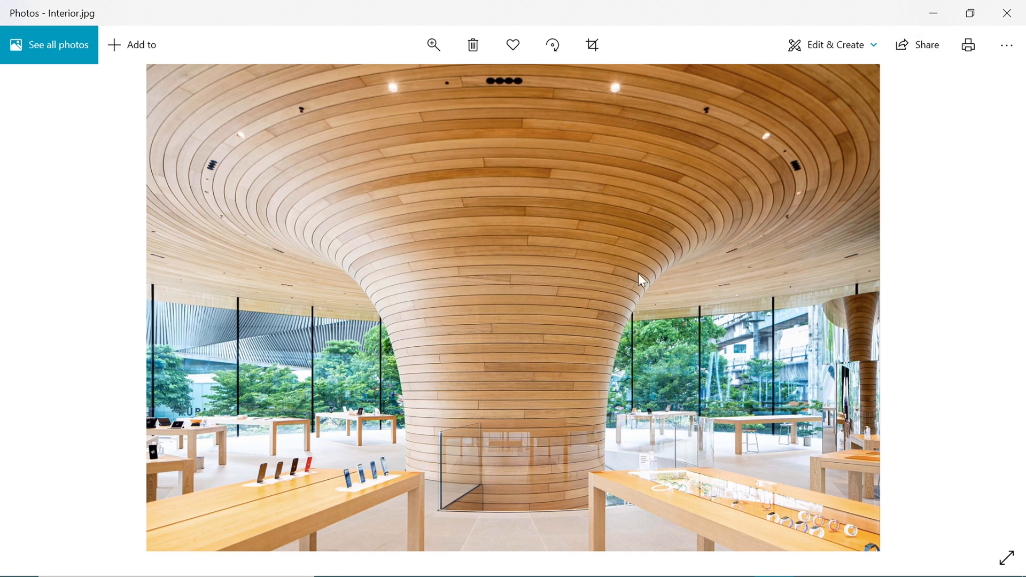
mouse_move(934, 15)
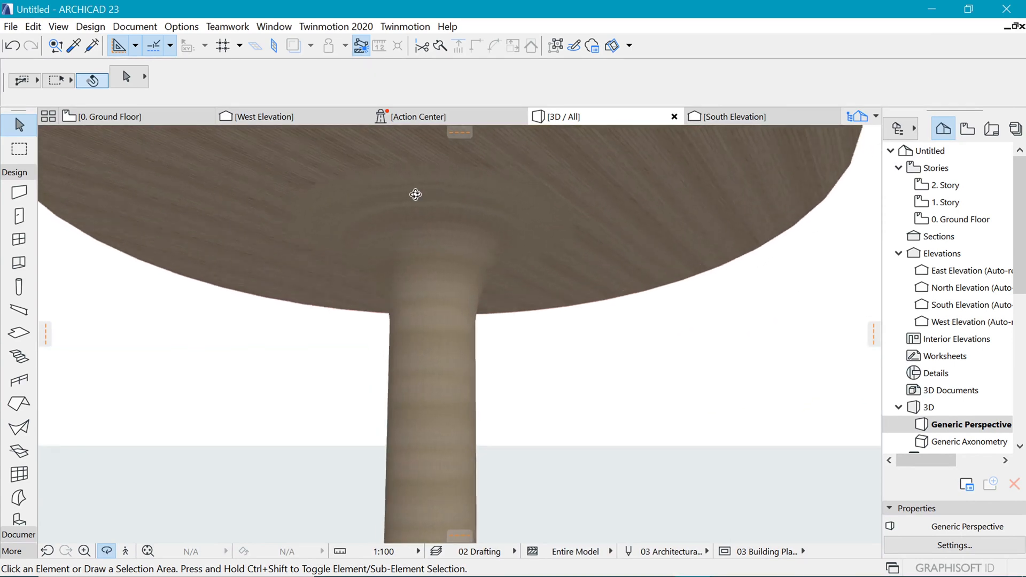
Step: Orbit the 3D model to look up at the trunk meeting the canopy, then return to the Ground Floor plan
left_click_drag(414, 195, 444, 268)
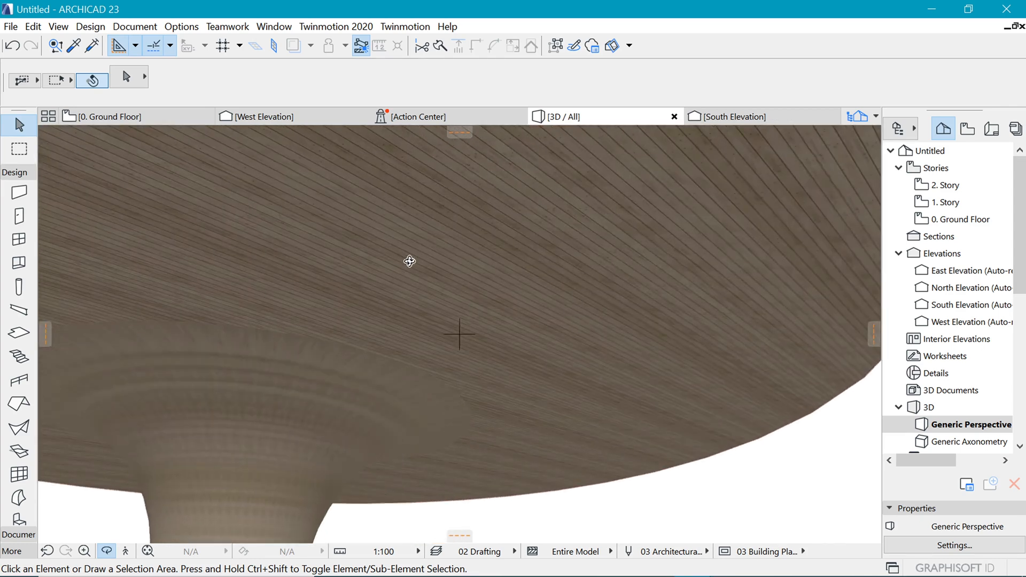
left_click_drag(409, 261, 571, 244)
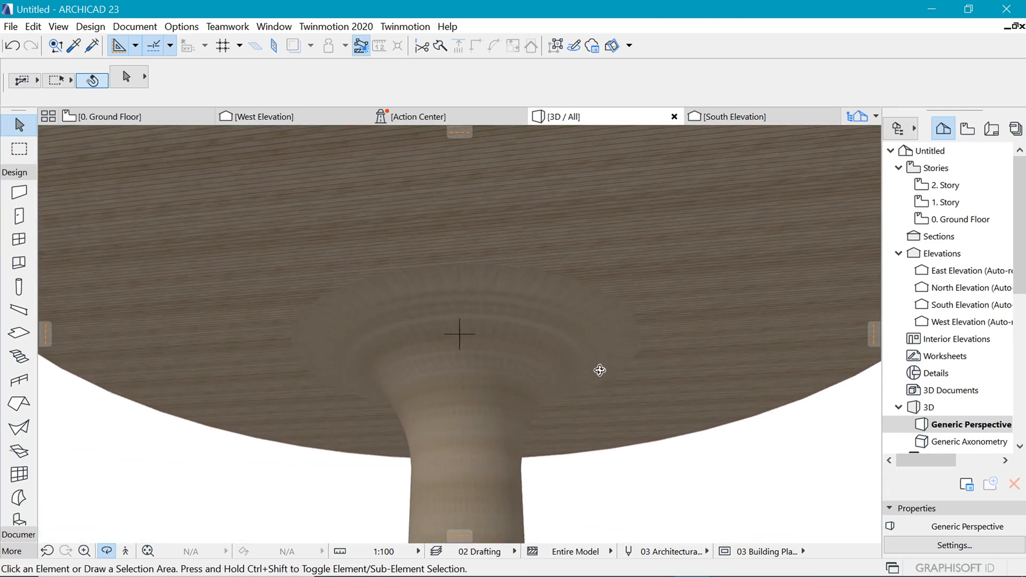
left_click(110, 117)
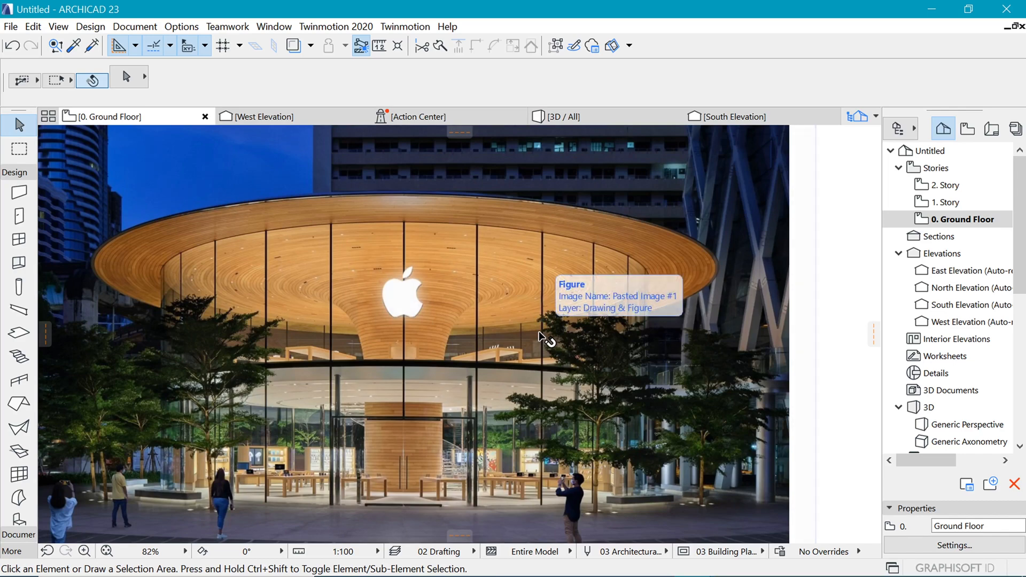
mouse_move(298, 325)
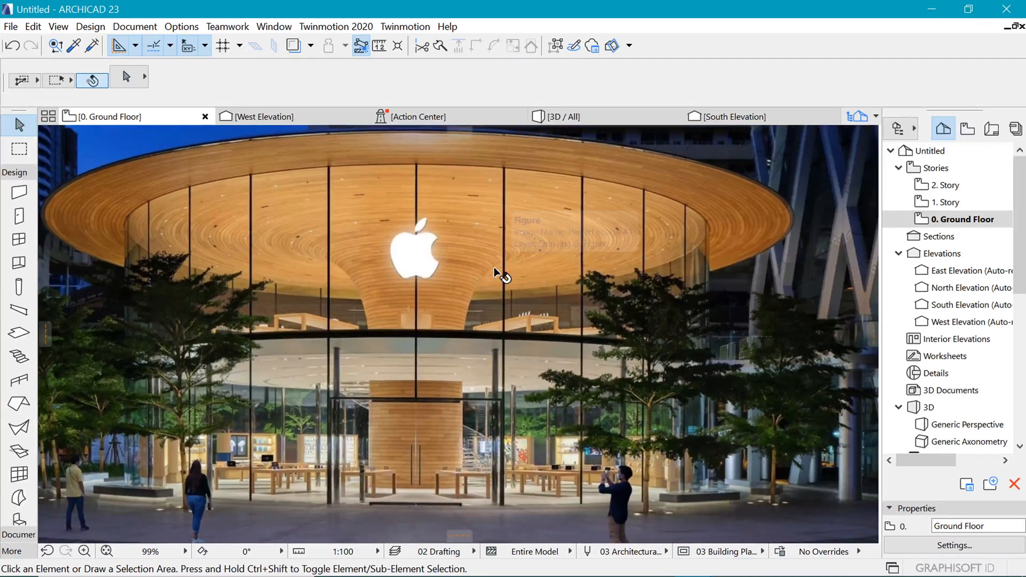
mouse_move(496, 336)
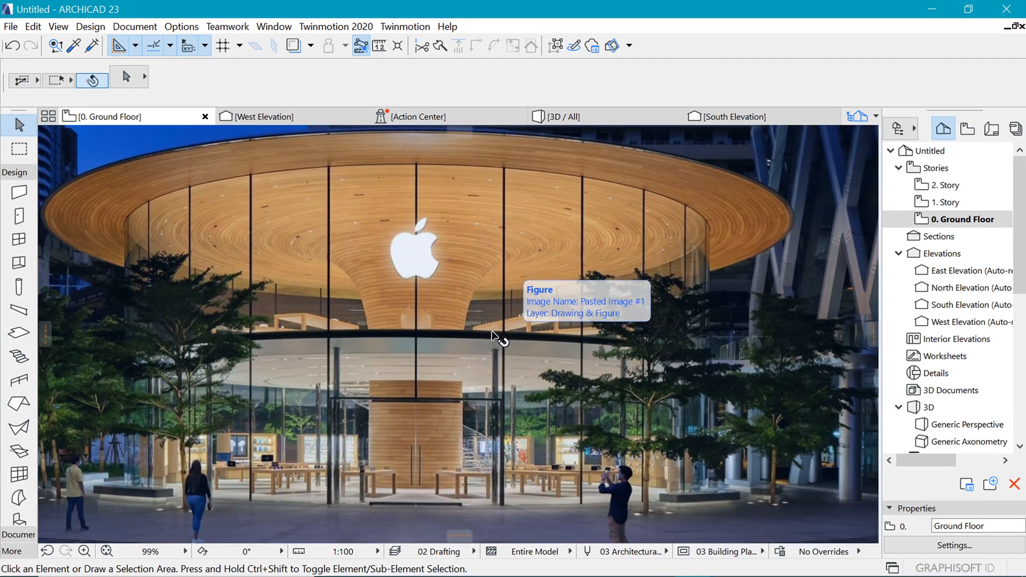
mouse_move(447, 446)
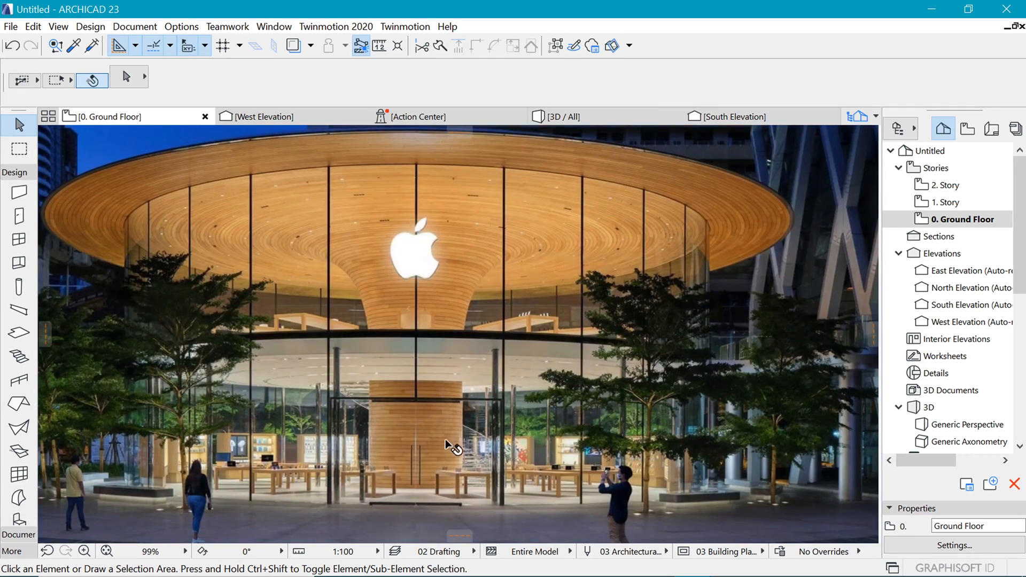
mouse_move(480, 328)
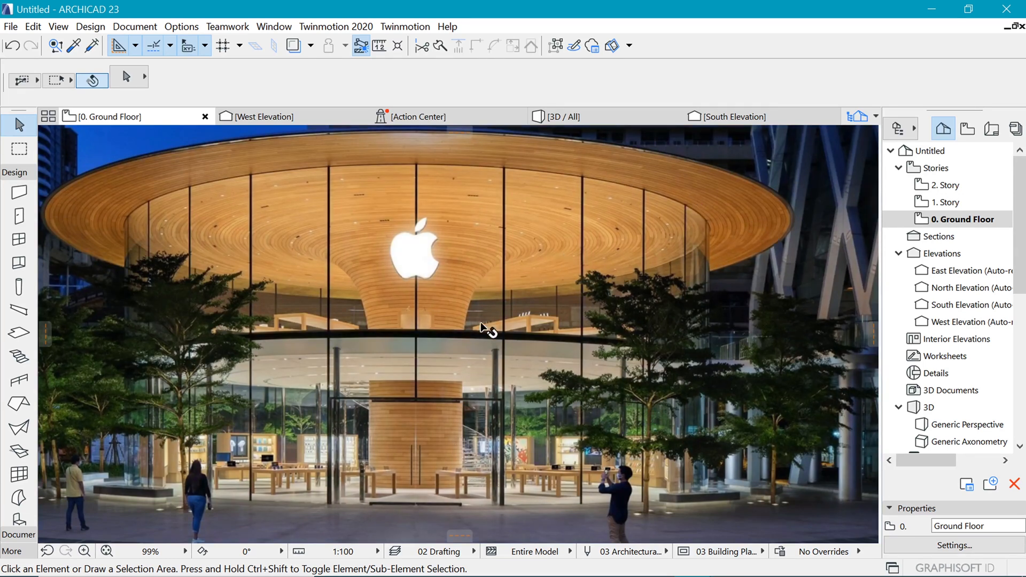
mouse_move(454, 394)
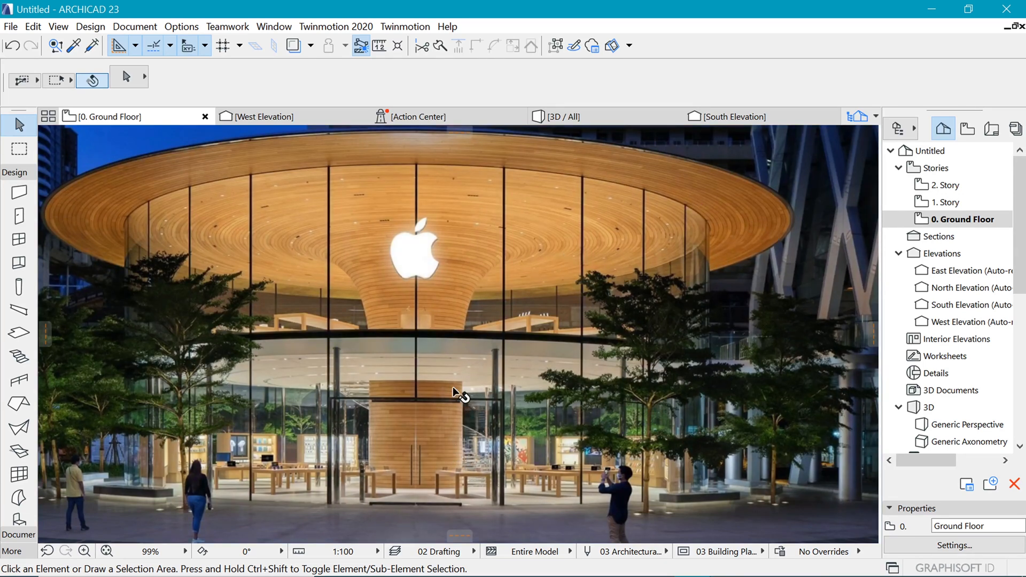
mouse_move(453, 394)
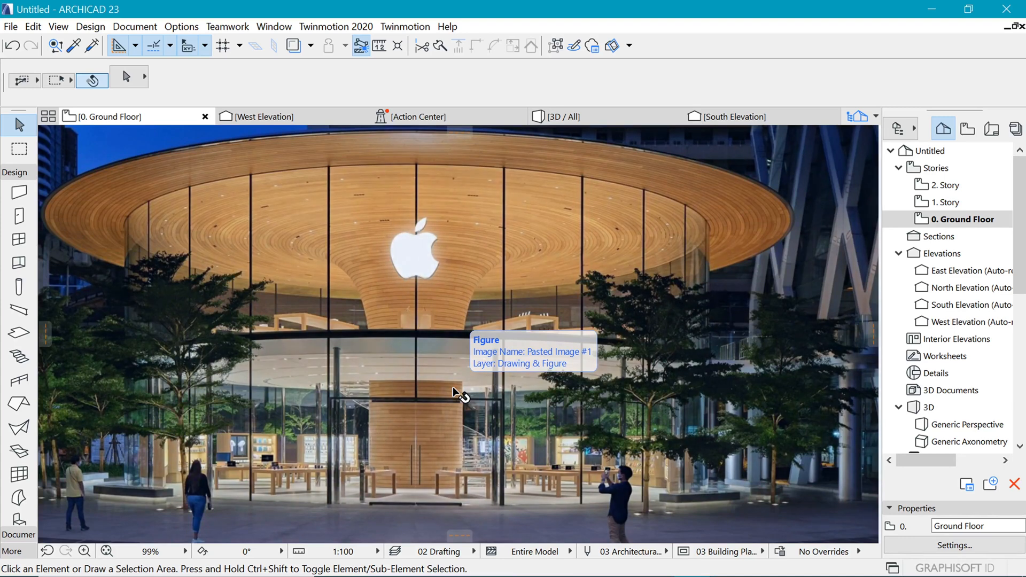
mouse_move(584, 218)
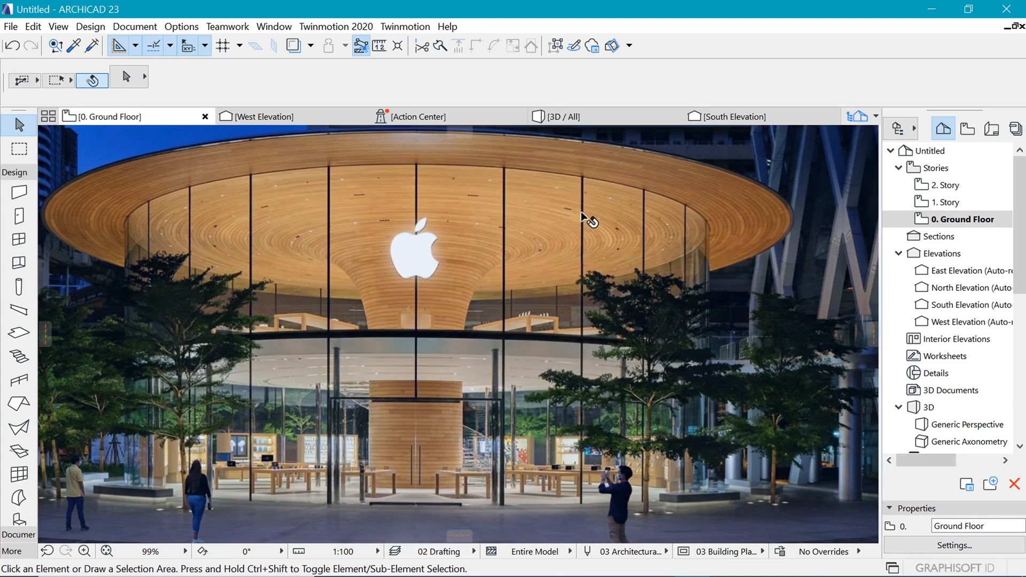
mouse_move(374, 436)
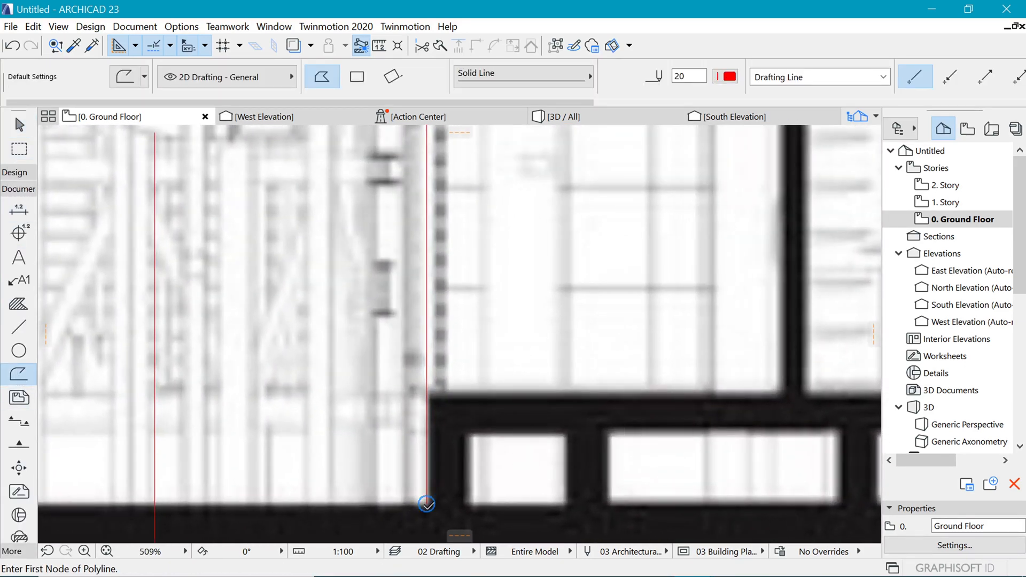
Step: Trace a polyline up the trunk edge from floor level and select it
left_click(428, 504)
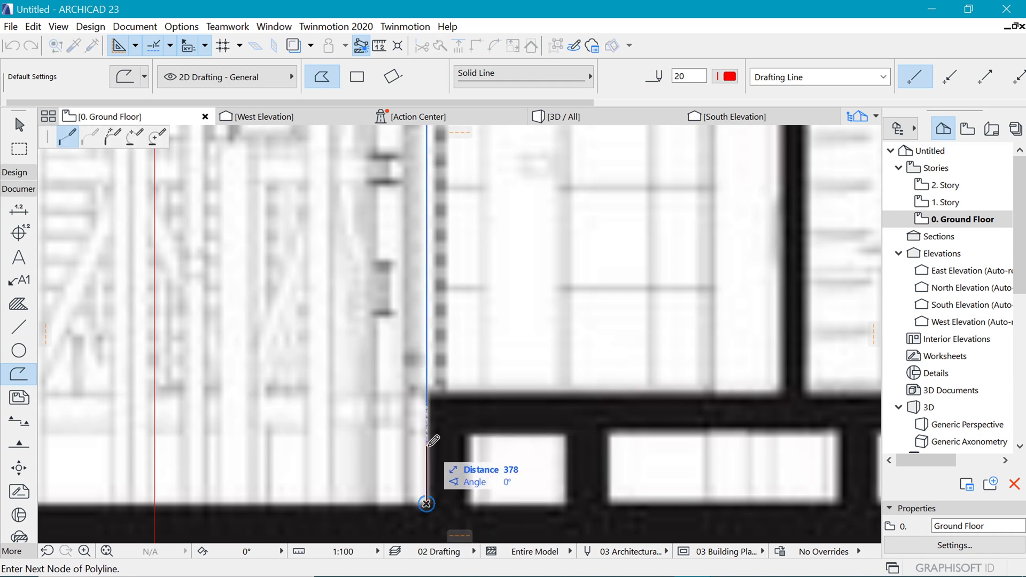
type("1")
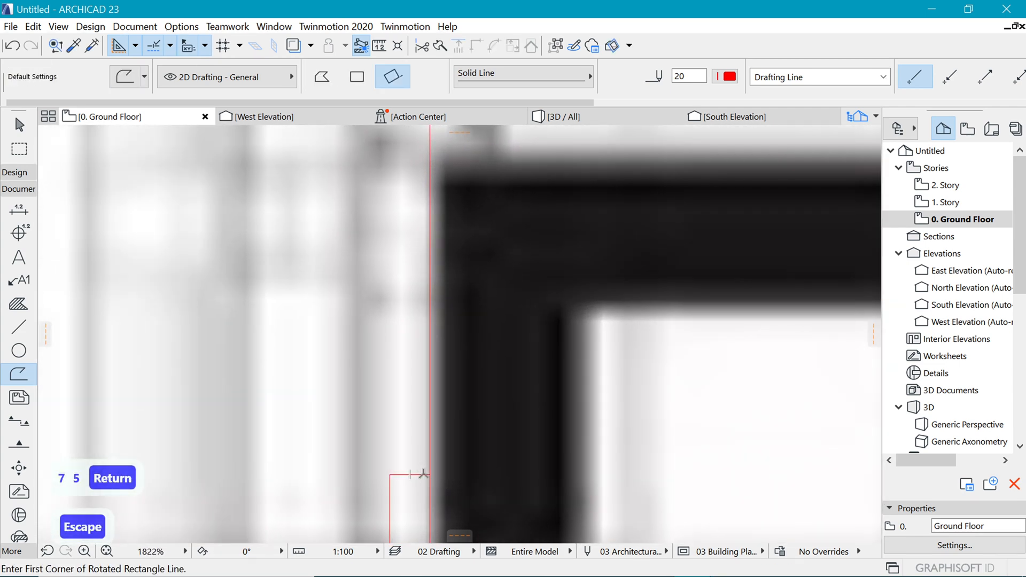
left_click(418, 473)
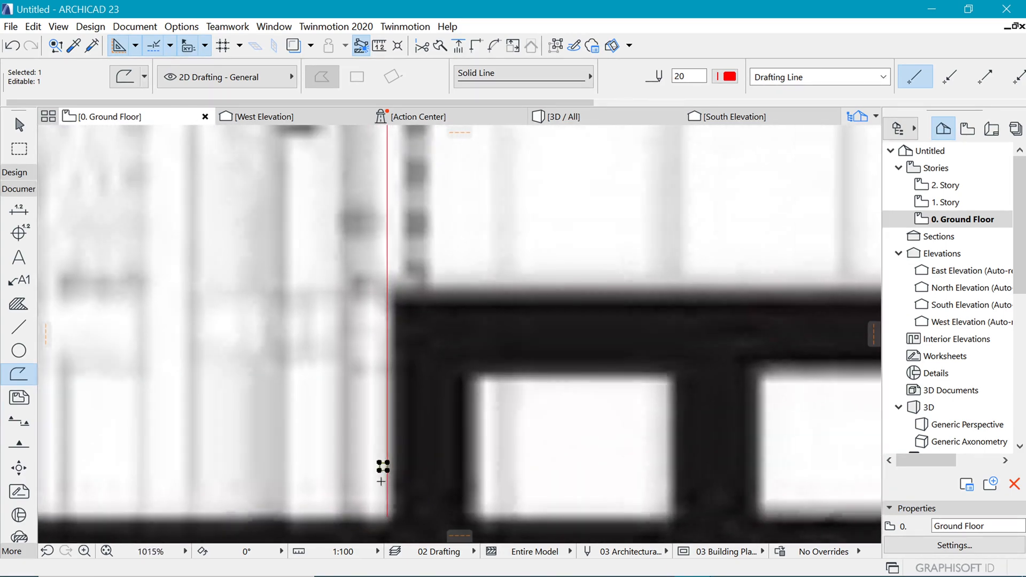
Step: Multiply the polyline with Spread at 175 spacing, Rotate to Path, along the picked guide line
key("Ctrl+U")
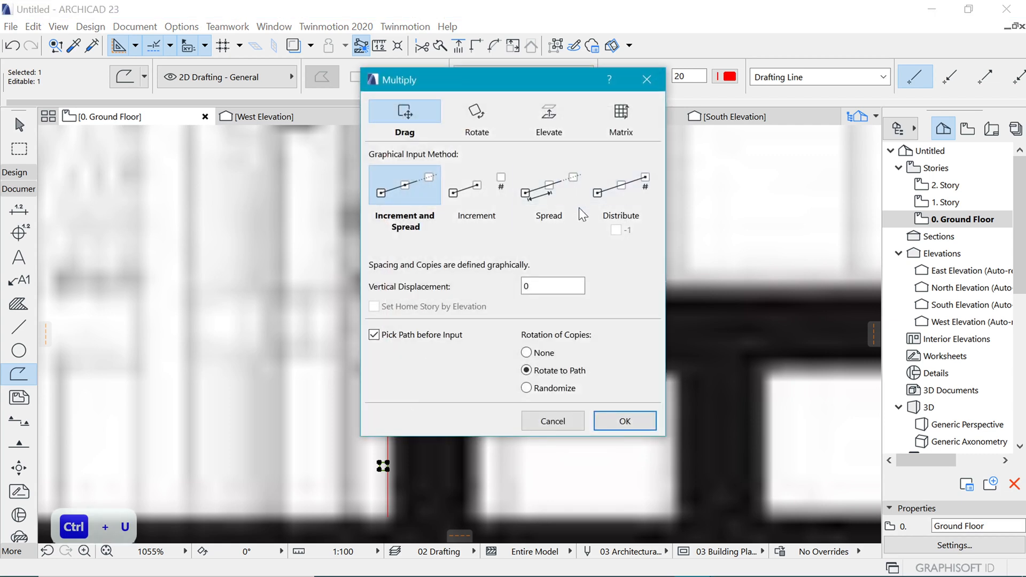
left_click(550, 184)
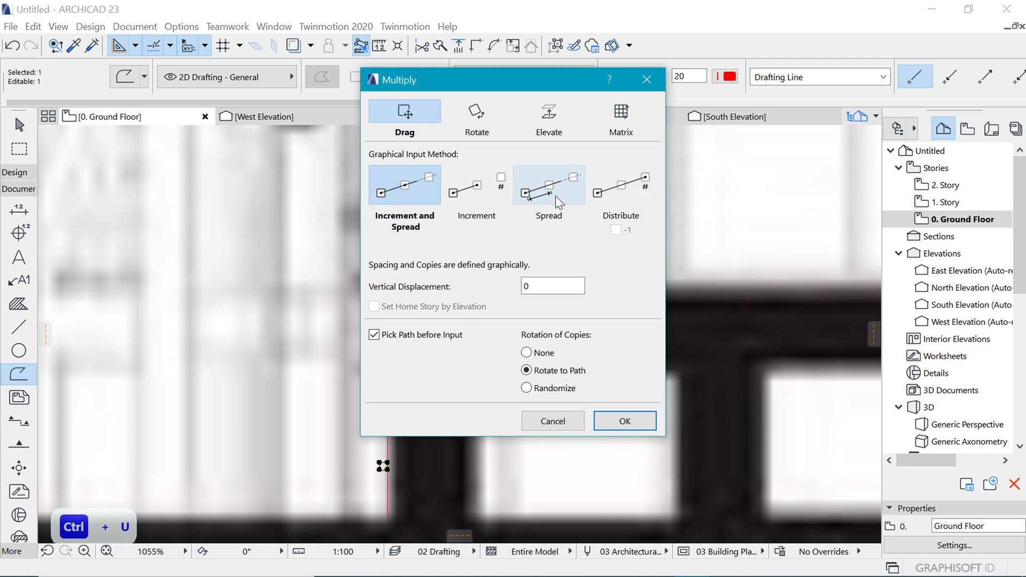
left_click(548, 184)
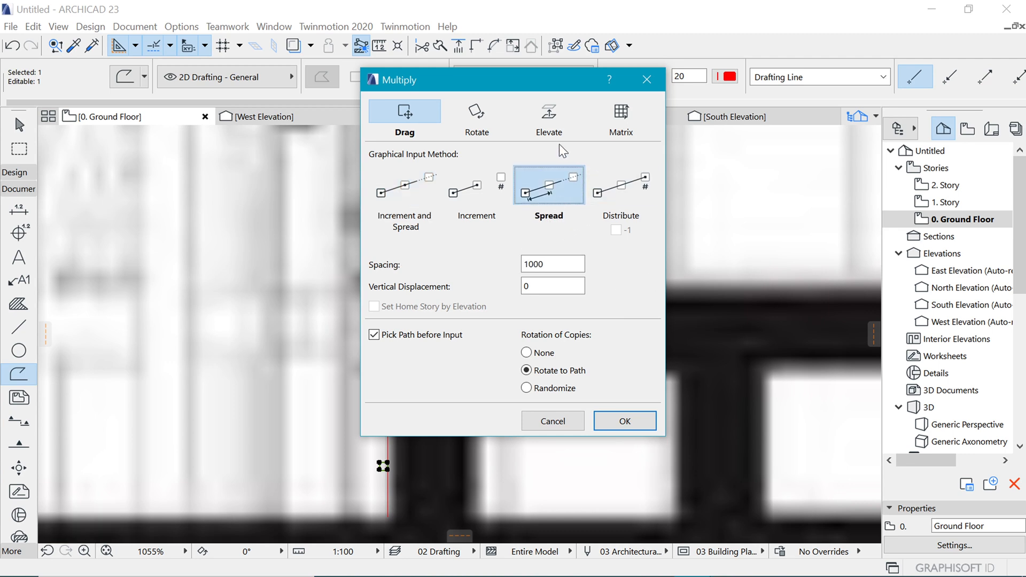
mouse_move(443, 158)
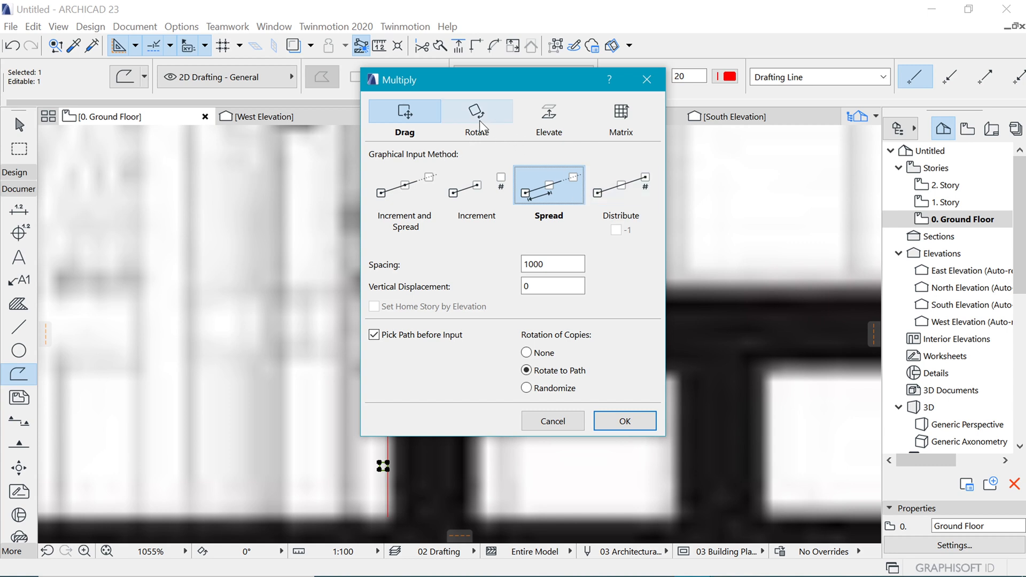
left_click(404, 112)
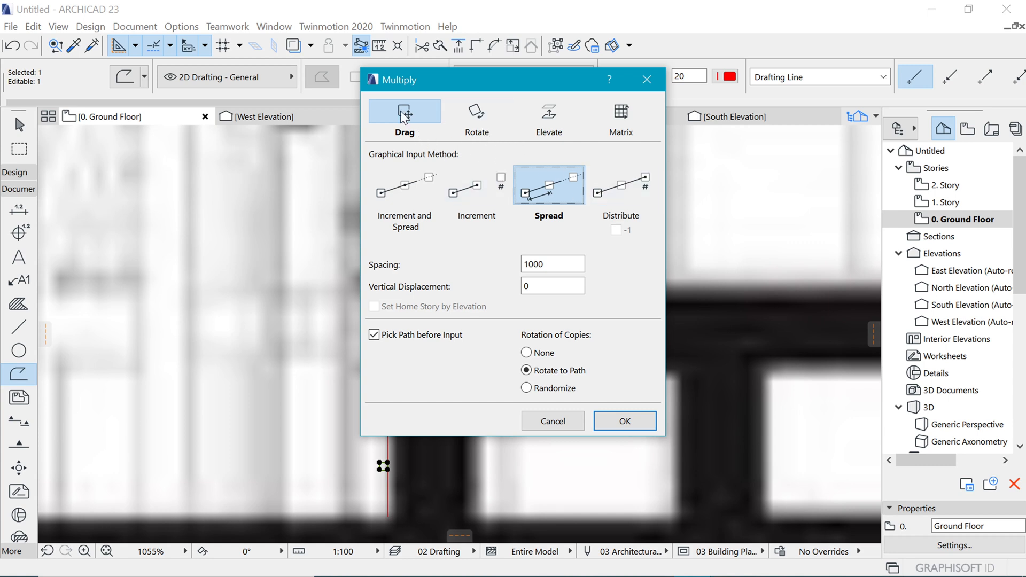
mouse_move(409, 319)
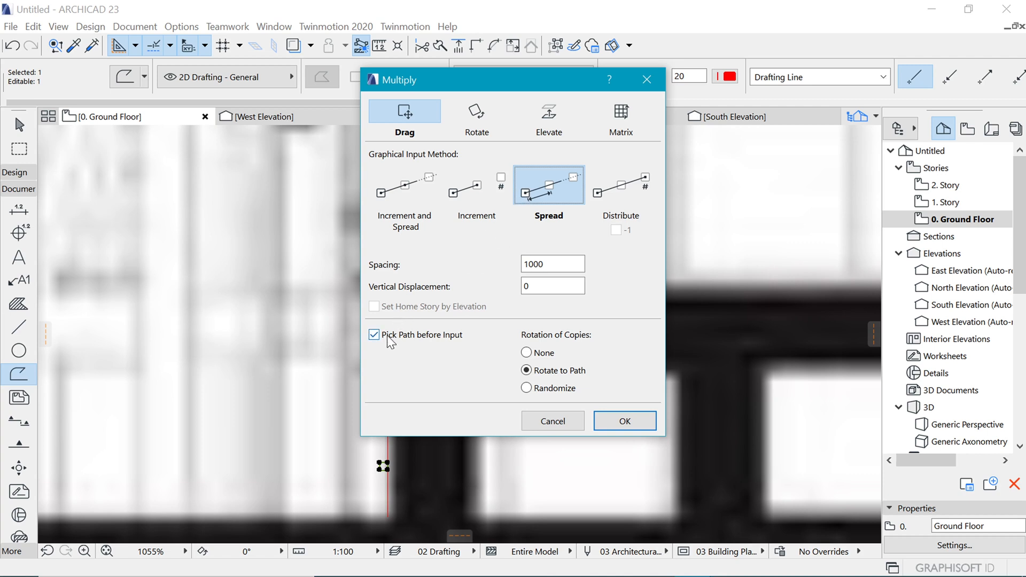
mouse_move(402, 348)
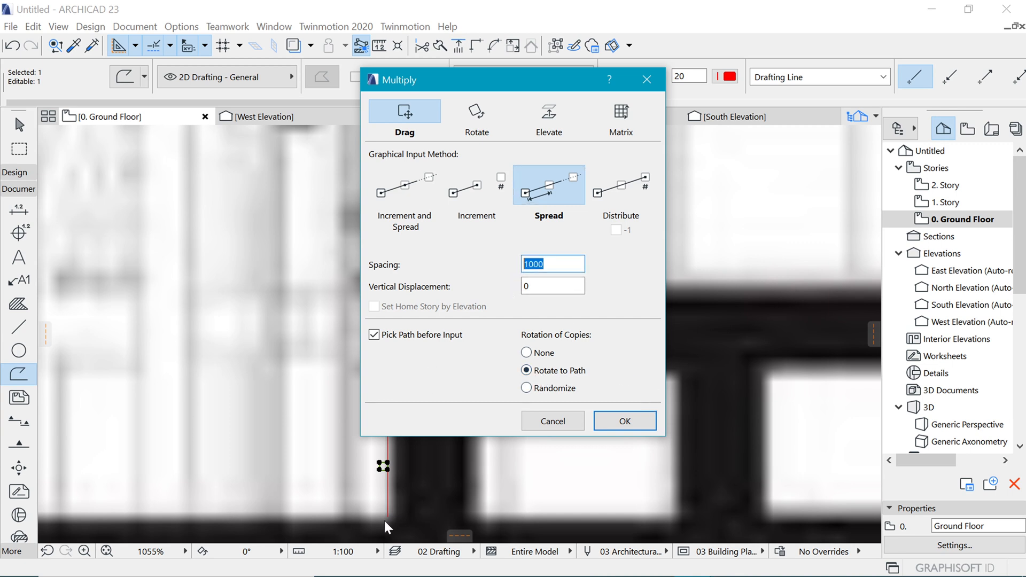
mouse_move(393, 473)
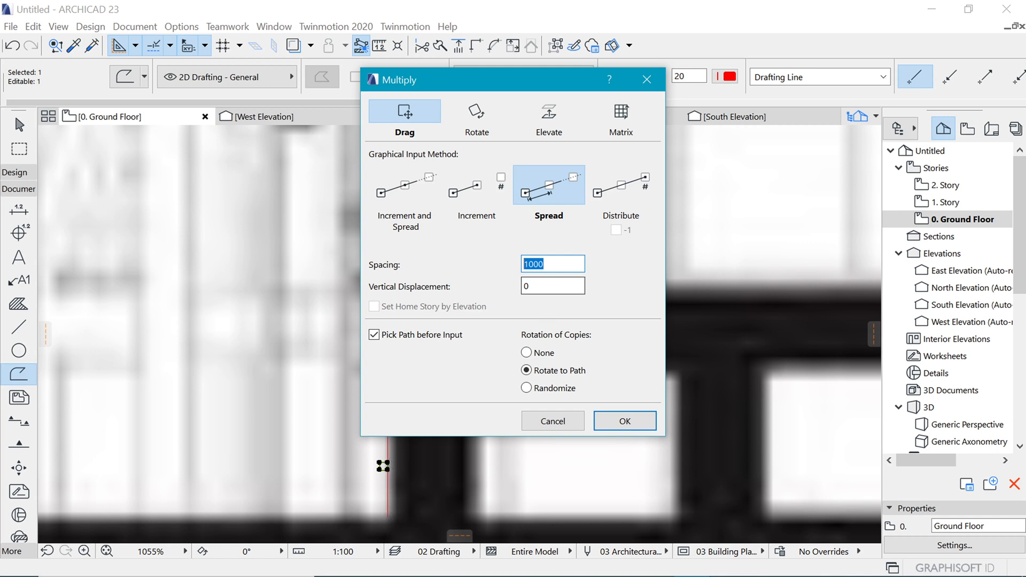
type("175")
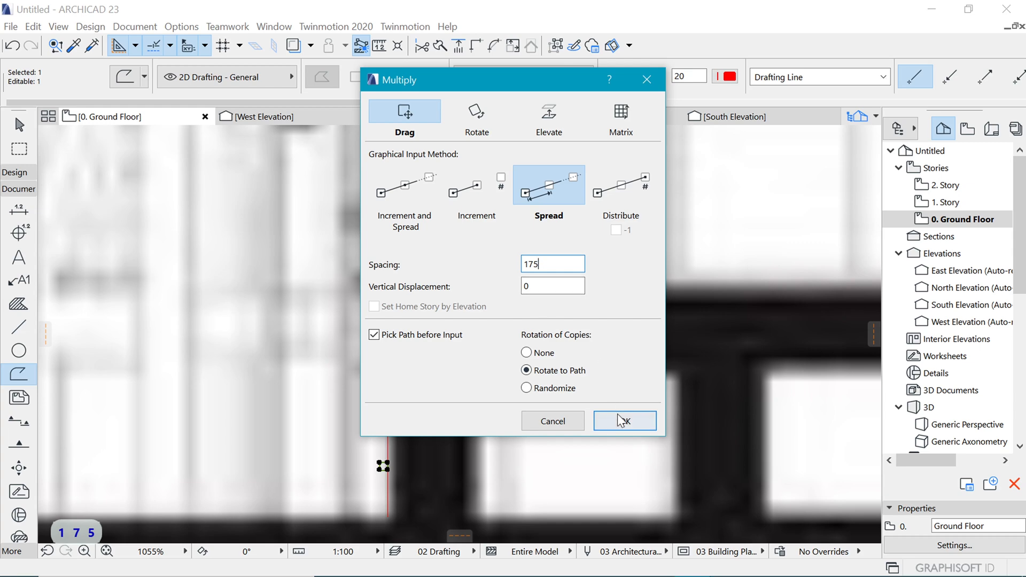
left_click(624, 421)
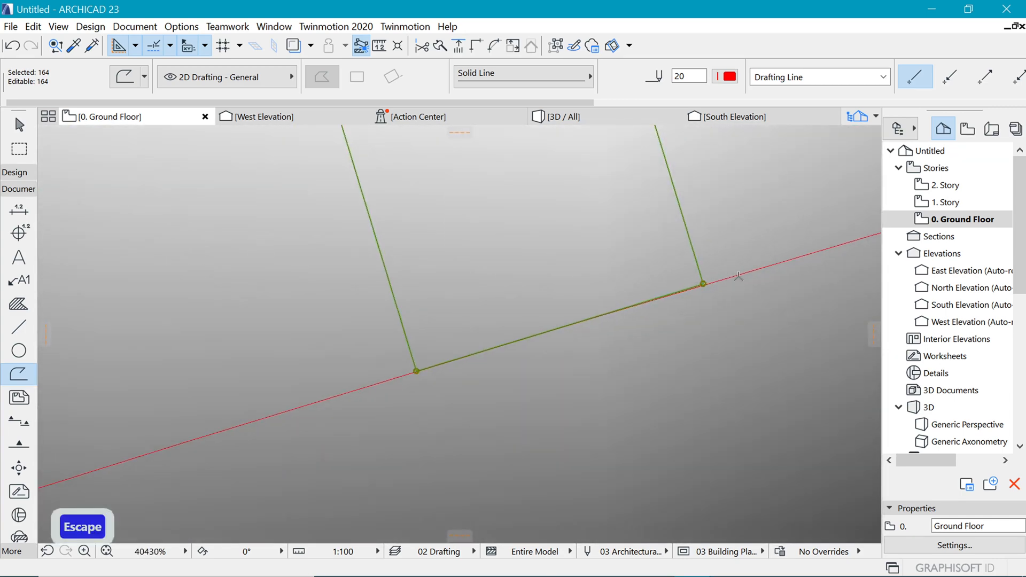
Step: Repeat the 175-spacing Spread multiply along the vertical trunk-edge polyline
left_click(392, 77)
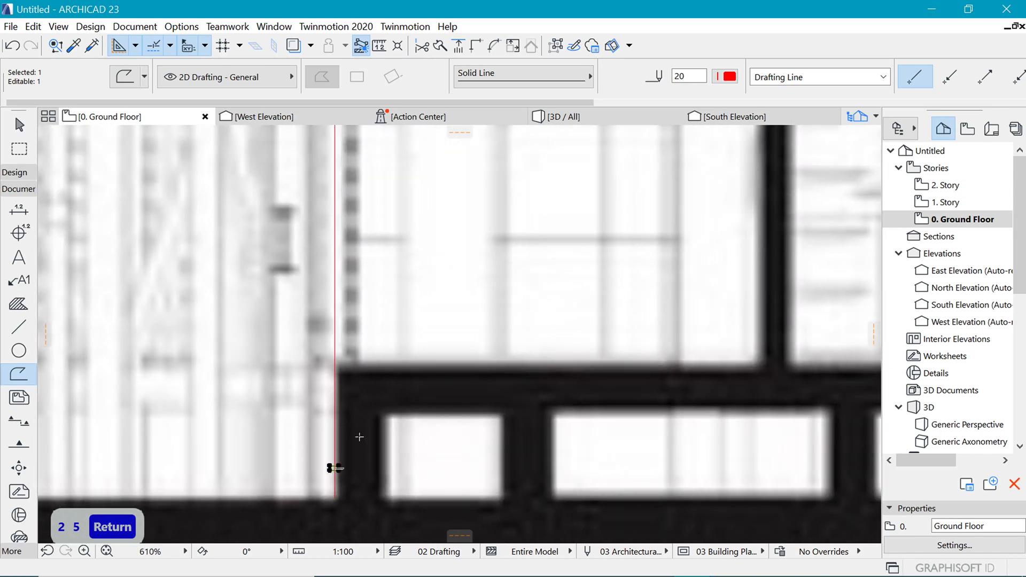
key("Ctrl+U")
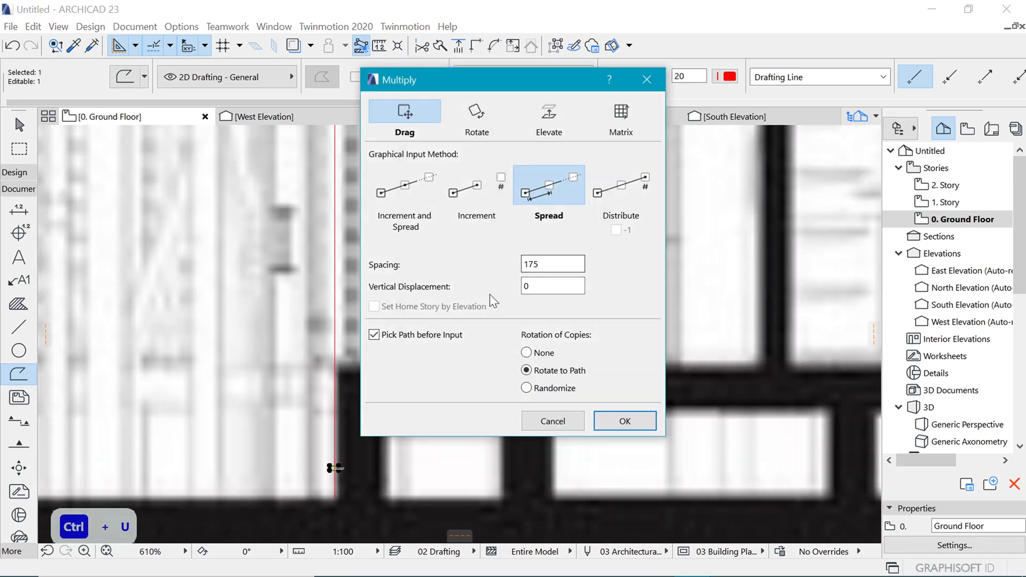
mouse_move(455, 379)
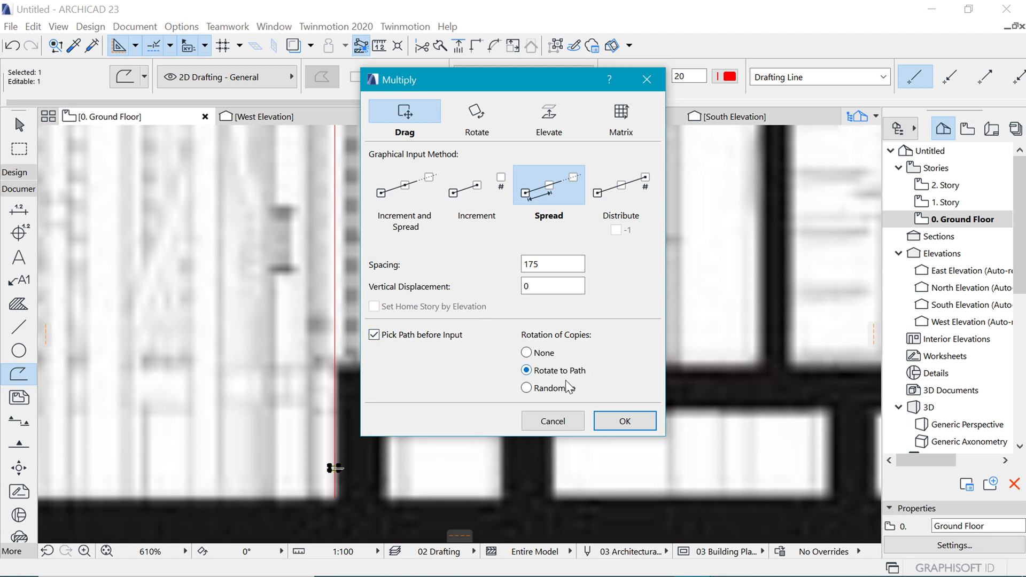
left_click(624, 421)
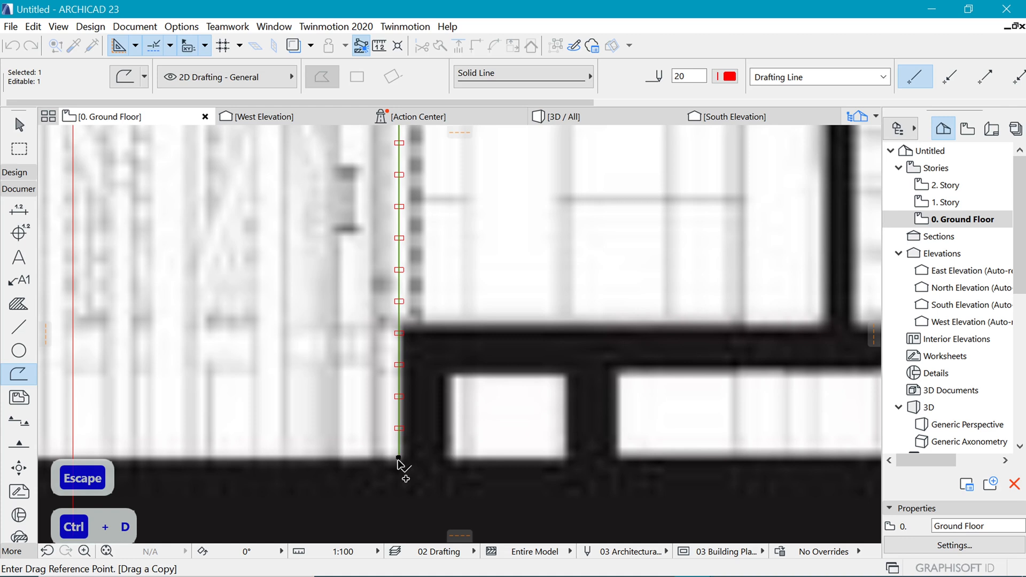
Step: Offset the traced trunk-edge polyline by 300 to form the trunk outline
left_click(398, 471)
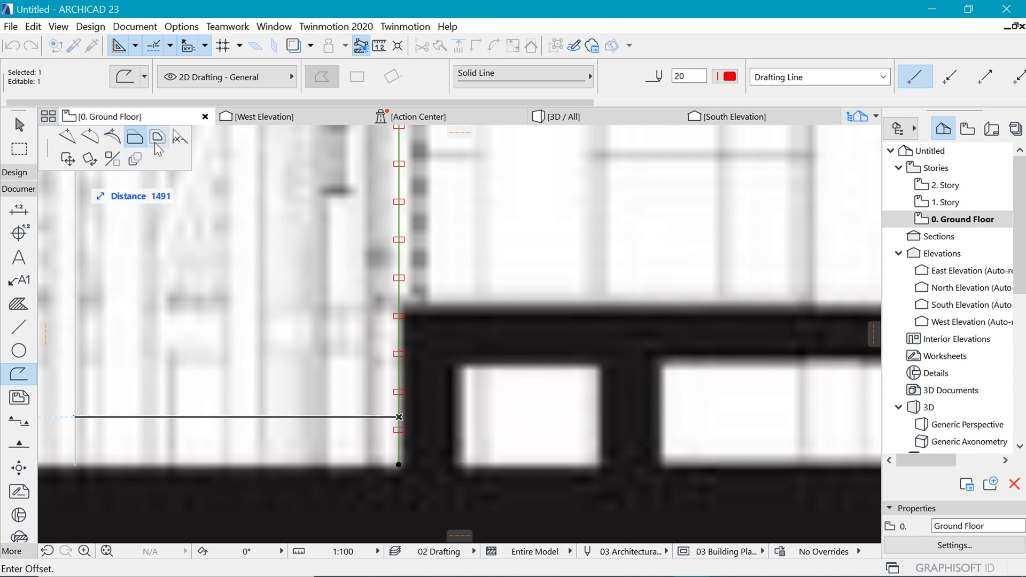
type("3")
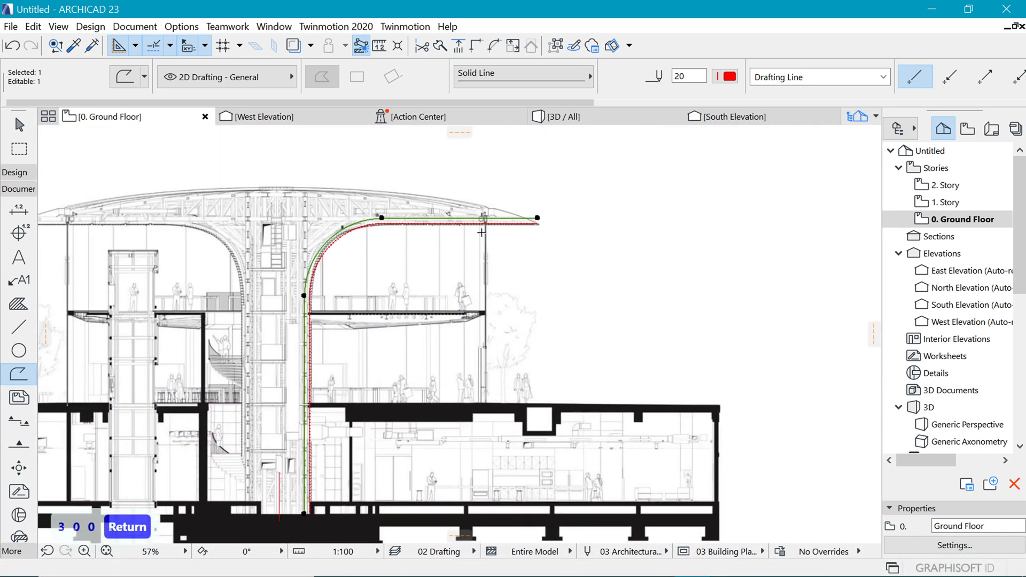
mouse_move(408, 334)
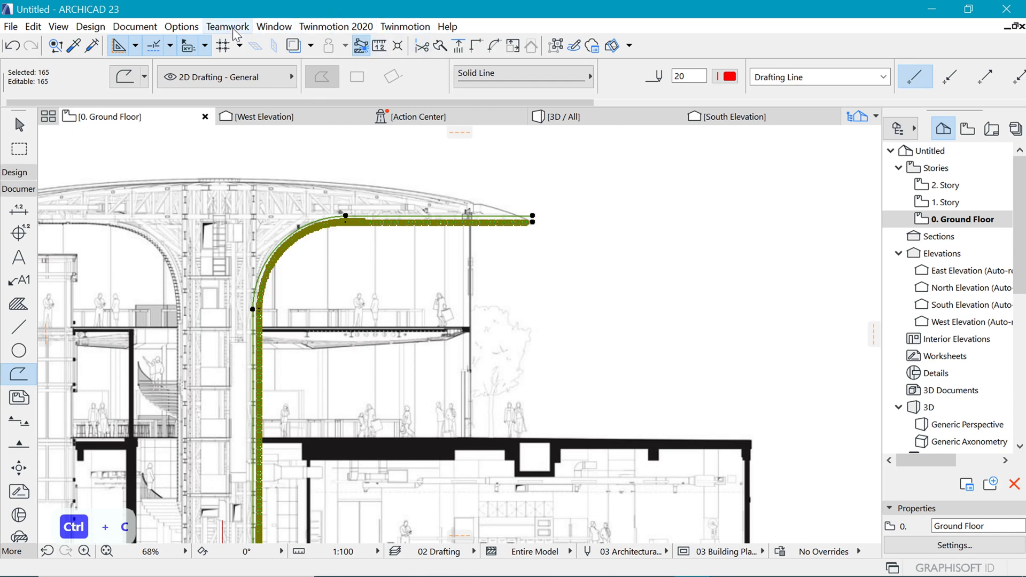
Step: Create a new custom complex profile named 'Apple tree' in Profile Manager
left_click(181, 26)
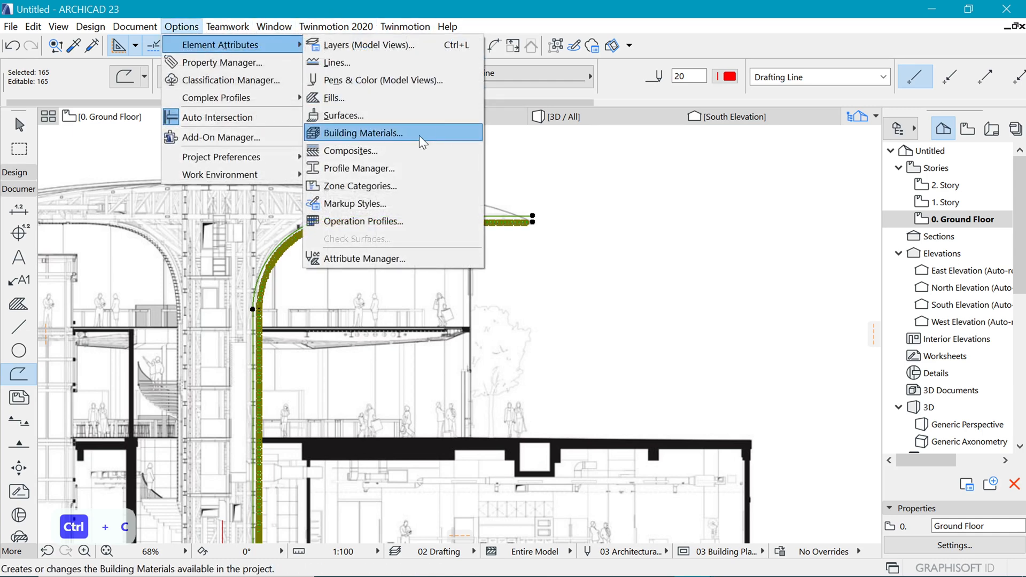
mouse_move(365, 186)
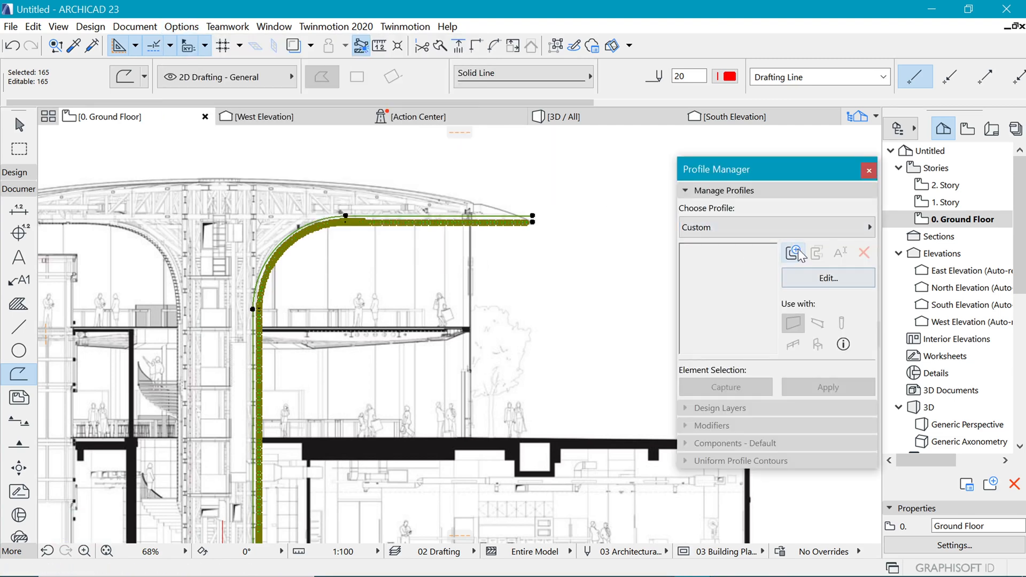
left_click(793, 253)
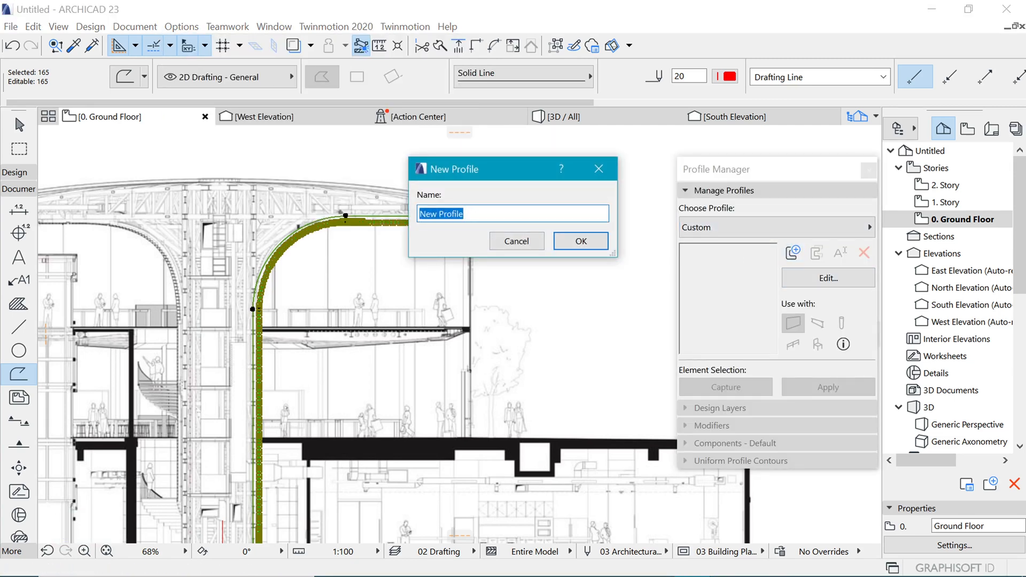
type("A")
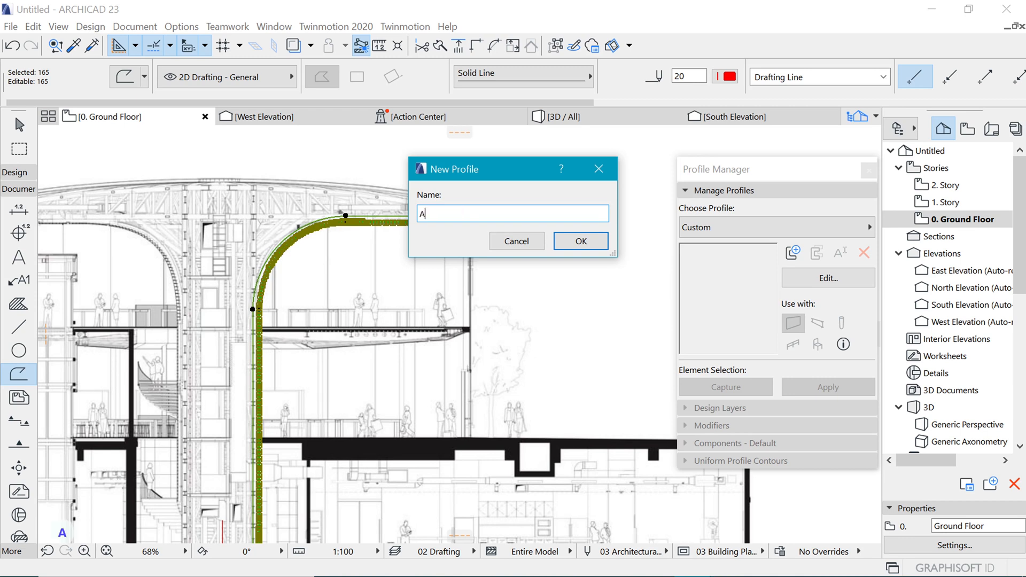
type("pple tr")
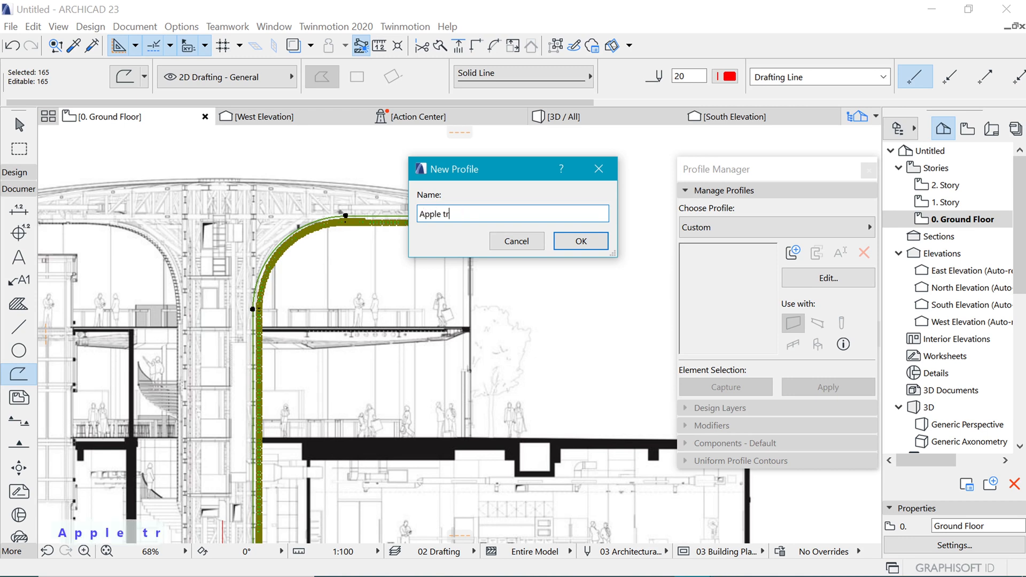
left_click(580, 241)
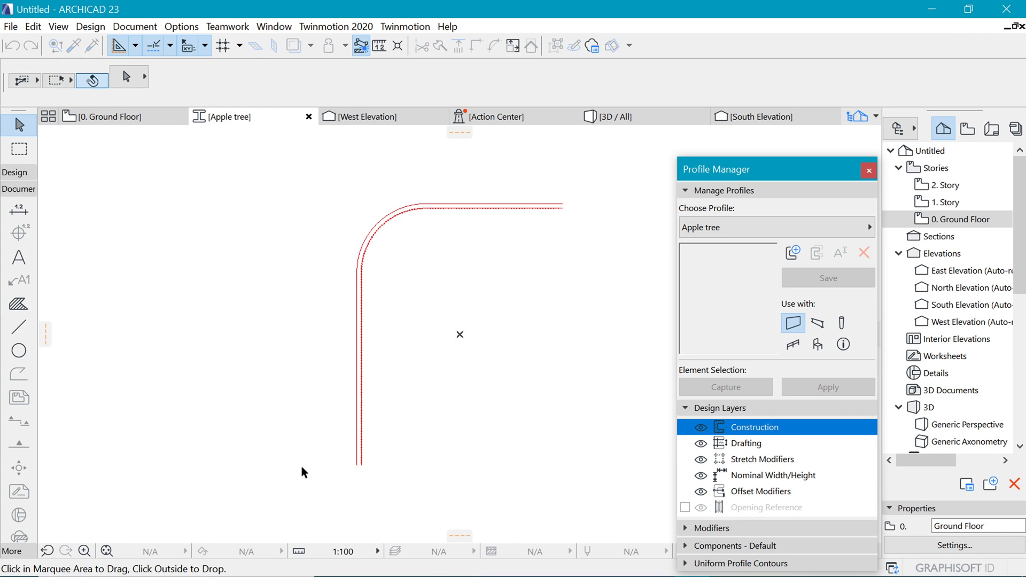
Step: Fill the curved Apple tree profile outline with a building material using the Fill tool
left_click(364, 462)
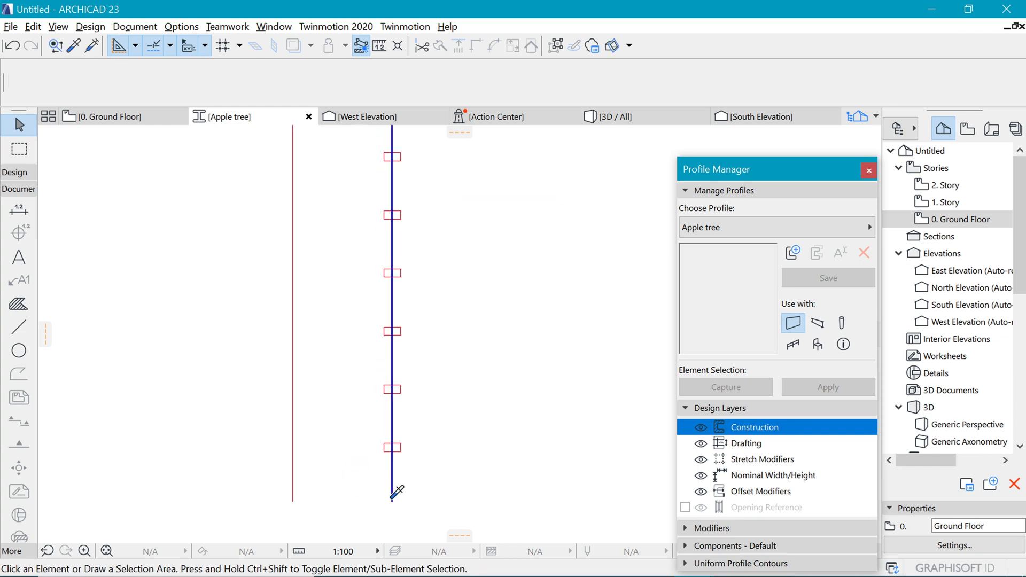
left_click(18, 328)
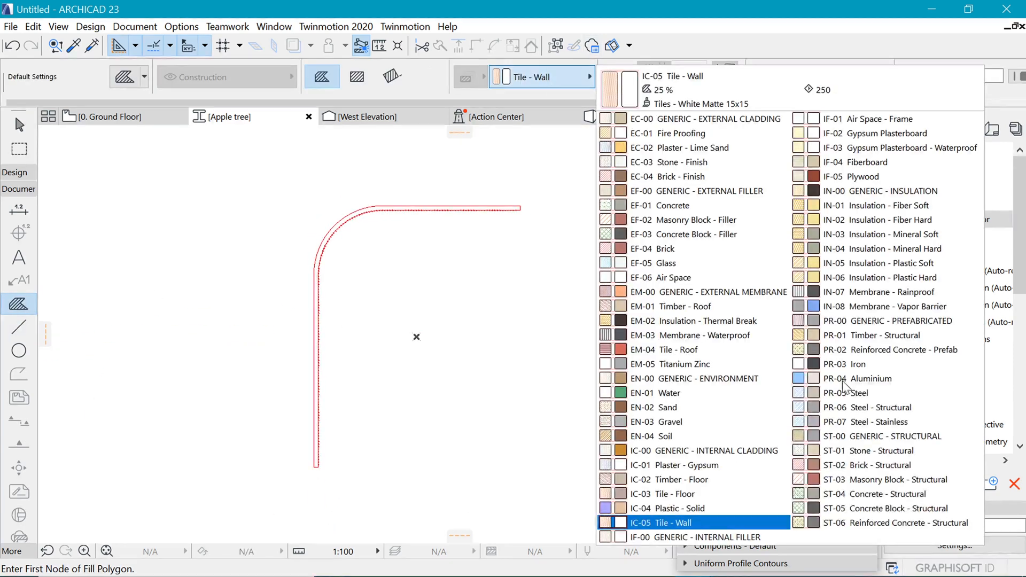
left_click(684, 363)
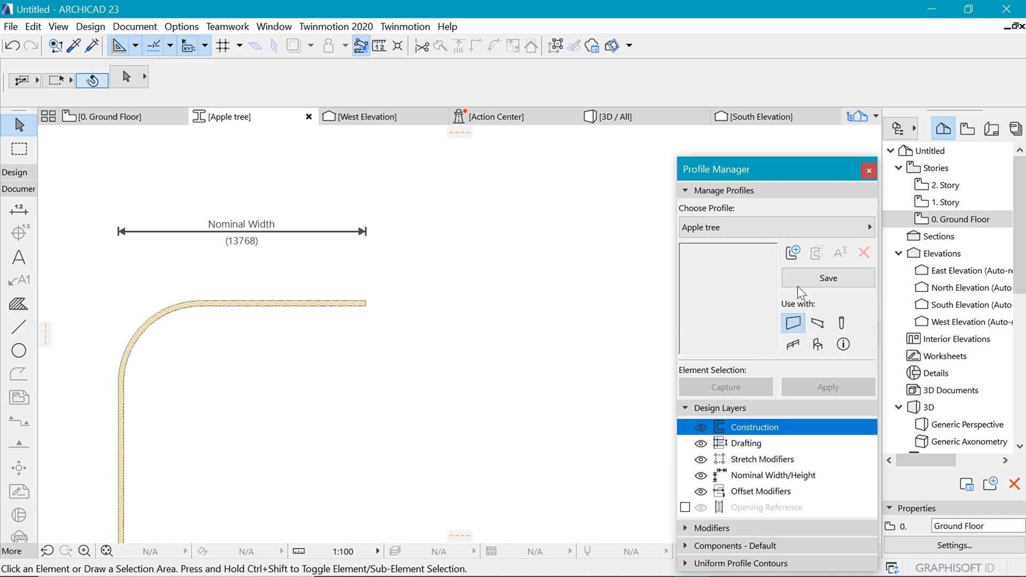
mouse_move(801, 275)
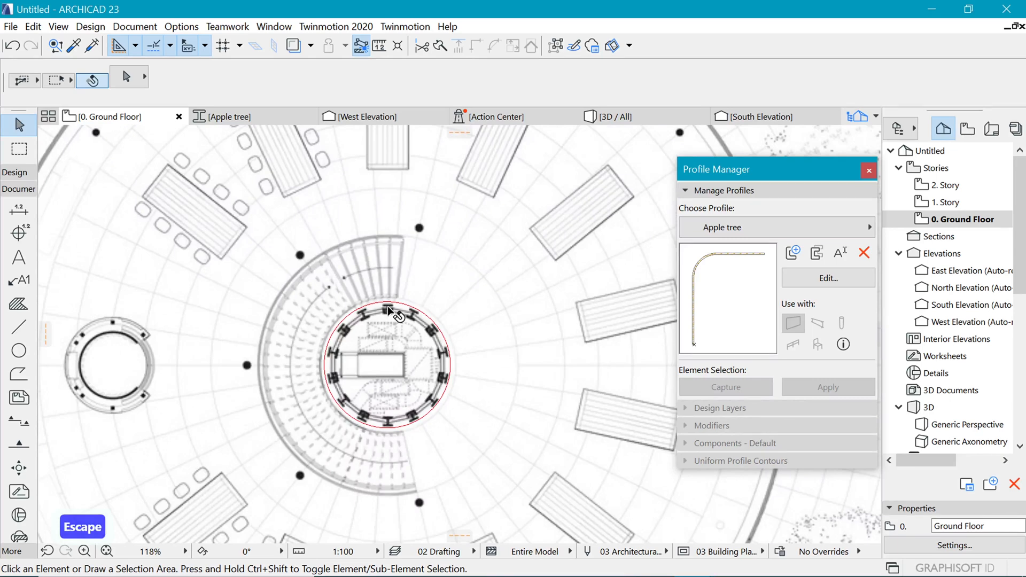
Step: Rename the upper stories to First and Roof in Story Settings and confirm
right_click(962, 219)
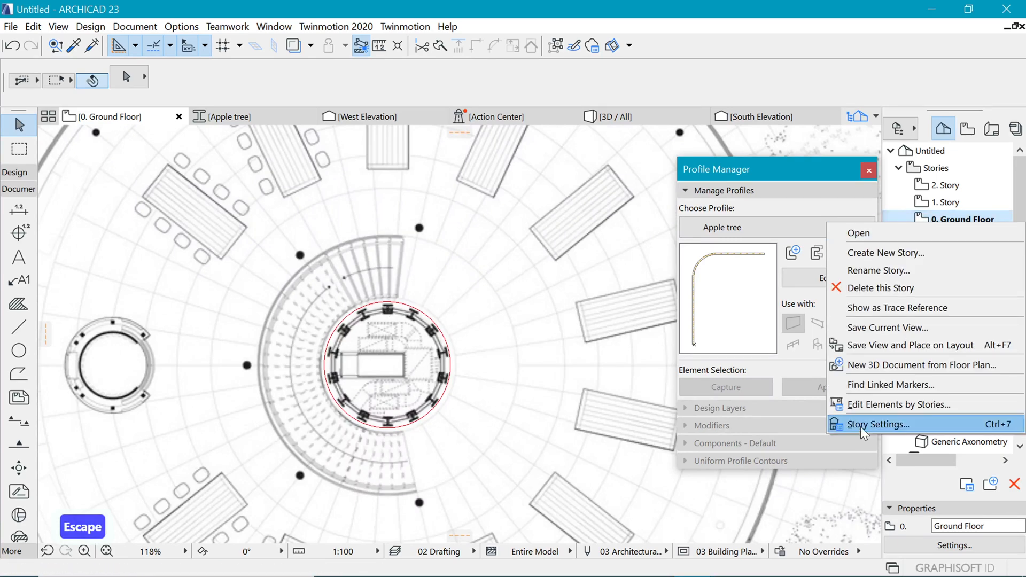
left_click(879, 425)
type("Basement")
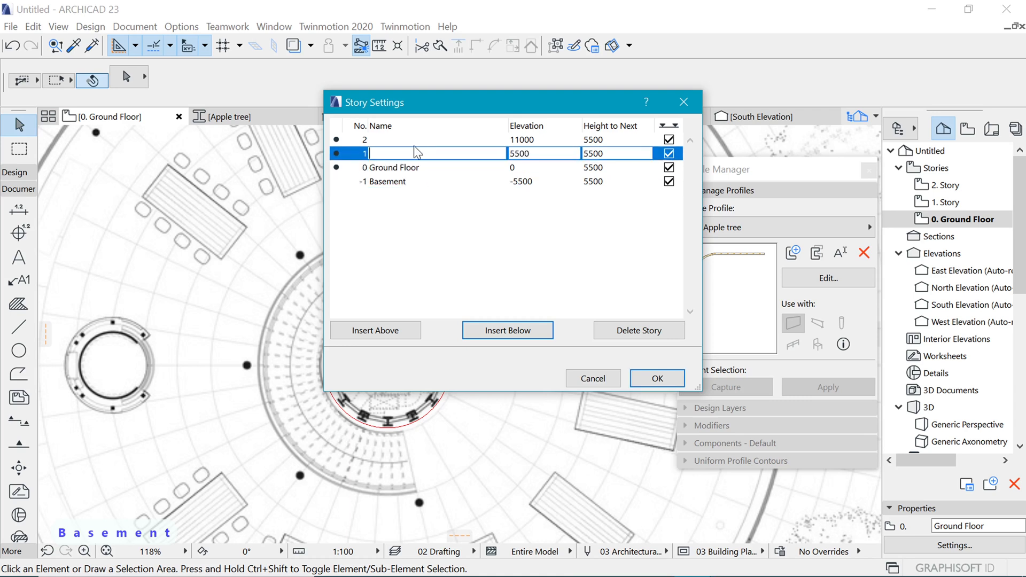
type("First")
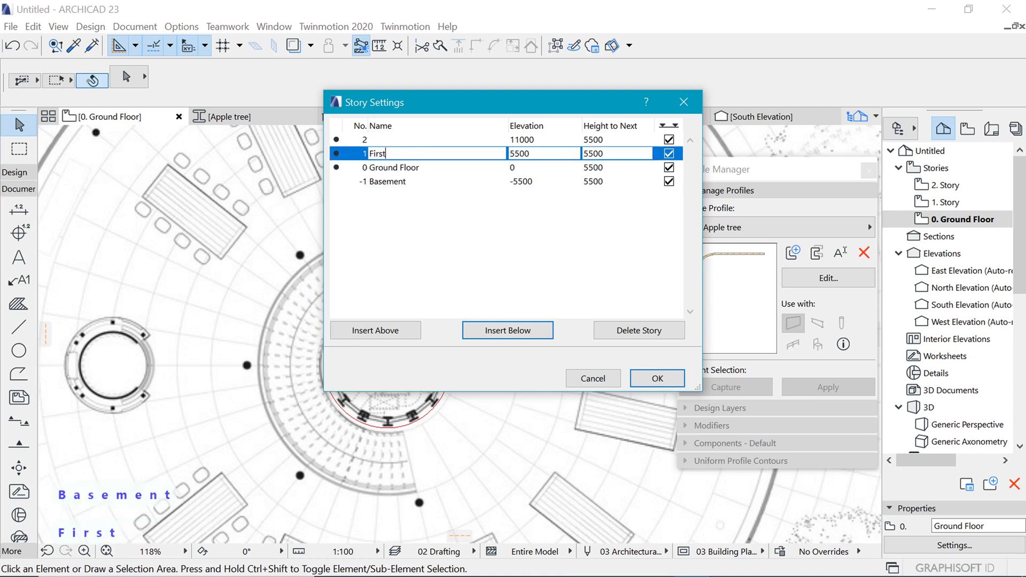
type("Se")
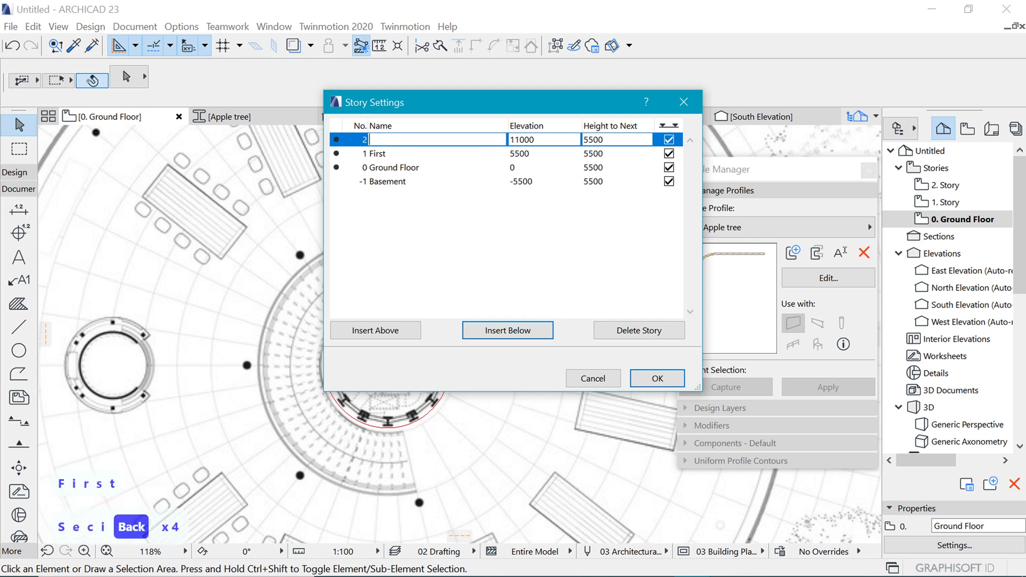
type("Roof")
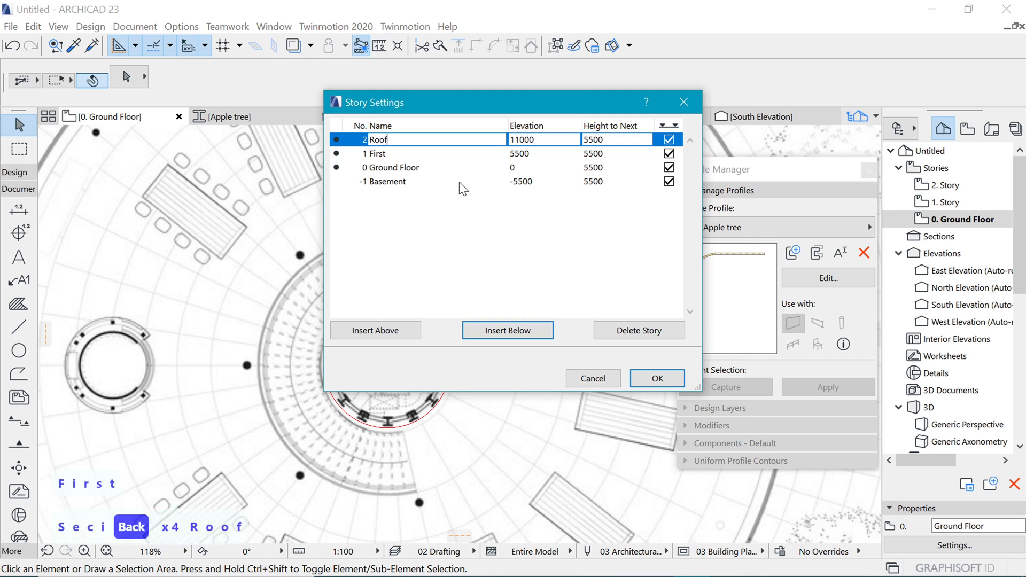
left_click(656, 378)
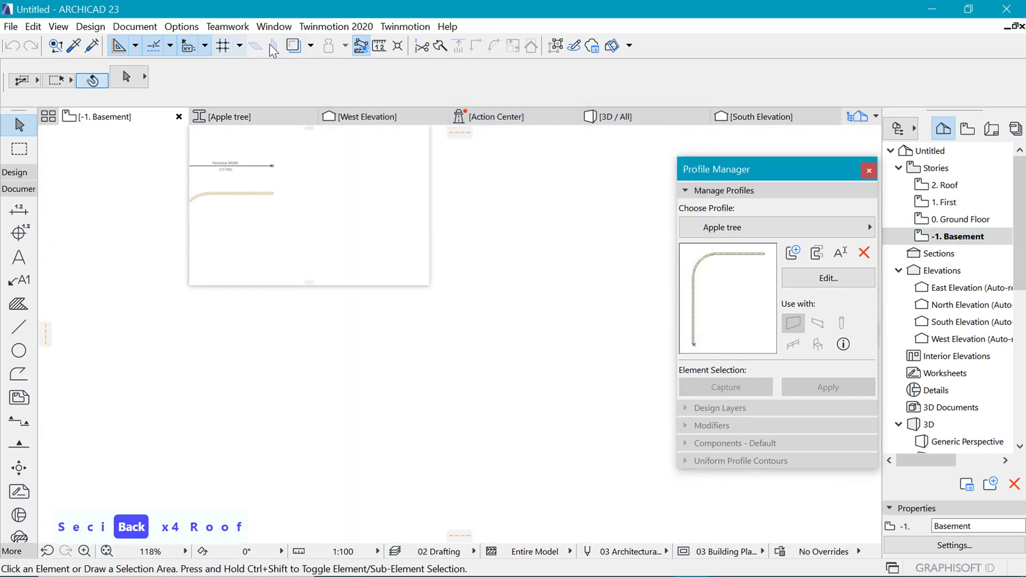
Step: Set the wall default Complex profile to 'Apple tree' and begin a polywall over the circle
left_click(270, 45)
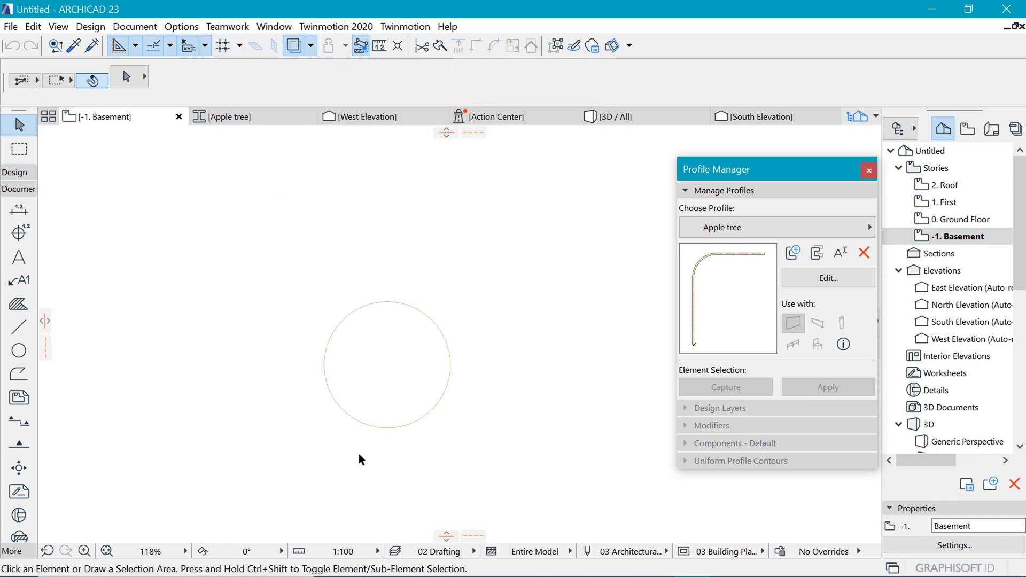
mouse_move(380, 423)
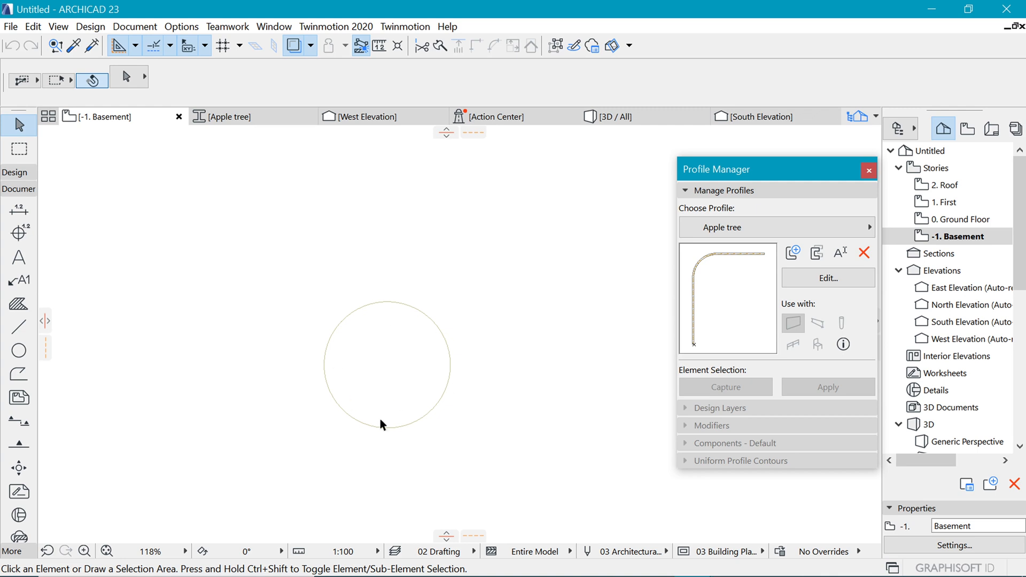
mouse_move(406, 339)
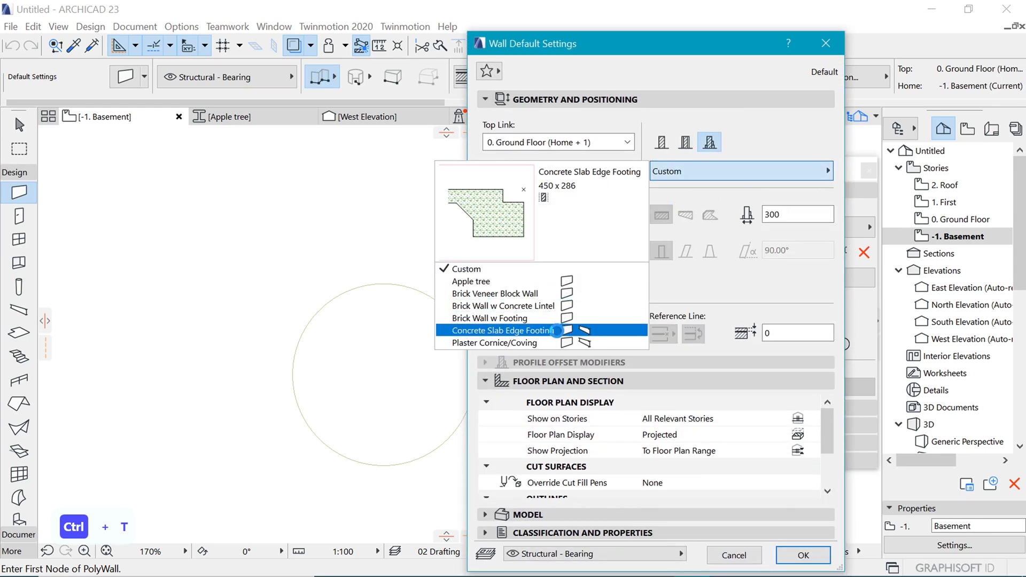
left_click(470, 282)
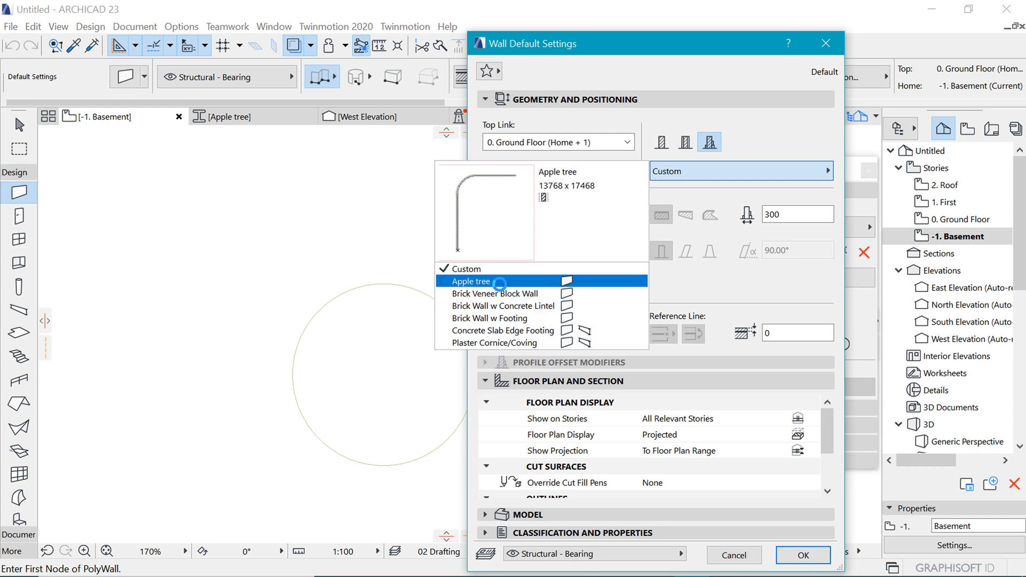
left_click(470, 282)
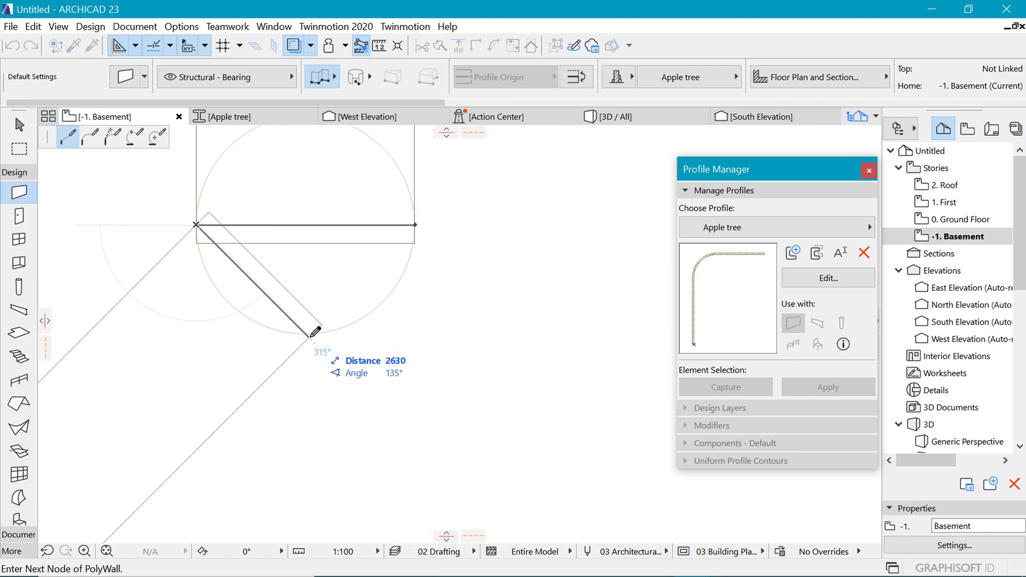
Step: Close the triangular polywall and bend its edges onto the drafted circle to form a ring
left_click(308, 335)
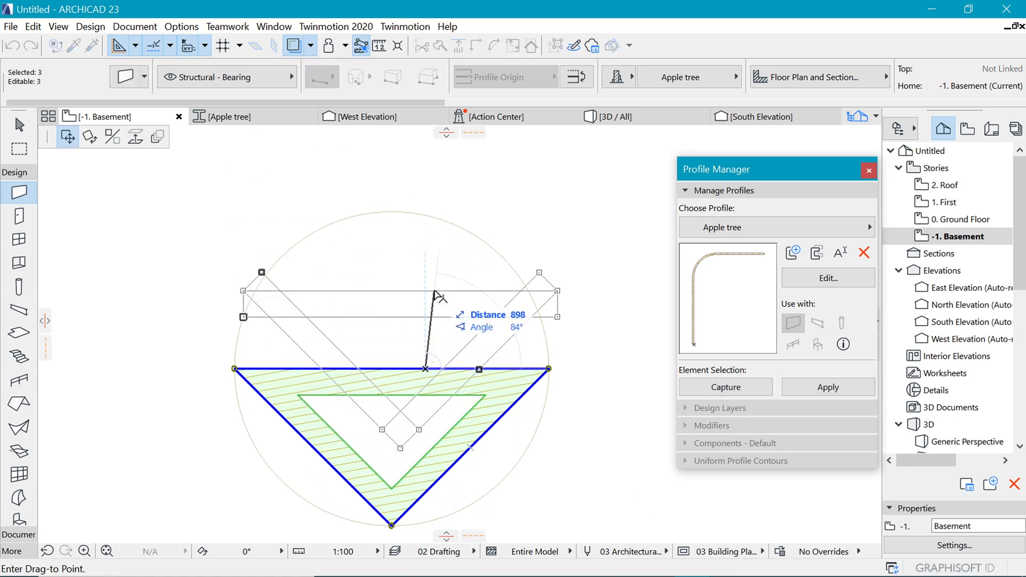
key("Escape")
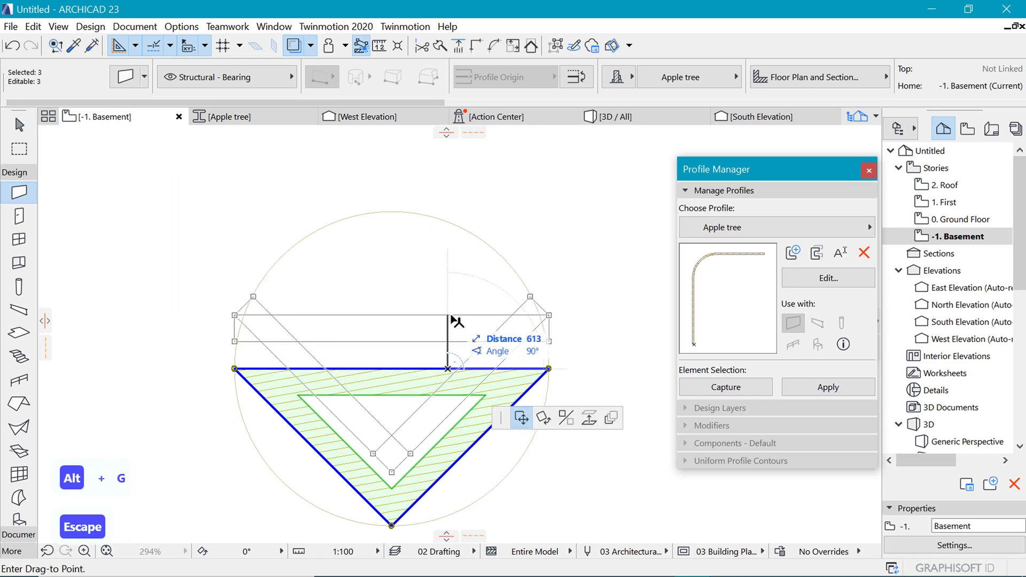
key("Escape")
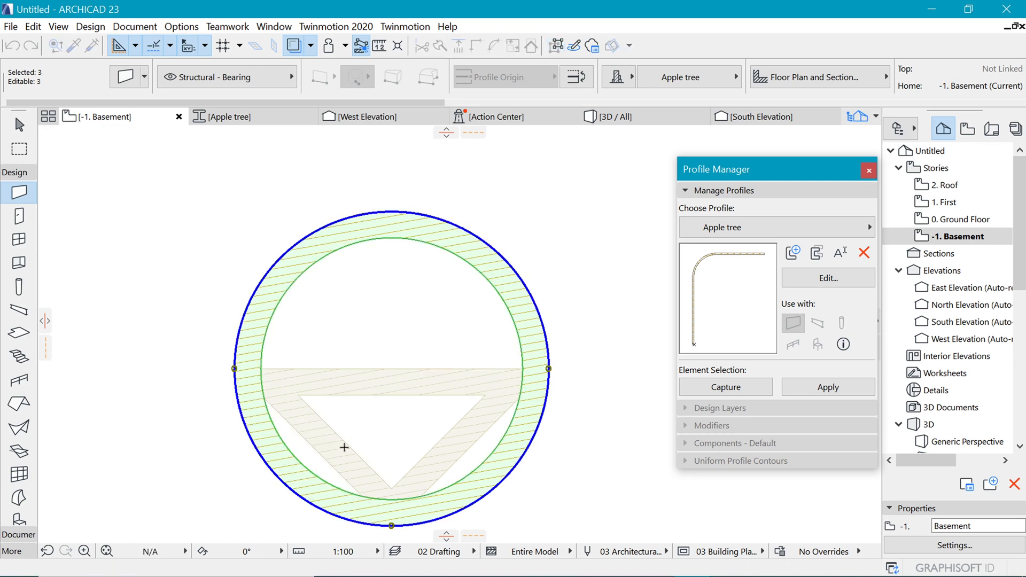
Step: Show the West Elevation with the revolved Apple tree trunk wall through all stories
right_click(263, 365)
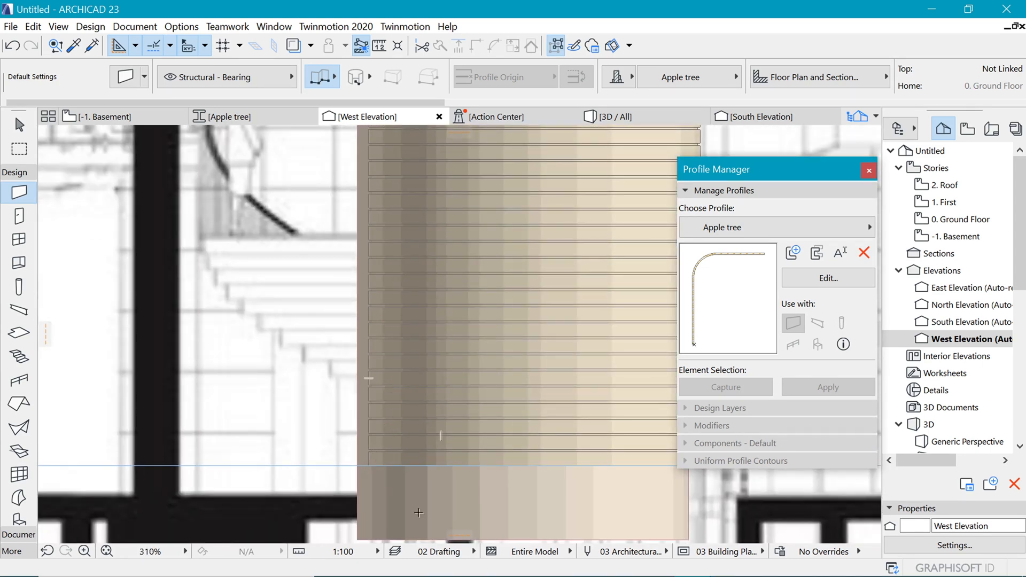
mouse_move(471, 378)
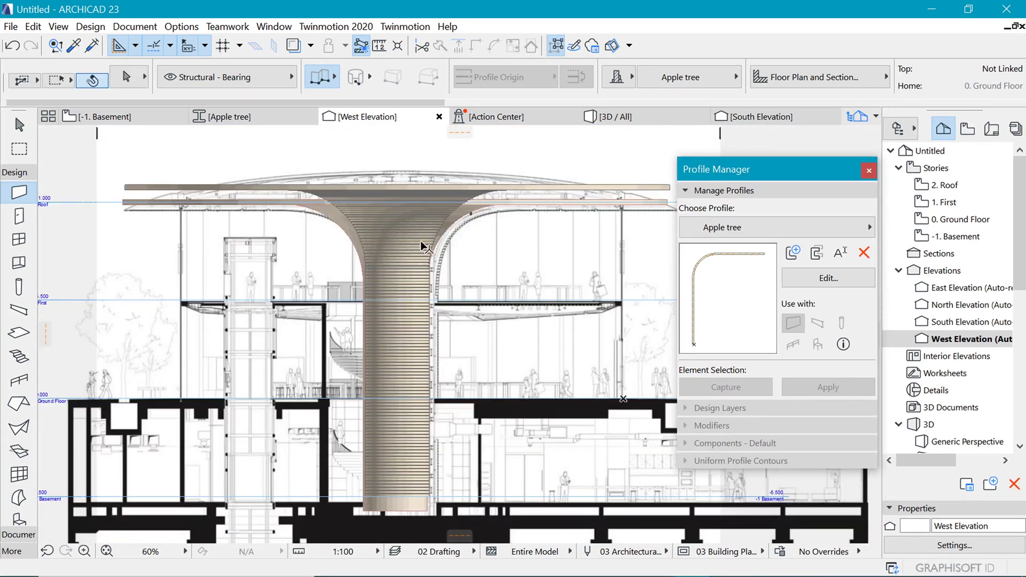
left_click(419, 247)
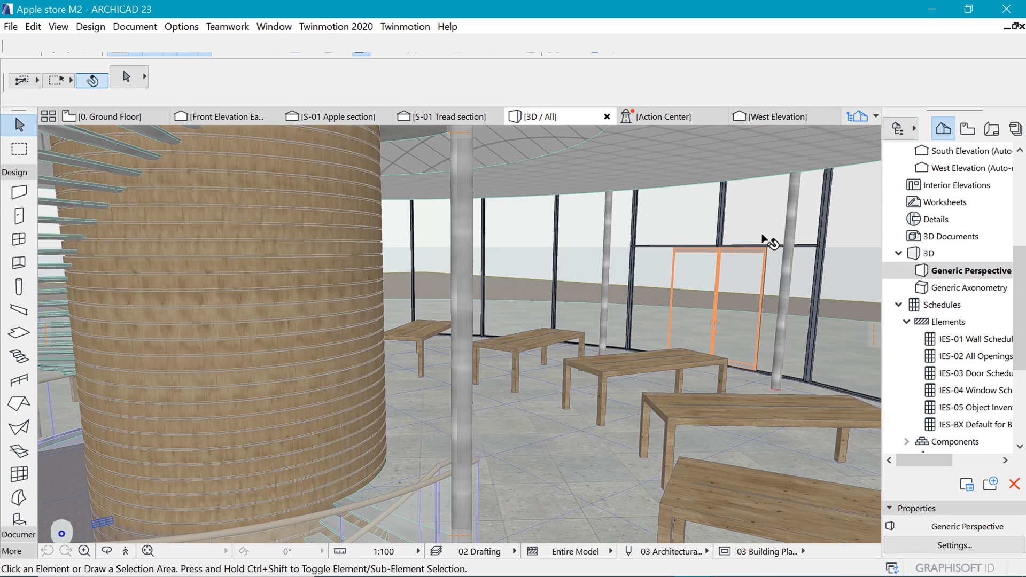
mouse_move(288, 477)
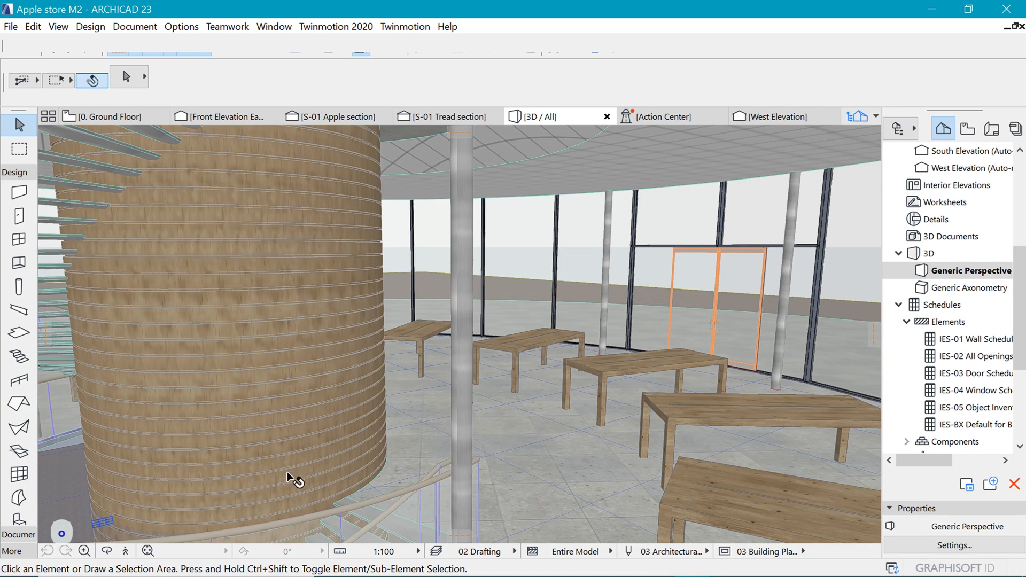
mouse_move(609, 290)
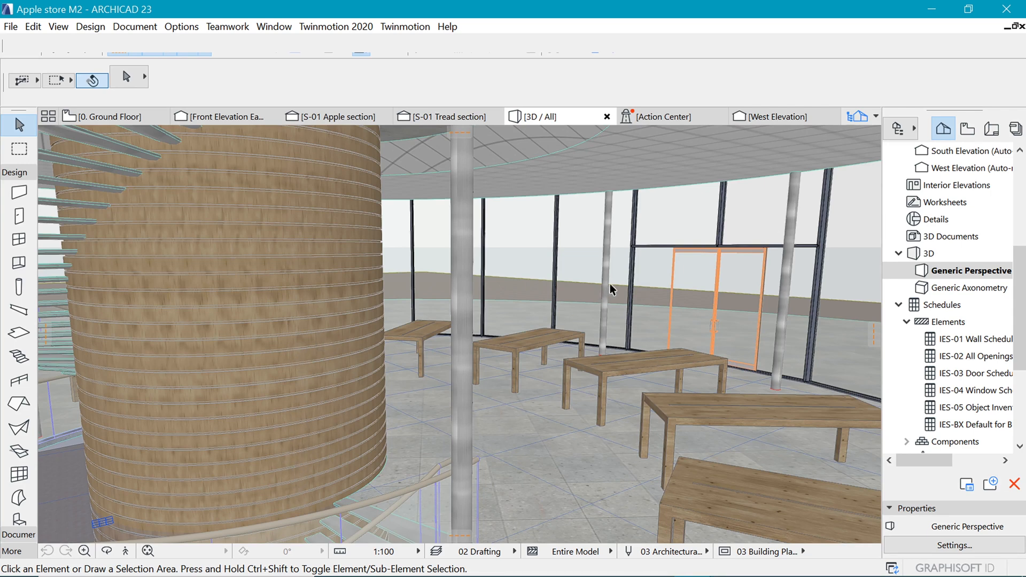
mouse_move(652, 258)
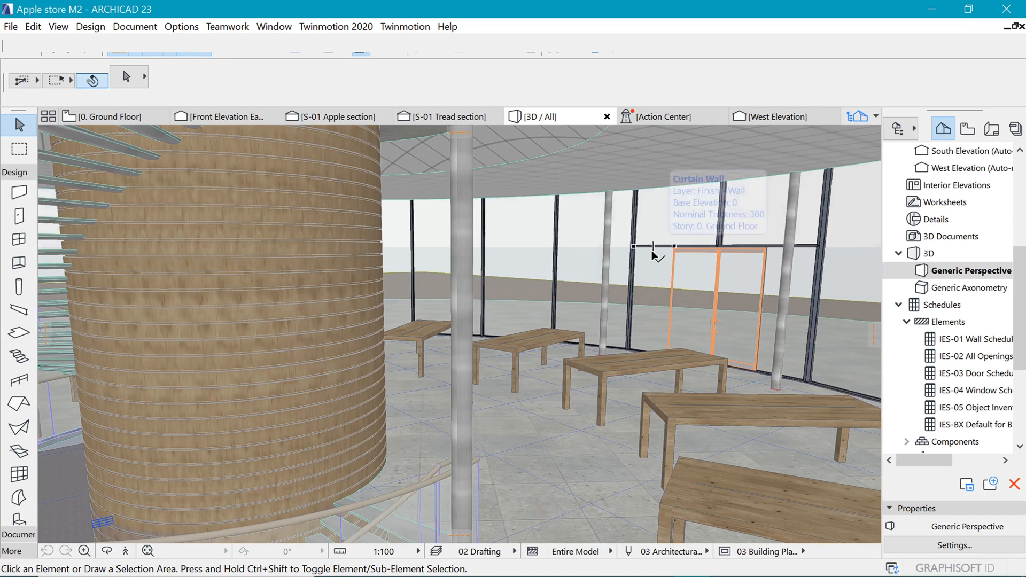
mouse_move(205, 469)
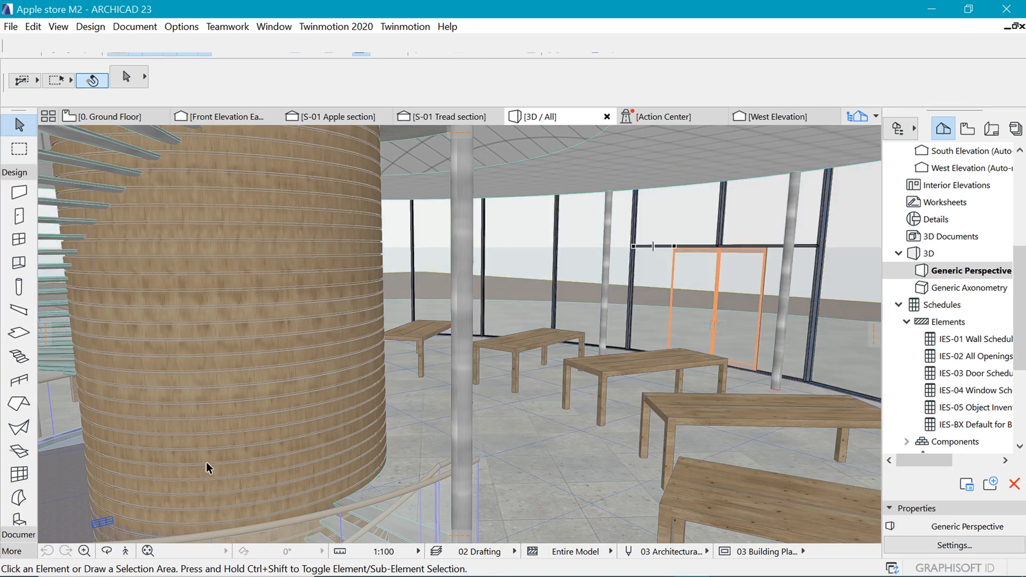